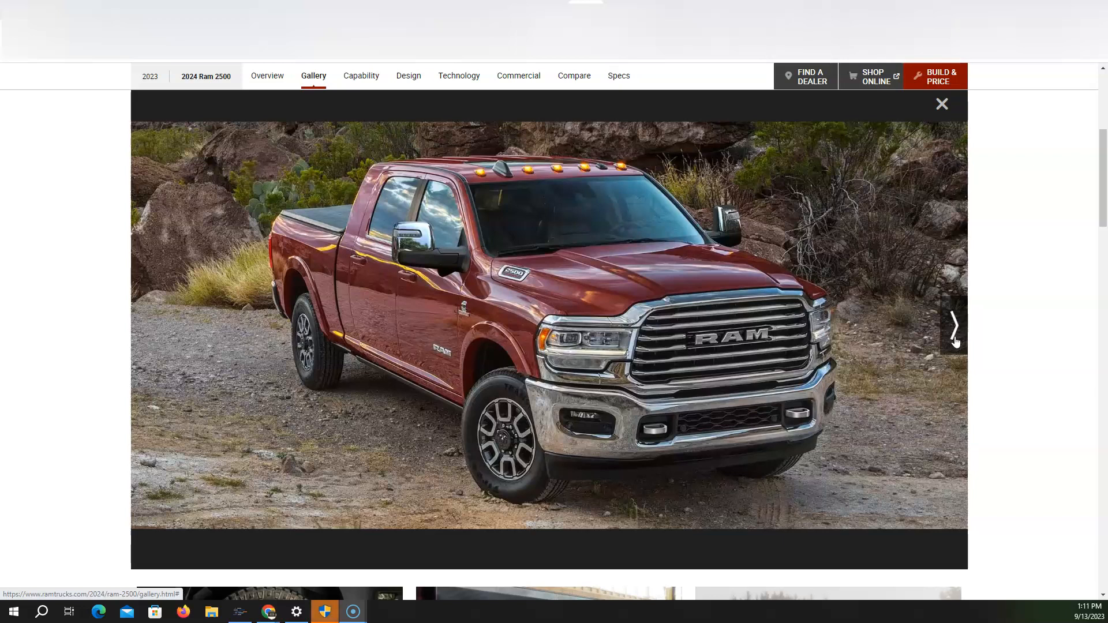
Step: Page through Ram 2500 gallery photos, from the rocky-trail red pickup to the harman/kardon speaker
{"action": "left_click", "coordinate": [955, 327]}
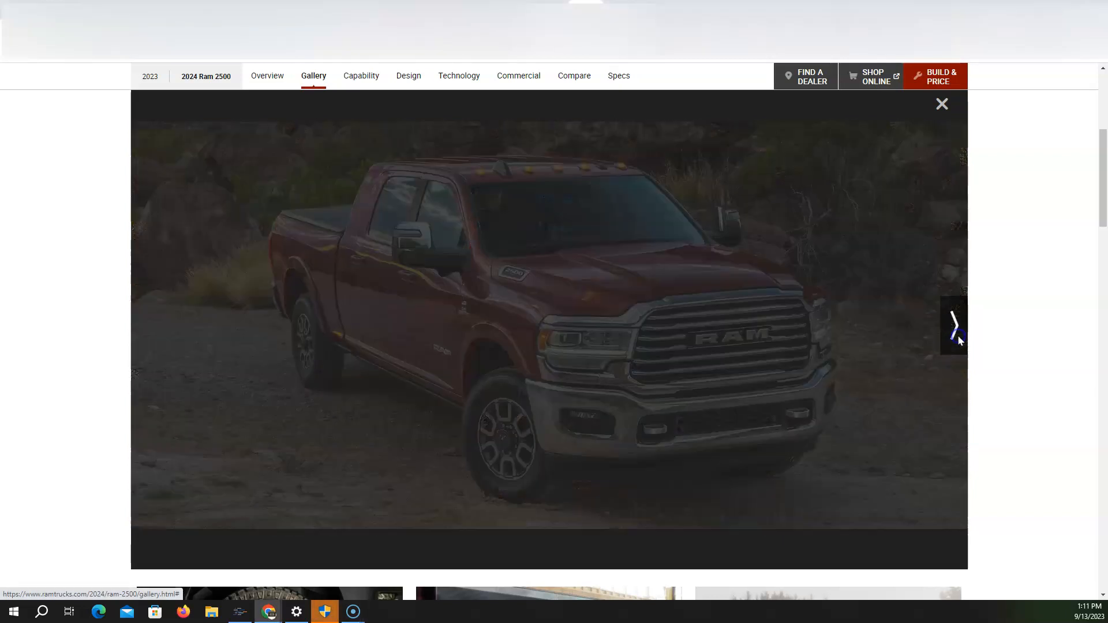
{"action": "left_click", "coordinate": [954, 327]}
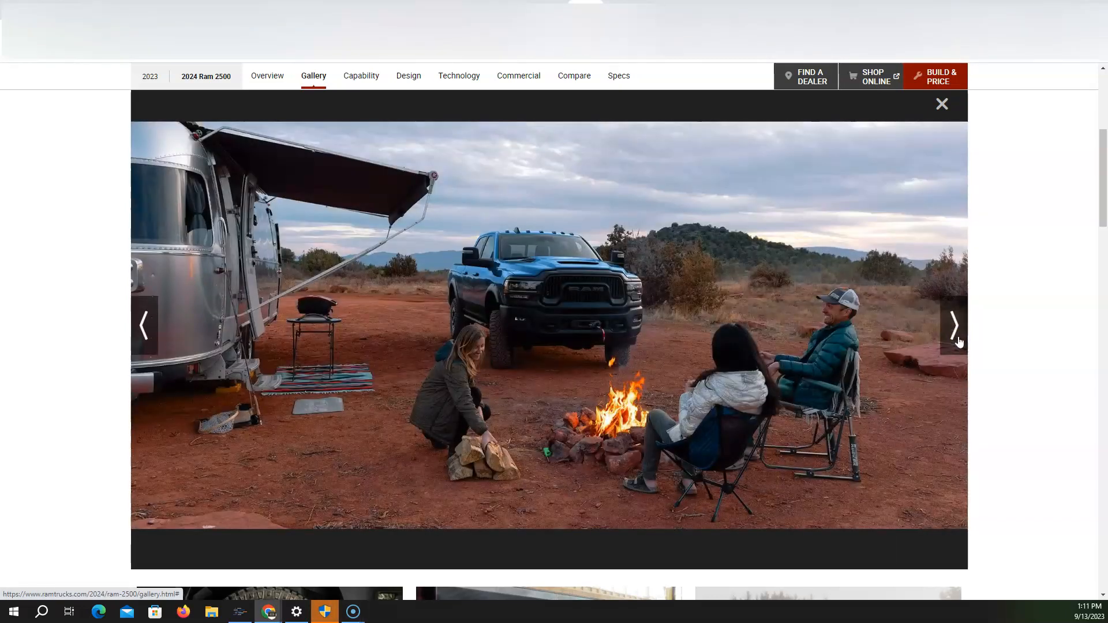
{"action": "left_click", "coordinate": [953, 327]}
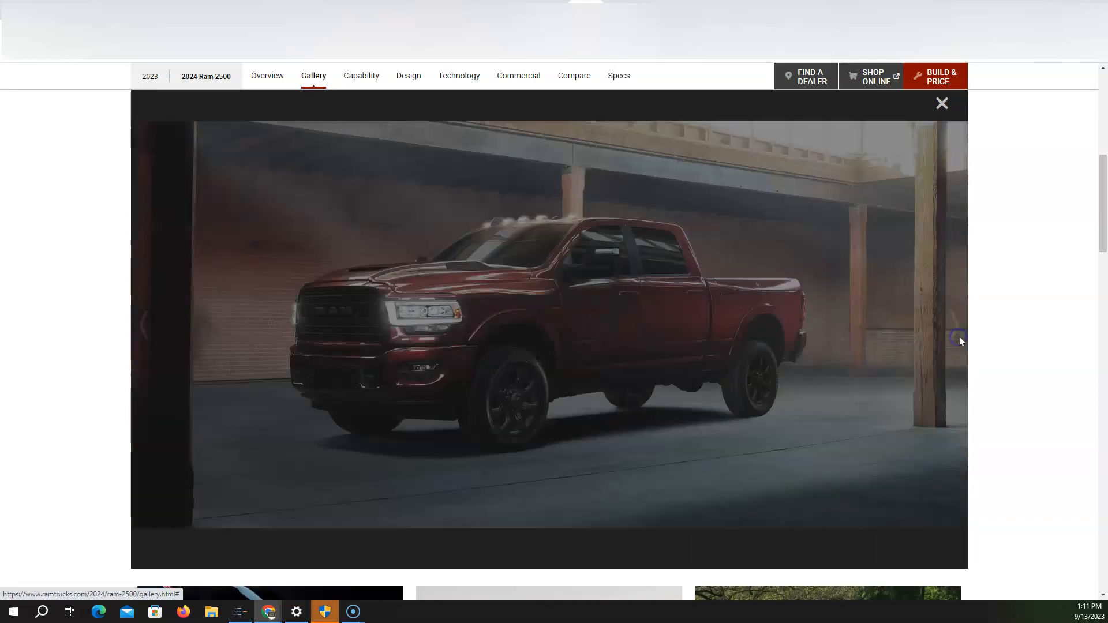
{"action": "left_click", "coordinate": [956, 339]}
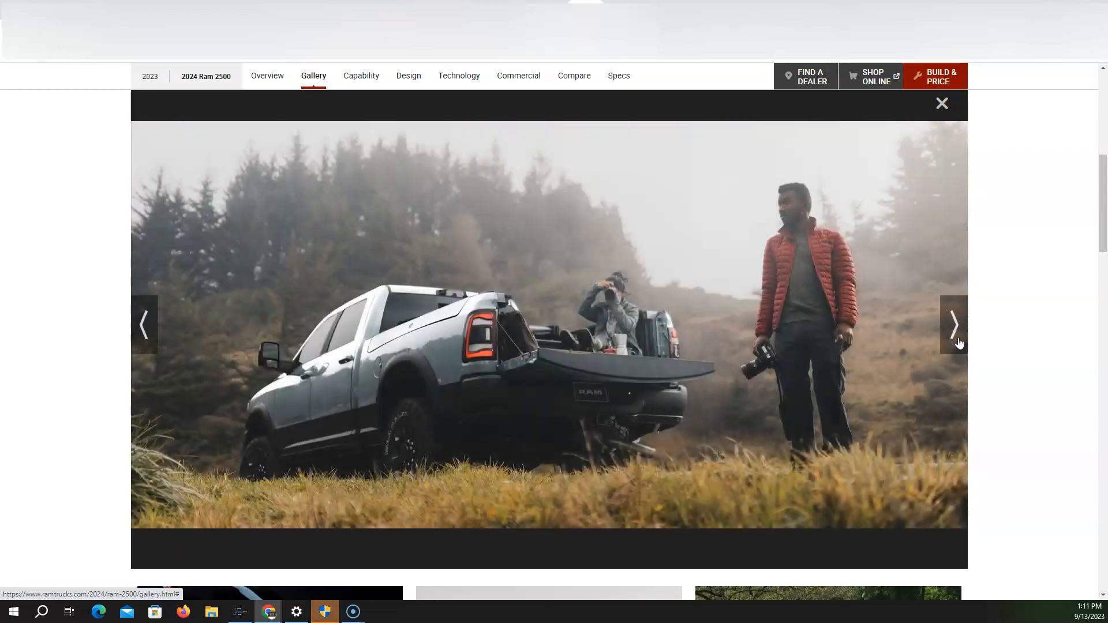
{"action": "left_click", "coordinate": [954, 326]}
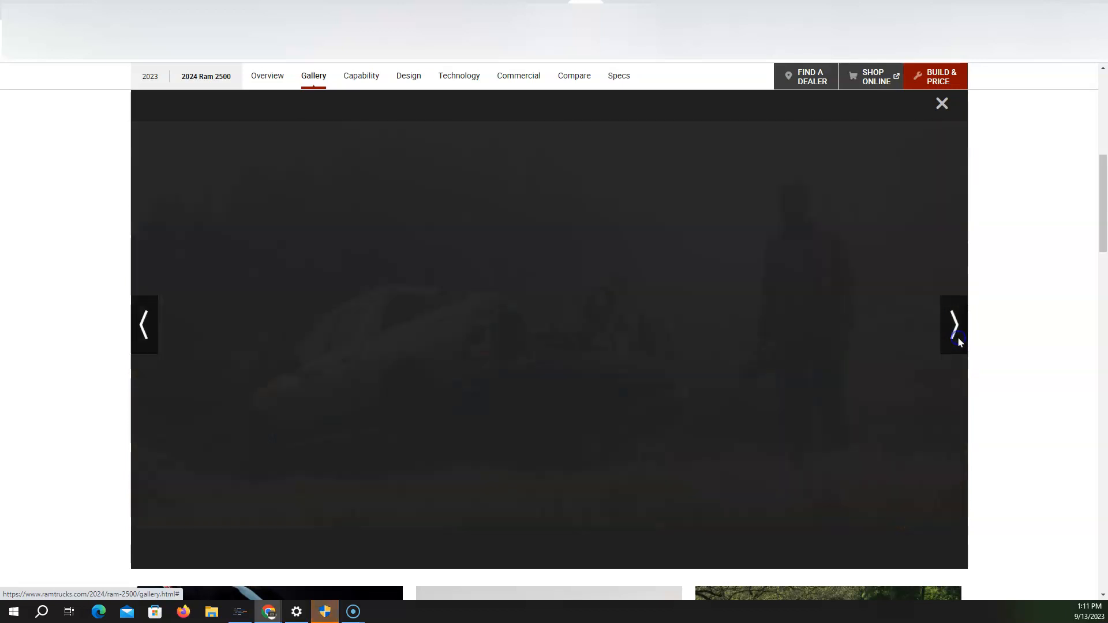
{"action": "left_click", "coordinate": [954, 328]}
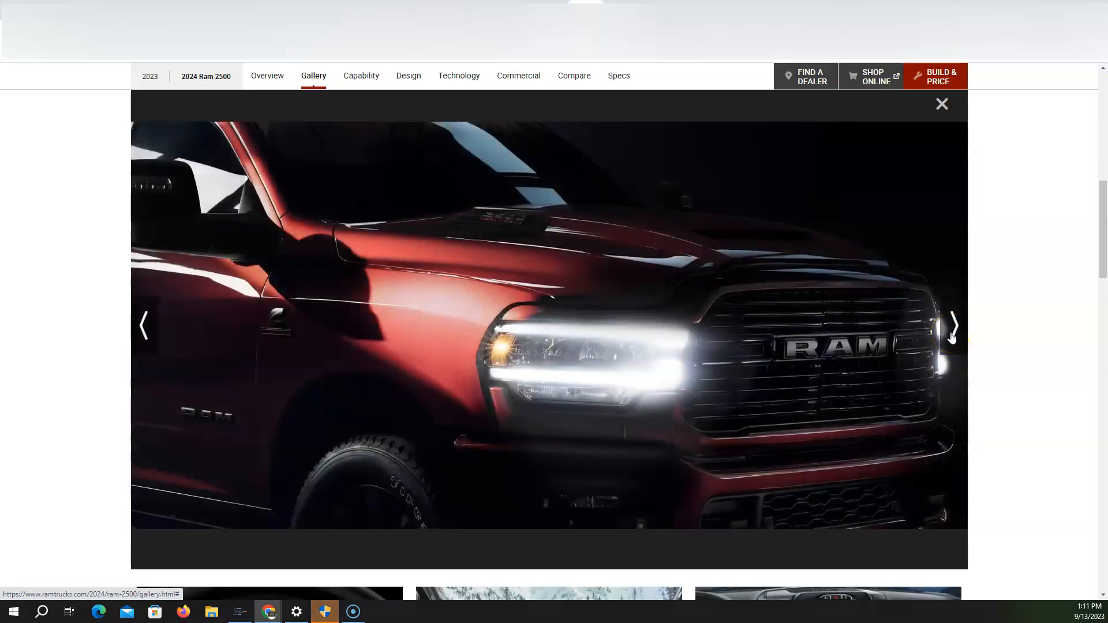
{"action": "left_click", "coordinate": [954, 327]}
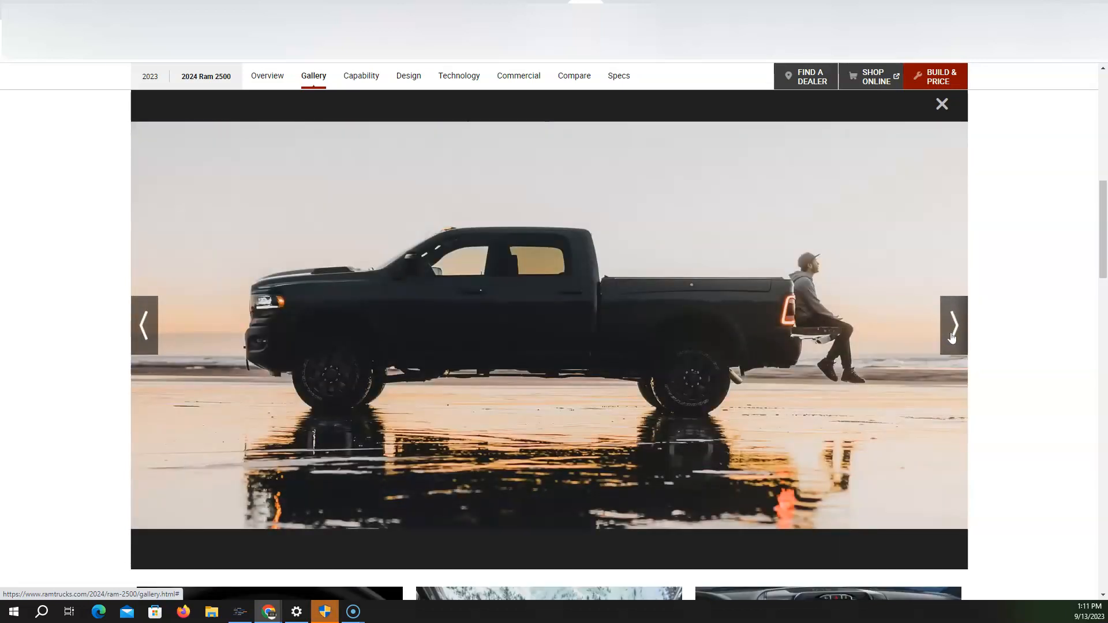
{"action": "left_click", "coordinate": [953, 324]}
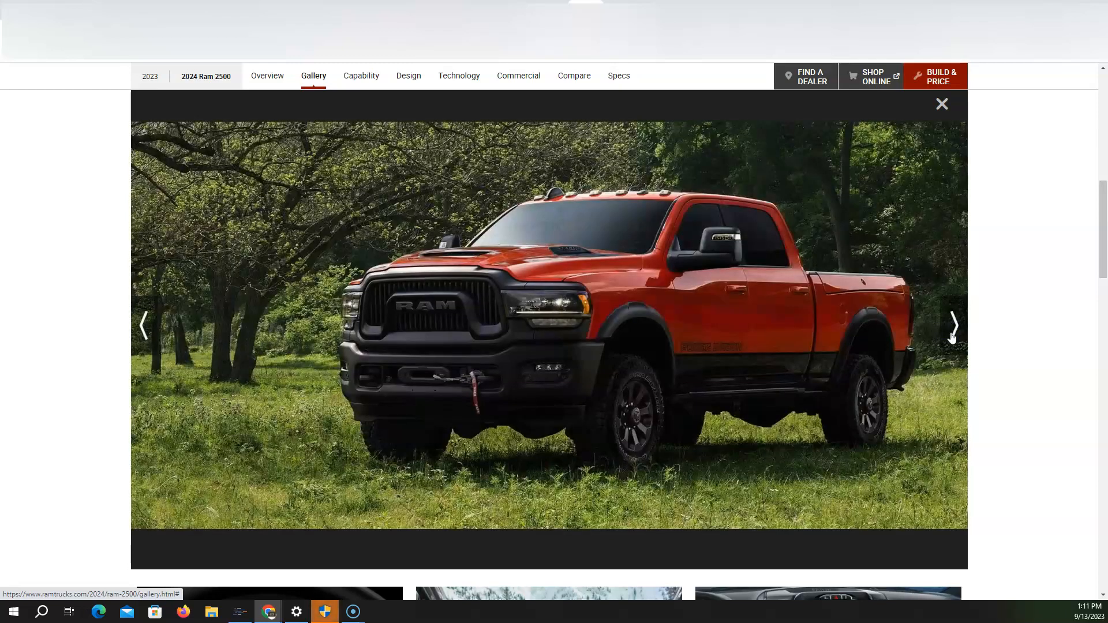
{"action": "left_click", "coordinate": [953, 326]}
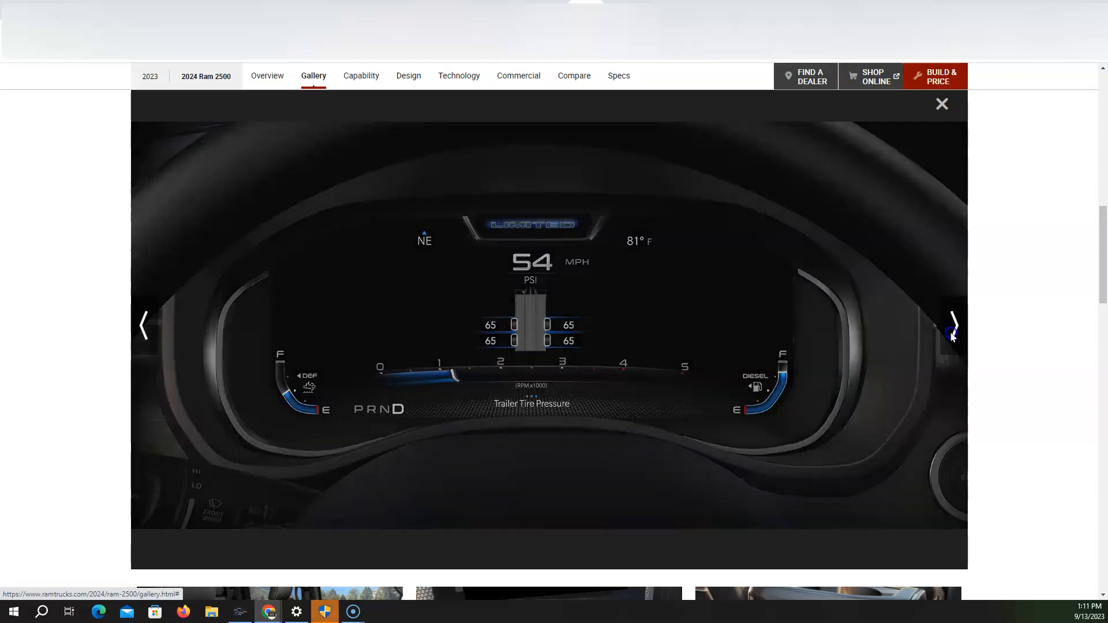
{"action": "left_click", "coordinate": [952, 332]}
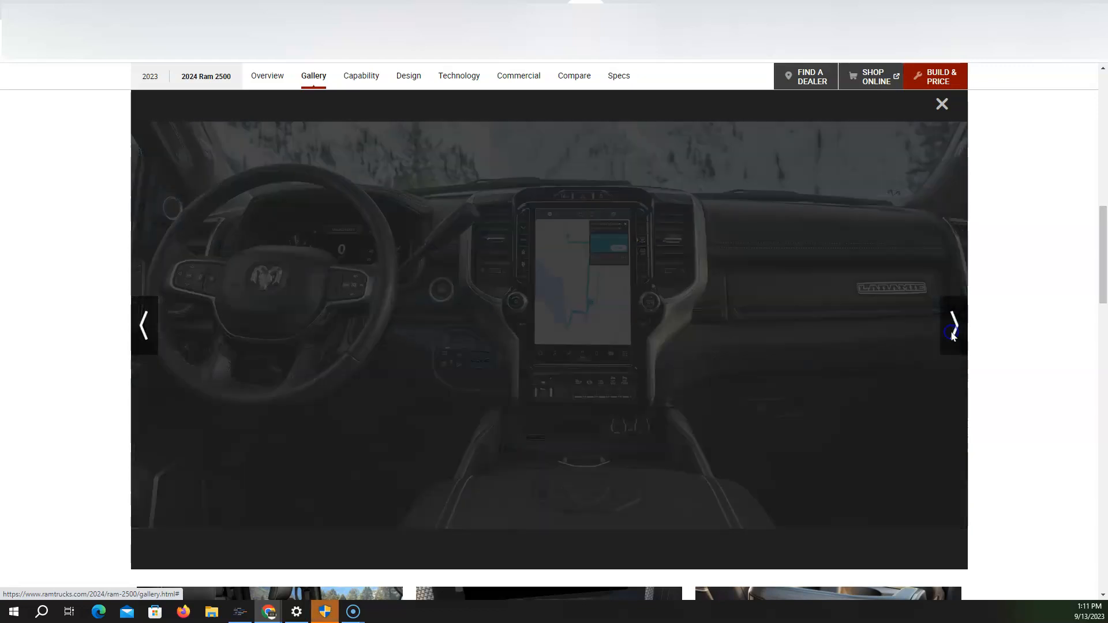
{"action": "left_click", "coordinate": [952, 331]}
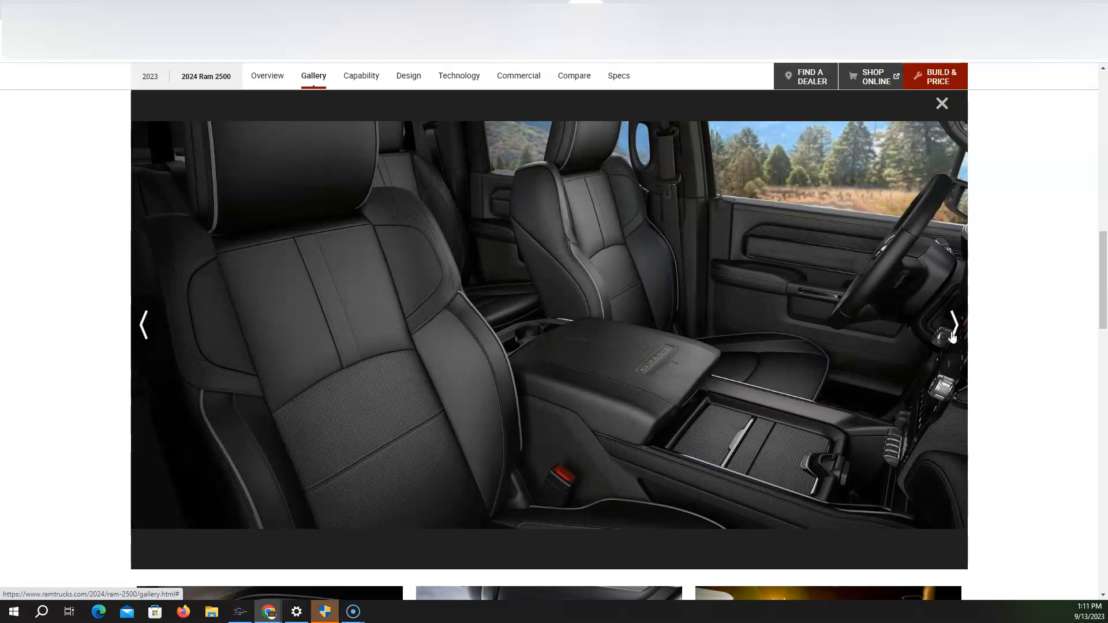
{"action": "left_click", "coordinate": [952, 327]}
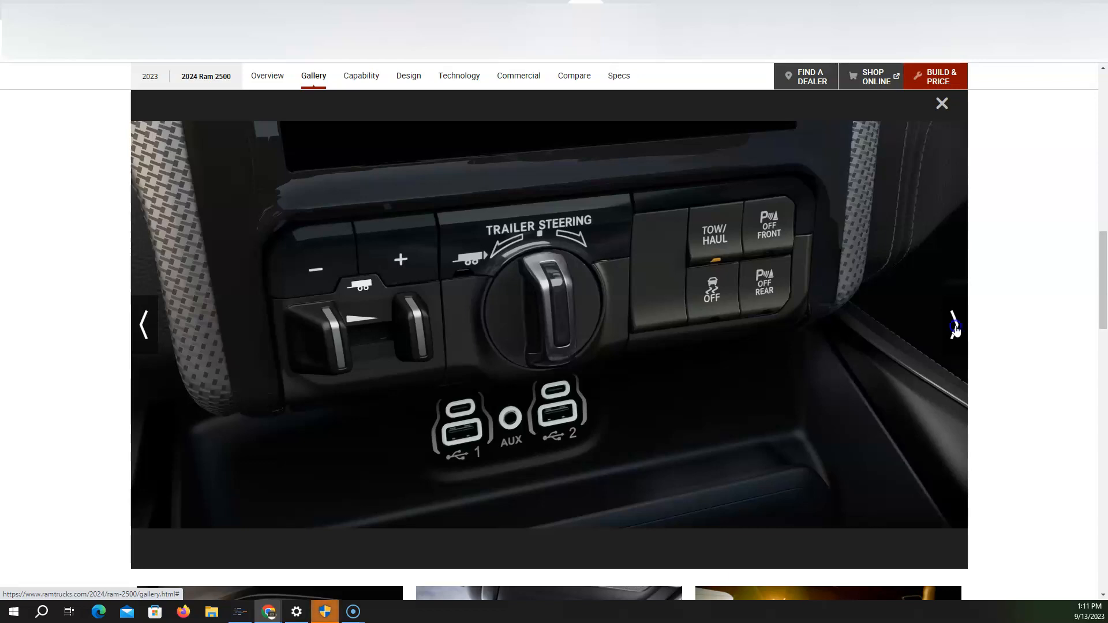
{"action": "left_click", "coordinate": [954, 325]}
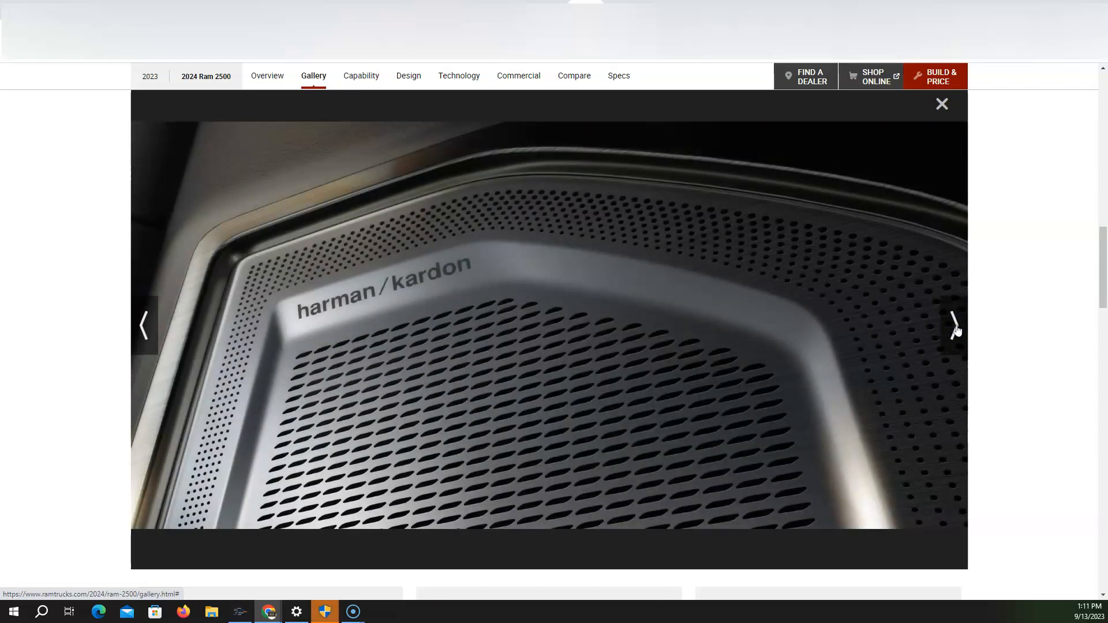
Step: Page through the Ram 2500 towing photos to the dark truck with a lakeside boat trailer
{"action": "left_click", "coordinate": [954, 324]}
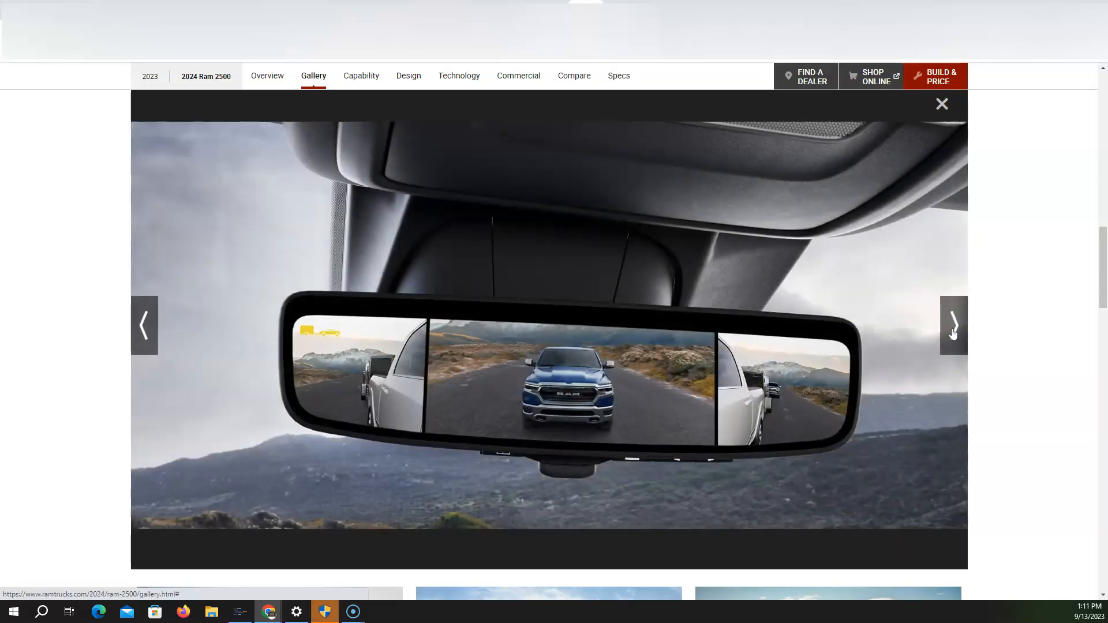
{"action": "left_click", "coordinate": [954, 325]}
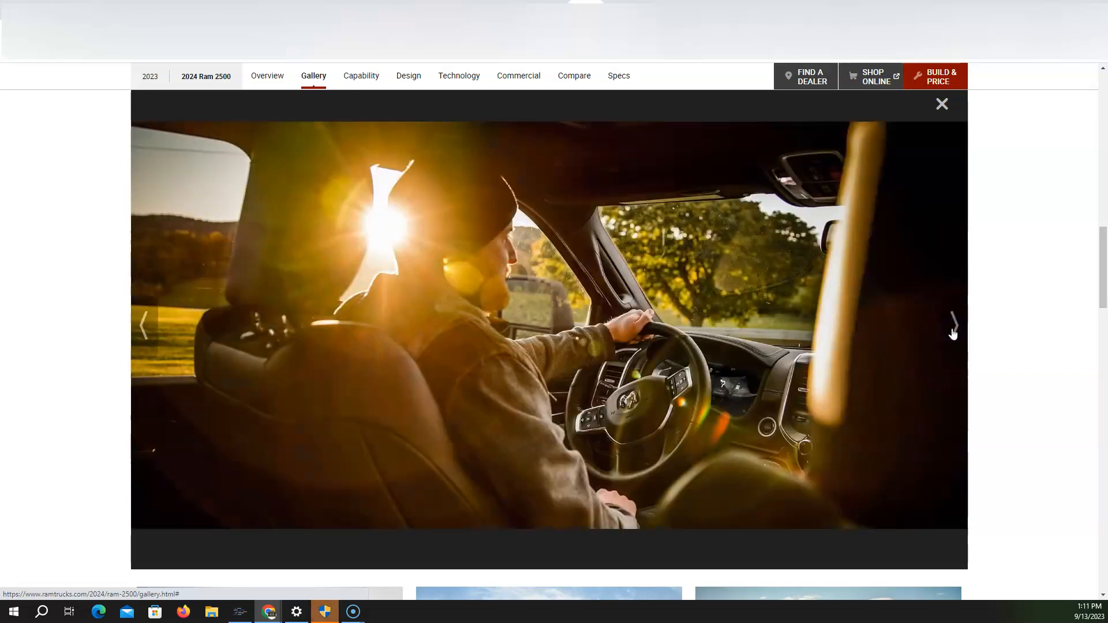
{"action": "left_click", "coordinate": [953, 325]}
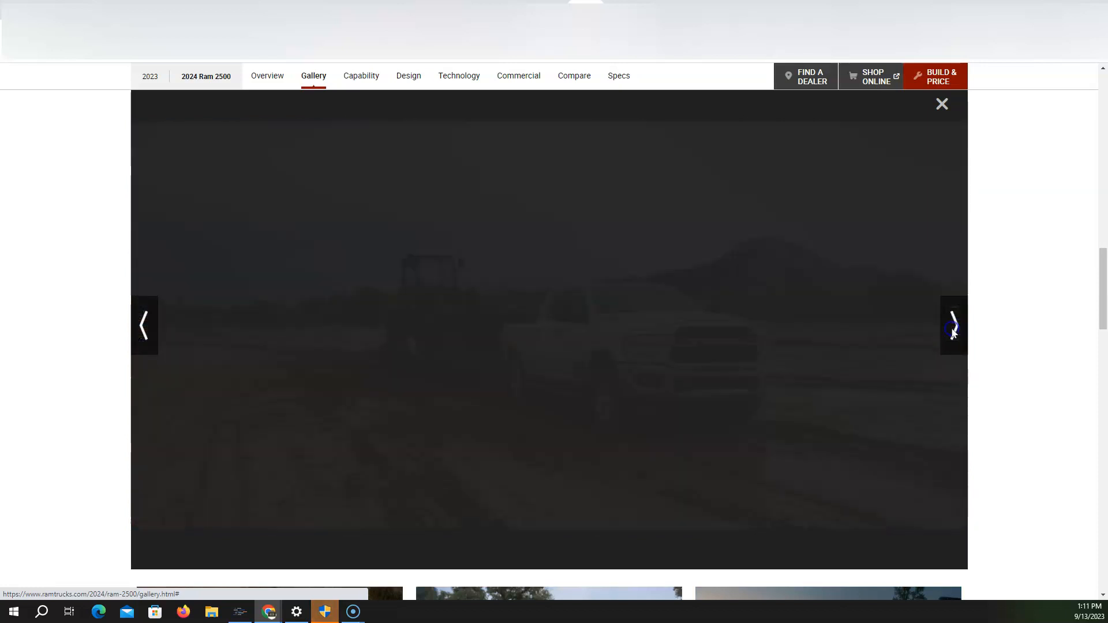
{"action": "left_click", "coordinate": [954, 325]}
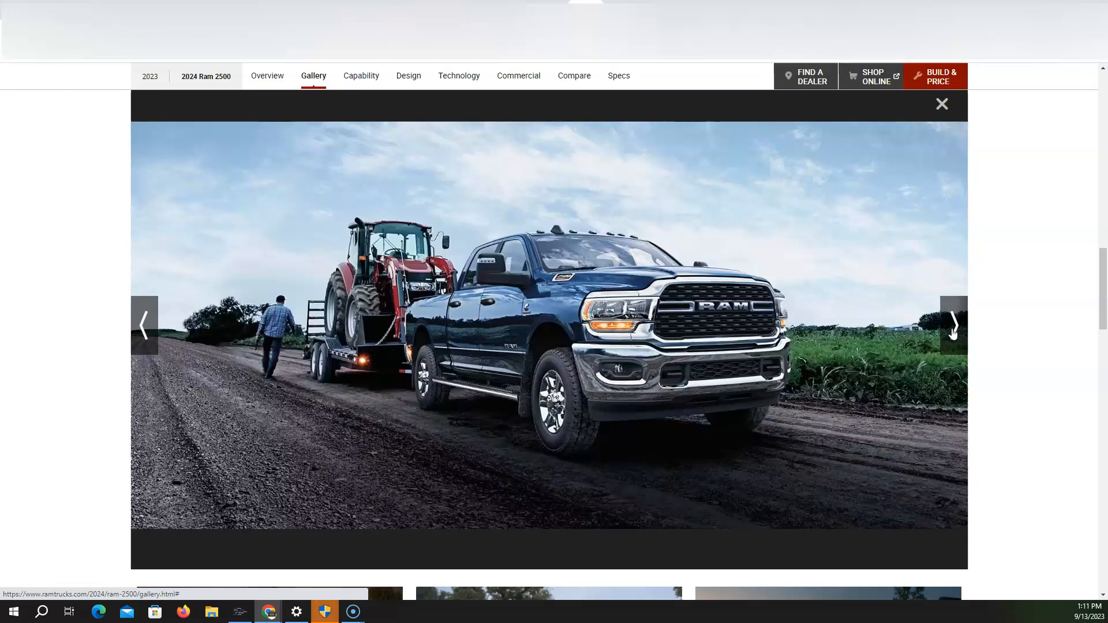
{"action": "left_click", "coordinate": [954, 327]}
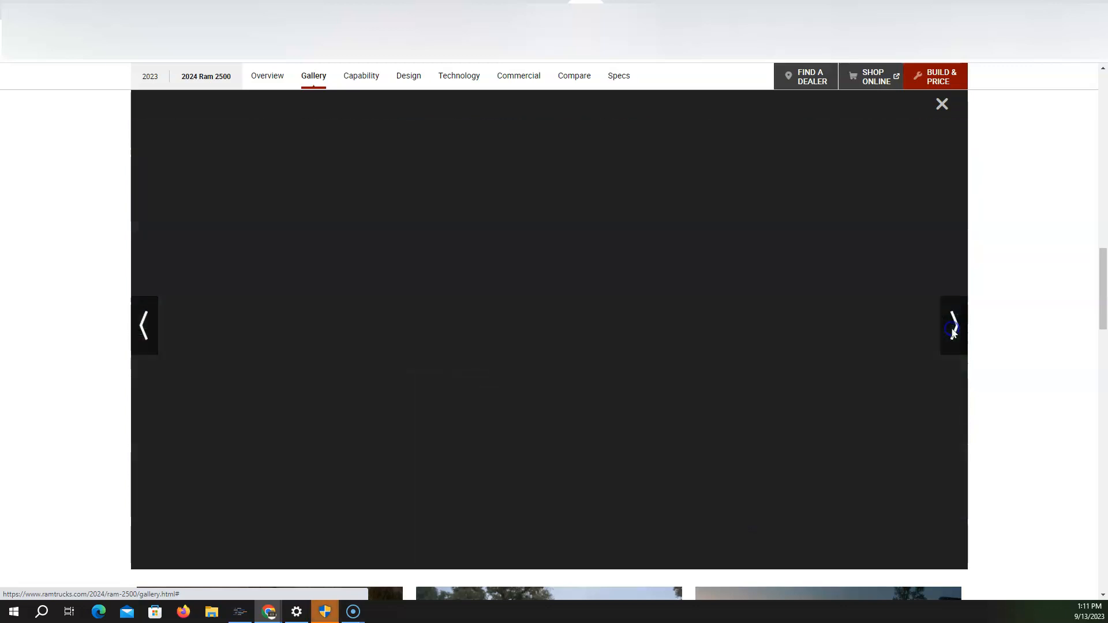
{"action": "left_click", "coordinate": [953, 329]}
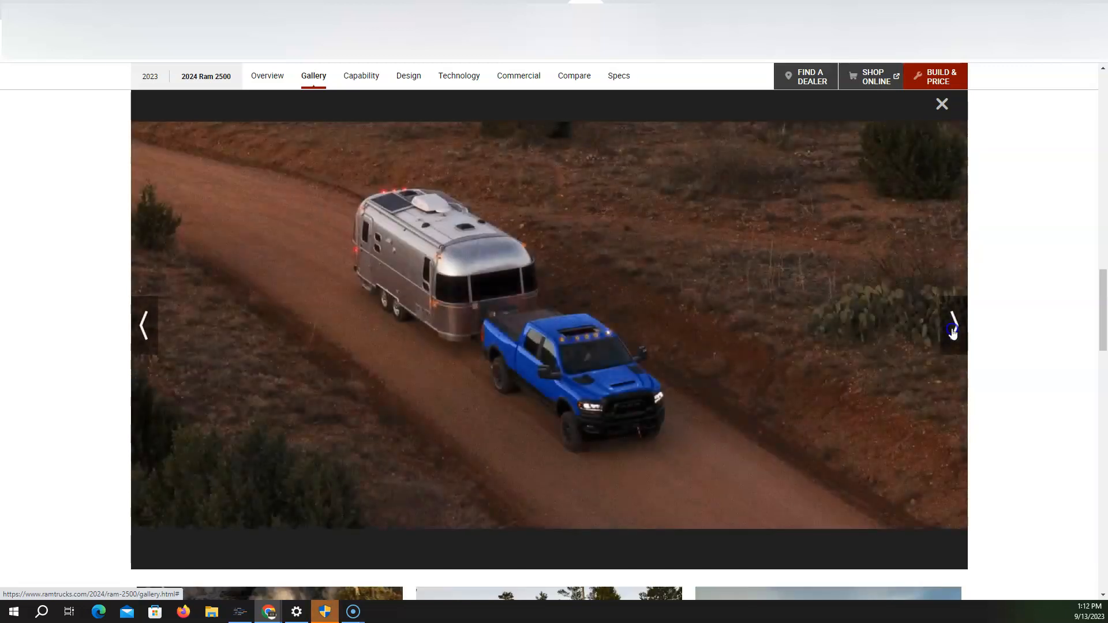
{"action": "left_click", "coordinate": [952, 325]}
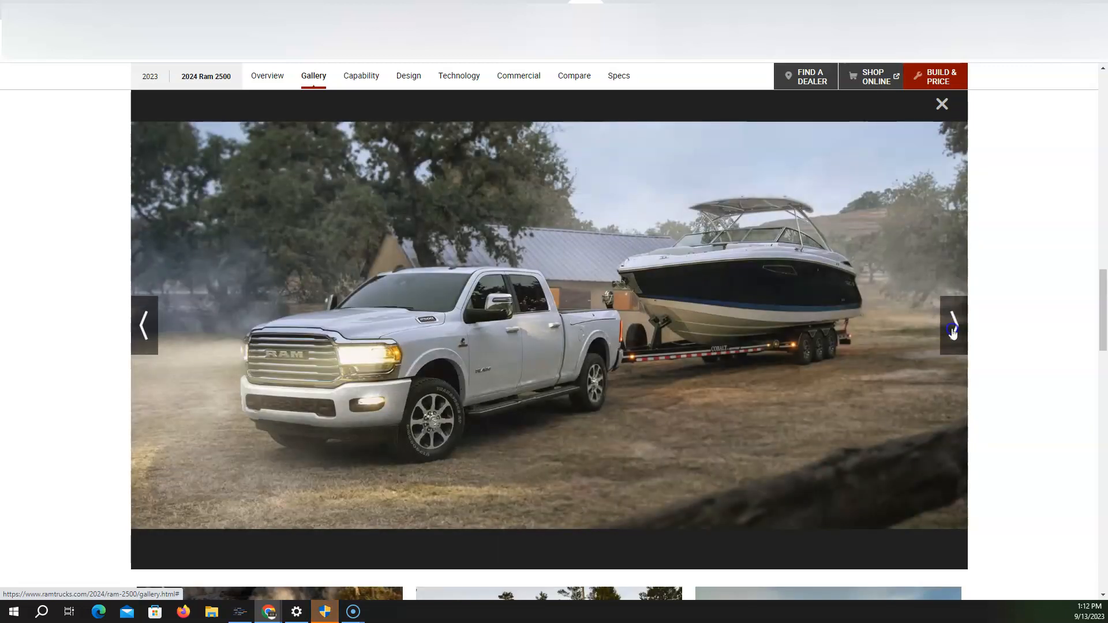
{"action": "left_click", "coordinate": [953, 327]}
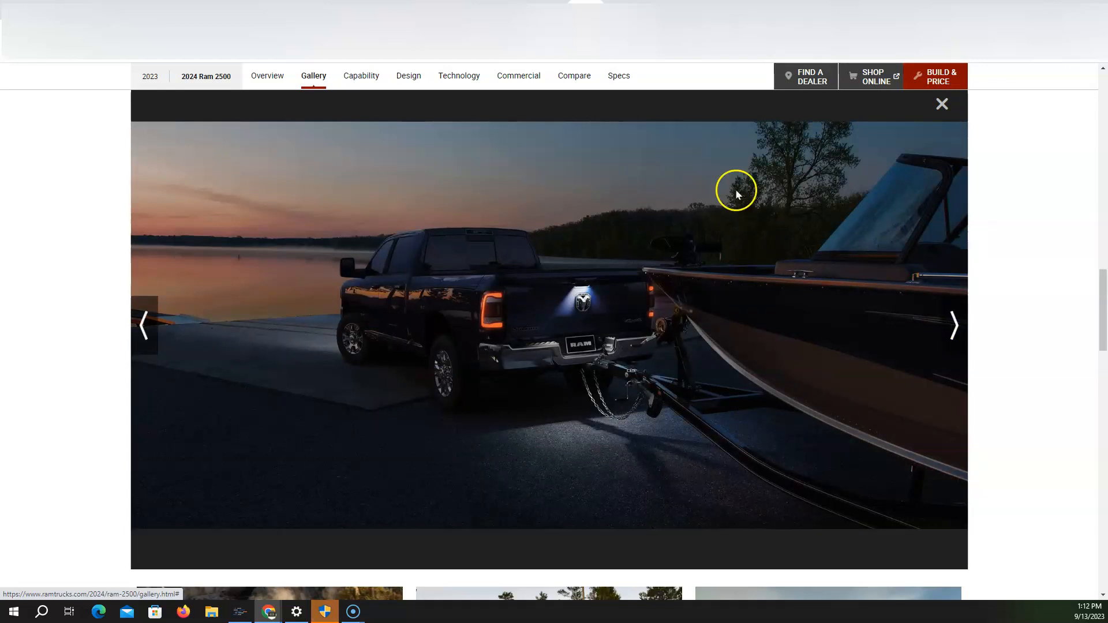
{"action": "left_click", "coordinate": [954, 326]}
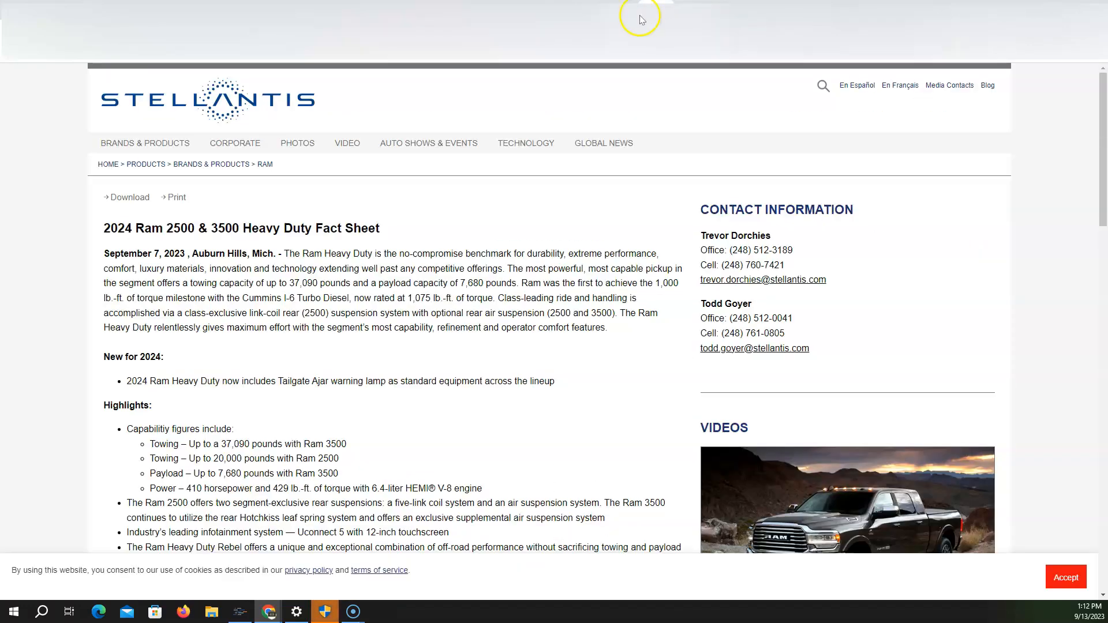
Step: Bring the Stellantis 2024 Ram 2500 & 3500 Heavy Duty Fact Sheet into view
{"action": "left_click_drag", "start_coordinate": [177, 381], "coordinate": [283, 381]}
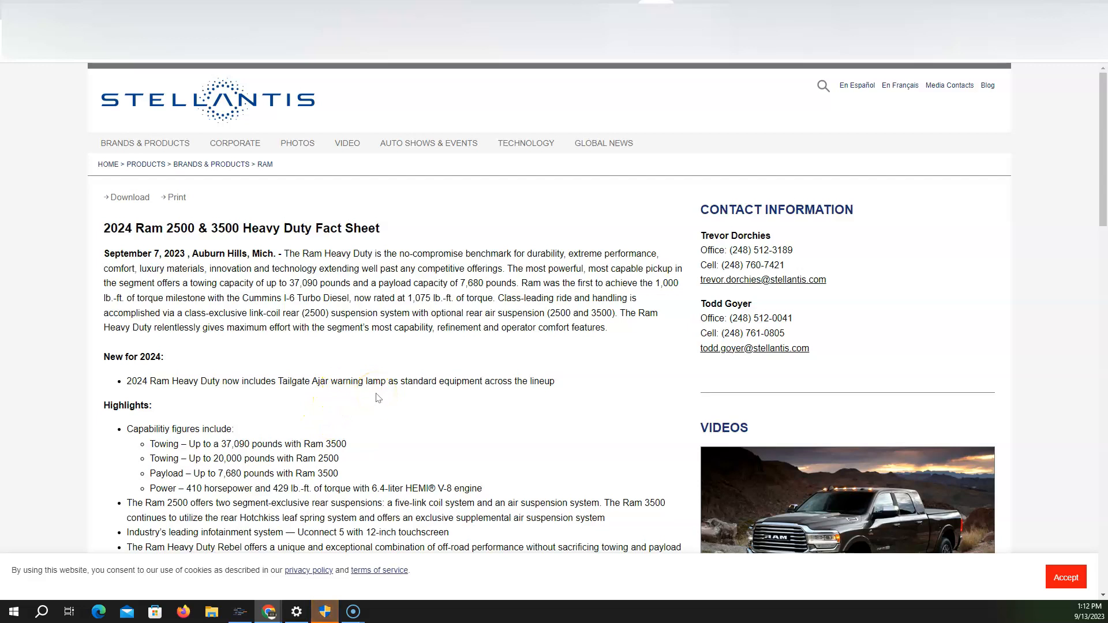
{"action": "mouse_move", "coordinate": [175, 367]}
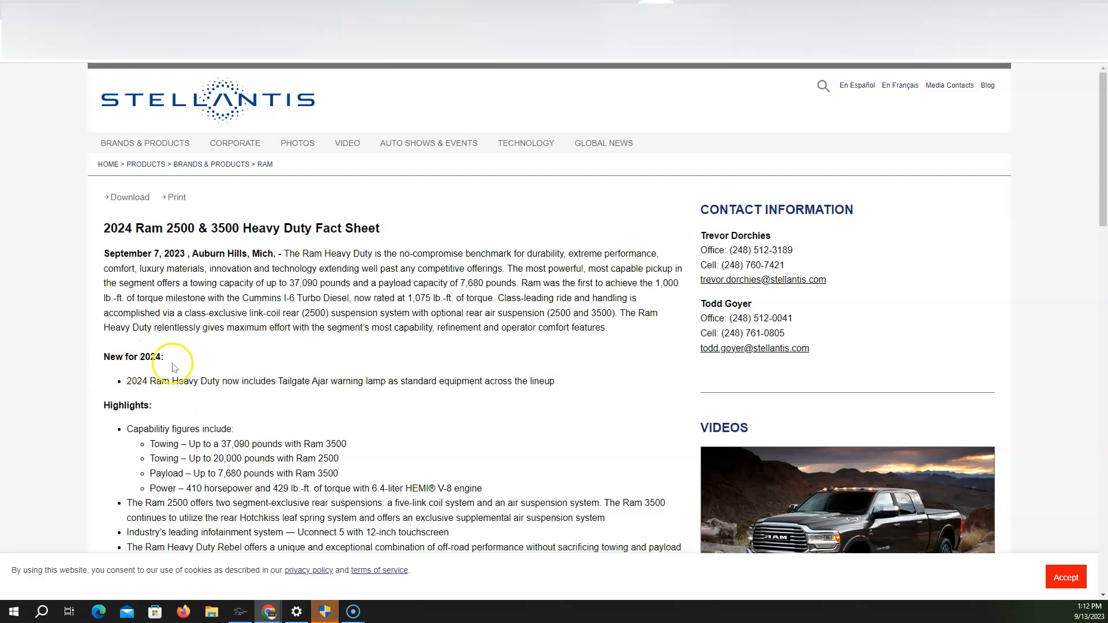
{"action": "mouse_move", "coordinate": [199, 104]}
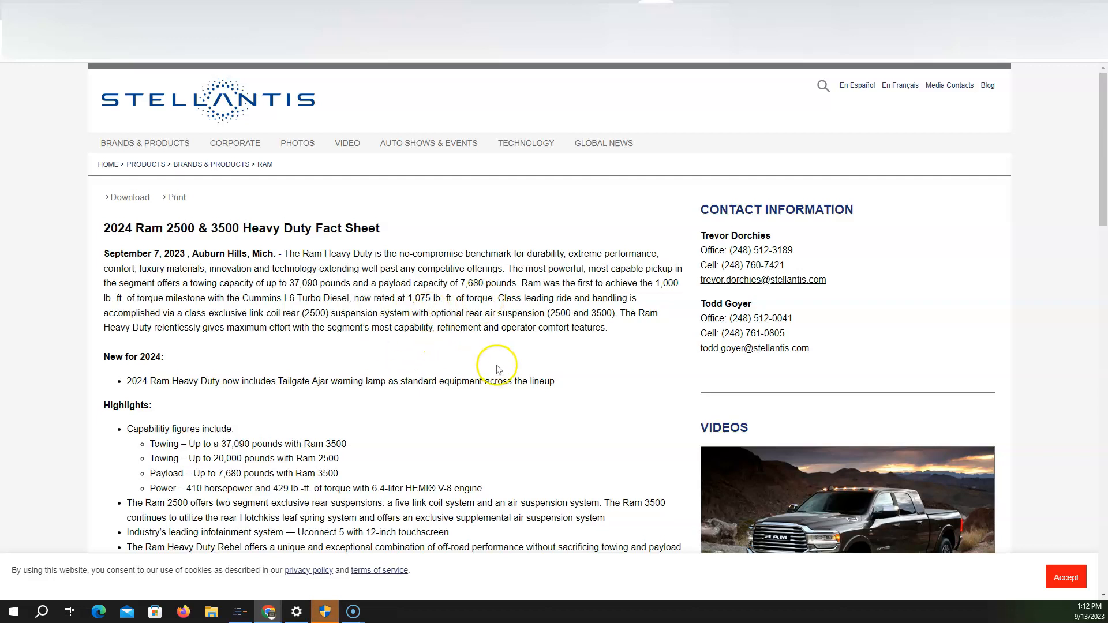
{"action": "mouse_move", "coordinate": [485, 377]}
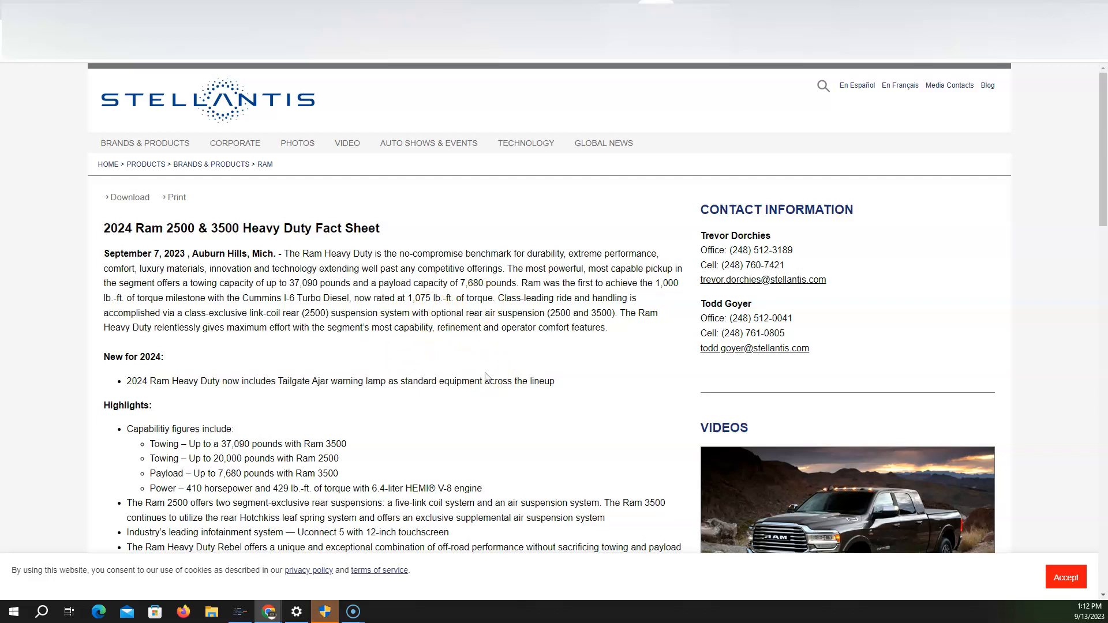
{"action": "scroll", "scroll_direction": "down", "scroll_amount": 3}
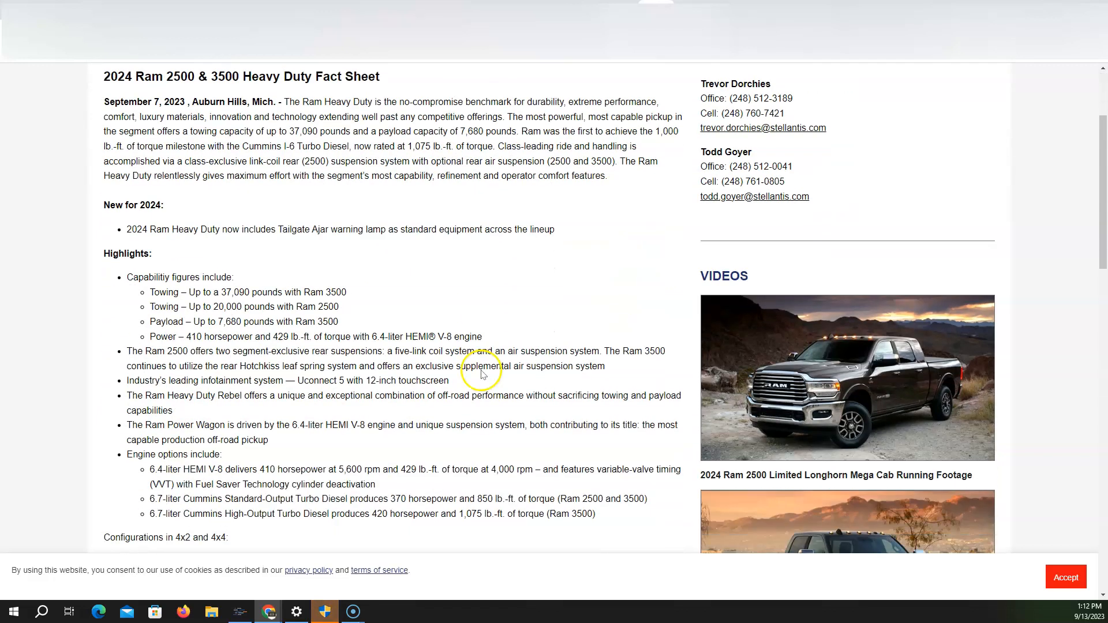
{"action": "scroll", "scroll_direction": "down", "scroll_amount": 3}
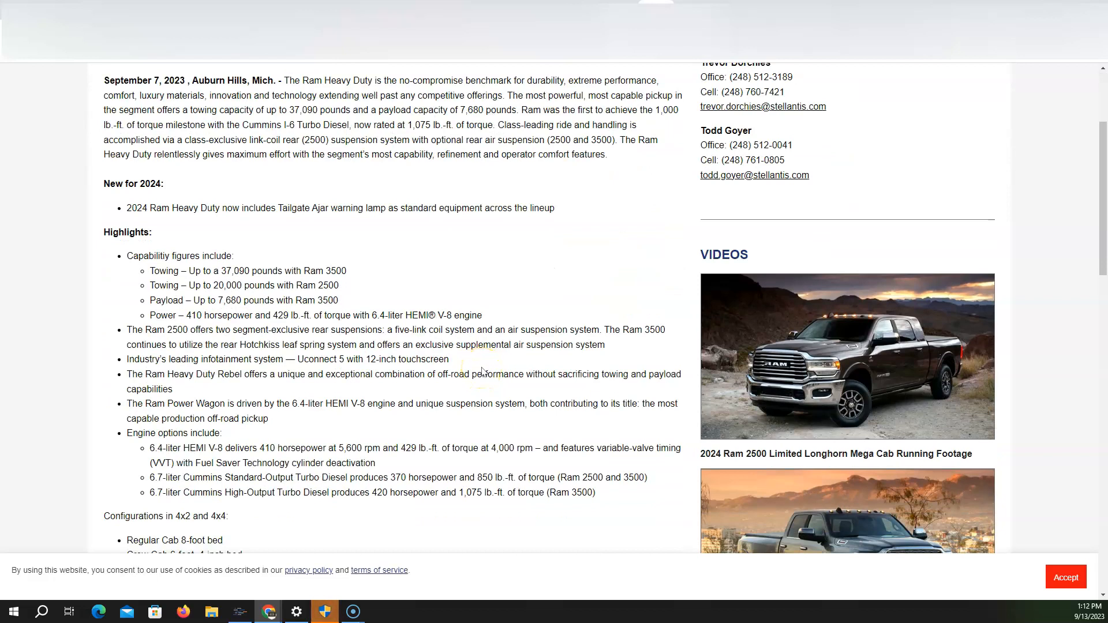
{"action": "scroll", "scroll_direction": "down", "scroll_amount": 3}
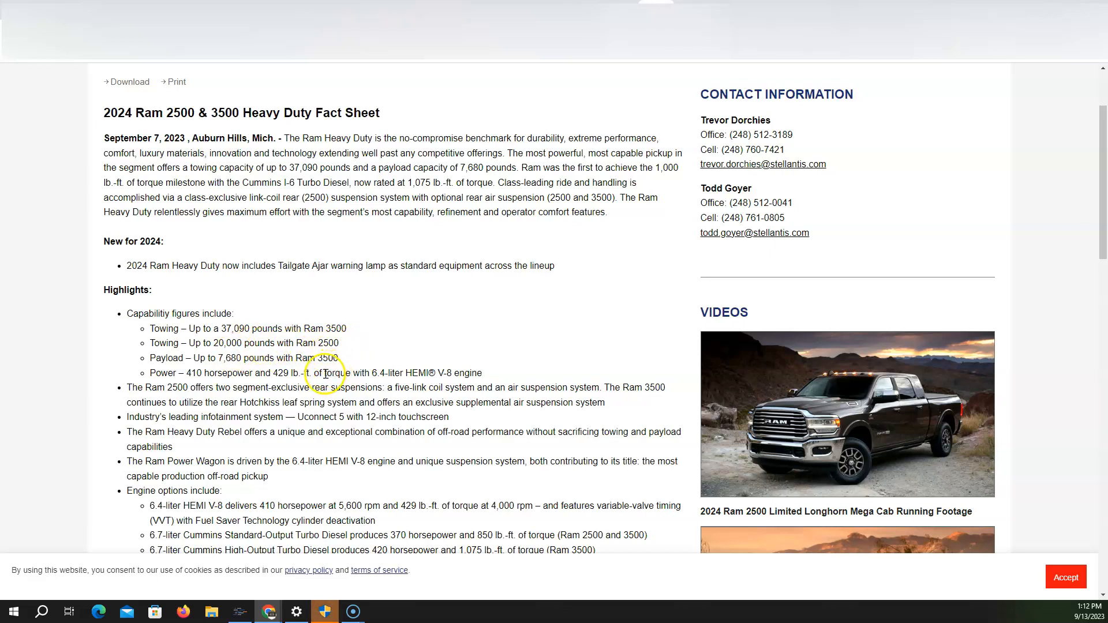
{"action": "mouse_move", "coordinate": [231, 368]}
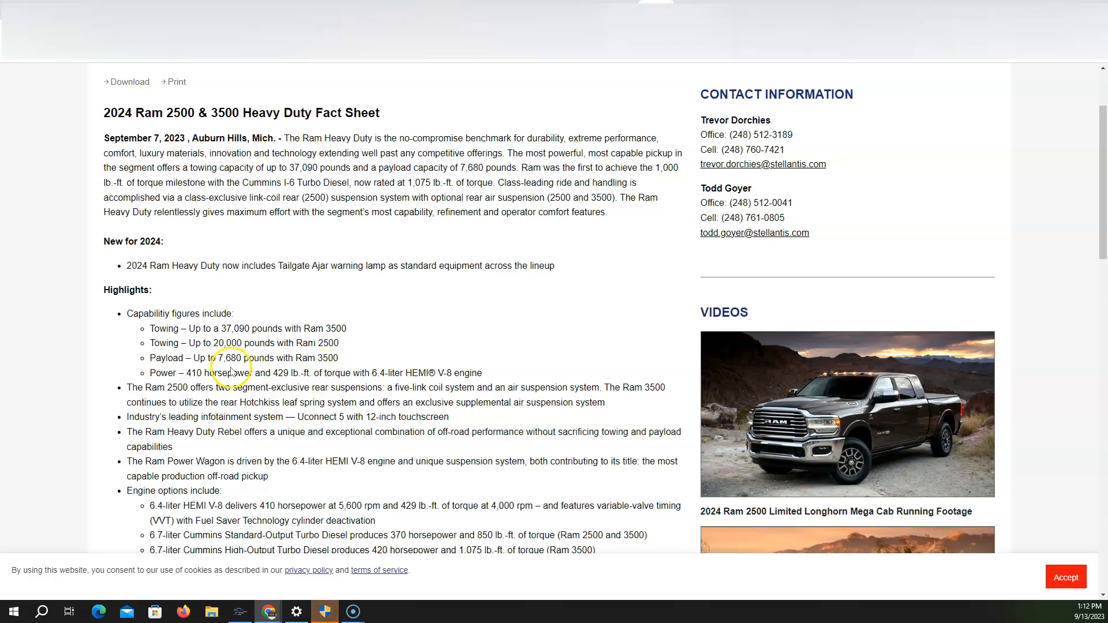
{"action": "mouse_move", "coordinate": [344, 371]}
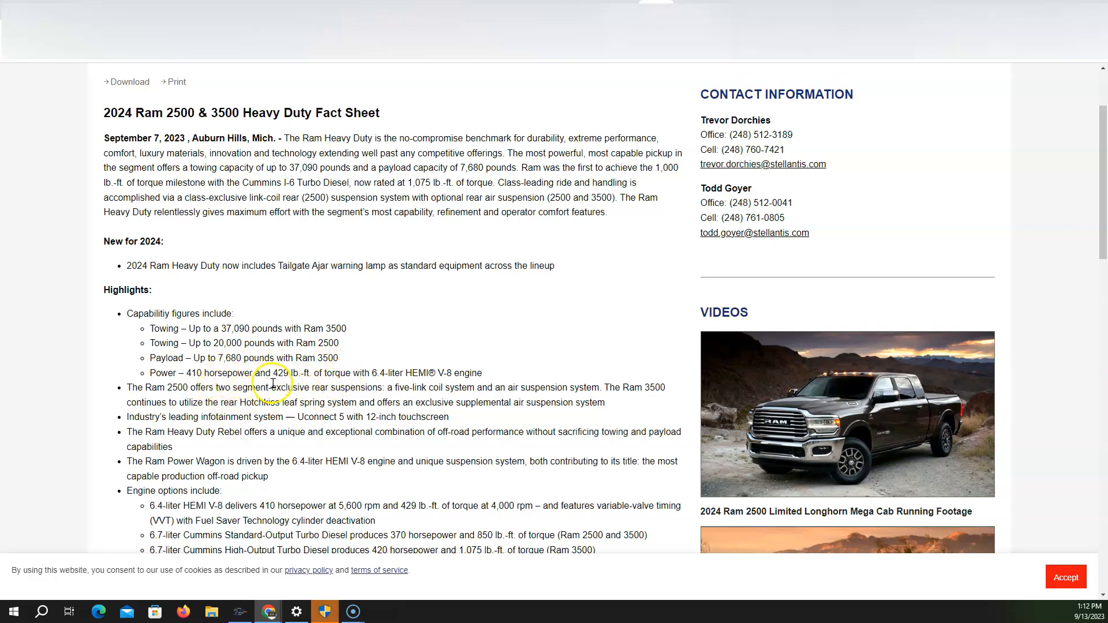
{"action": "mouse_move", "coordinate": [314, 384]}
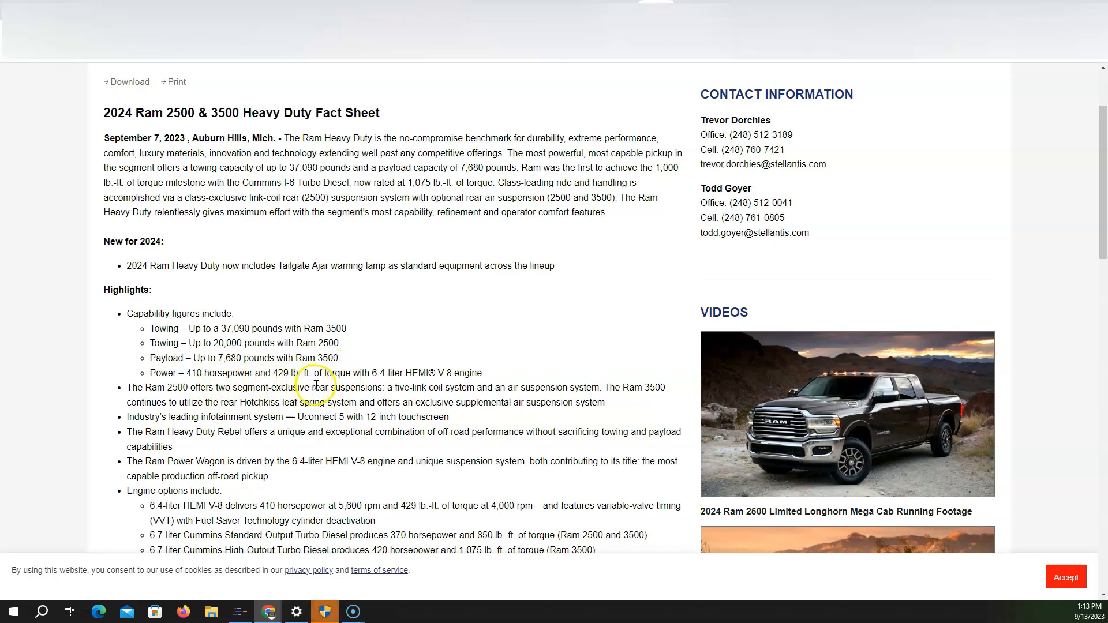
{"action": "mouse_move", "coordinate": [407, 389]}
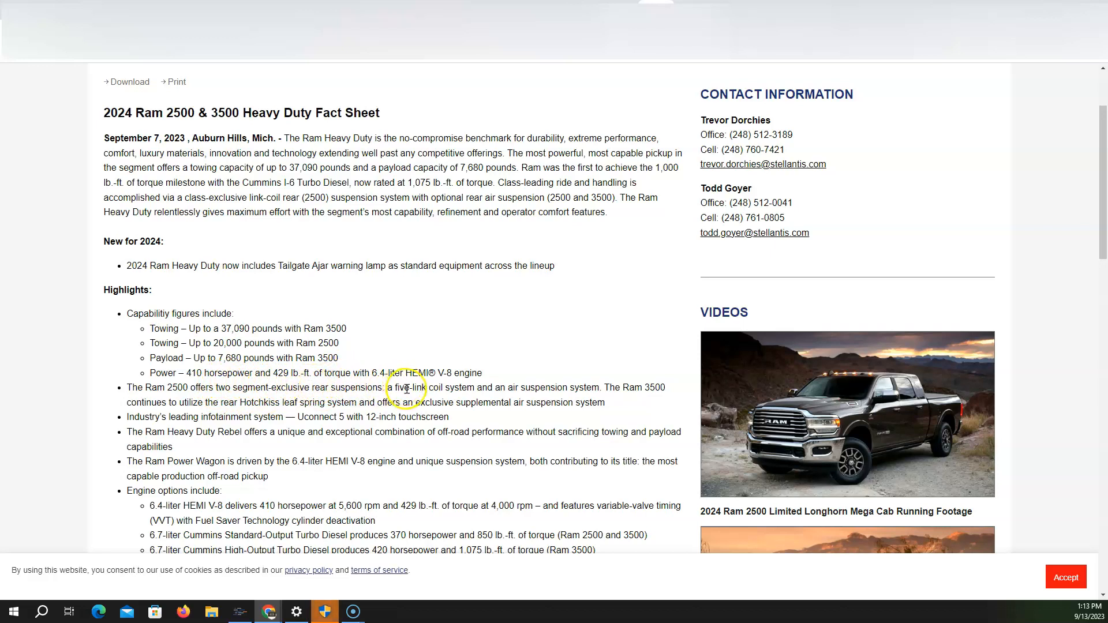
{"action": "mouse_move", "coordinate": [452, 415]}
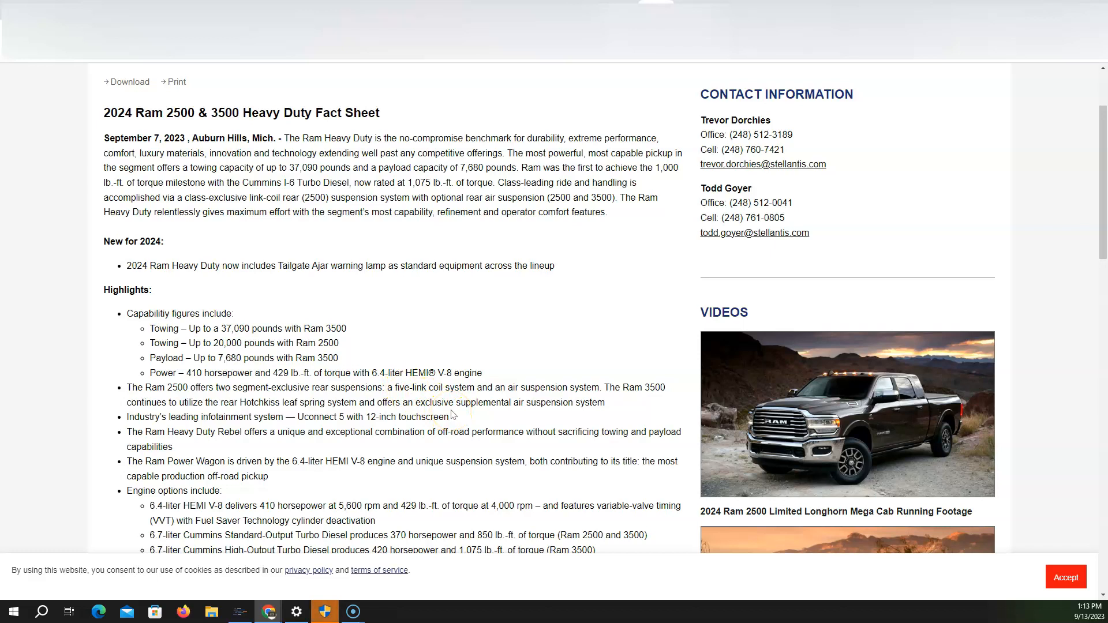
{"action": "scroll", "scroll_direction": "down", "scroll_amount": 3}
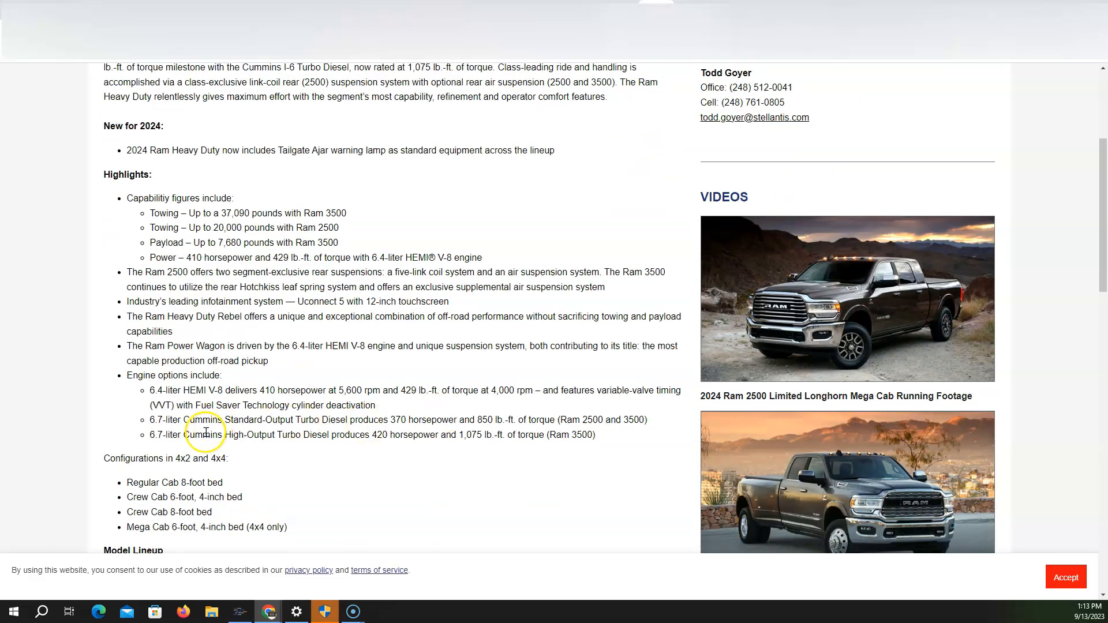
{"action": "mouse_move", "coordinate": [278, 403]}
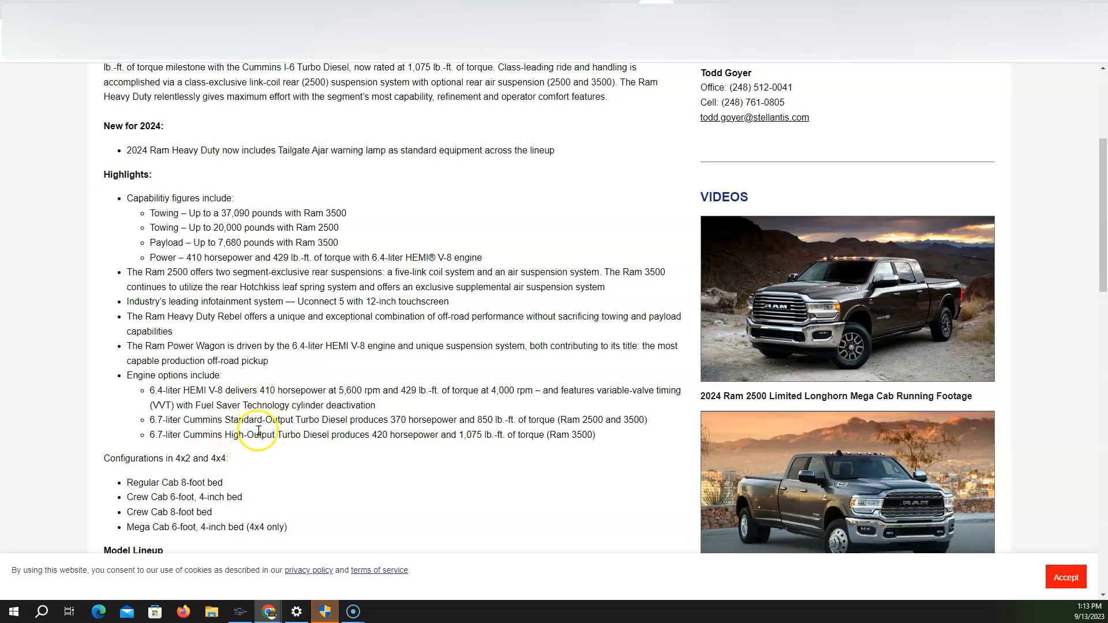
{"action": "mouse_move", "coordinate": [415, 433]}
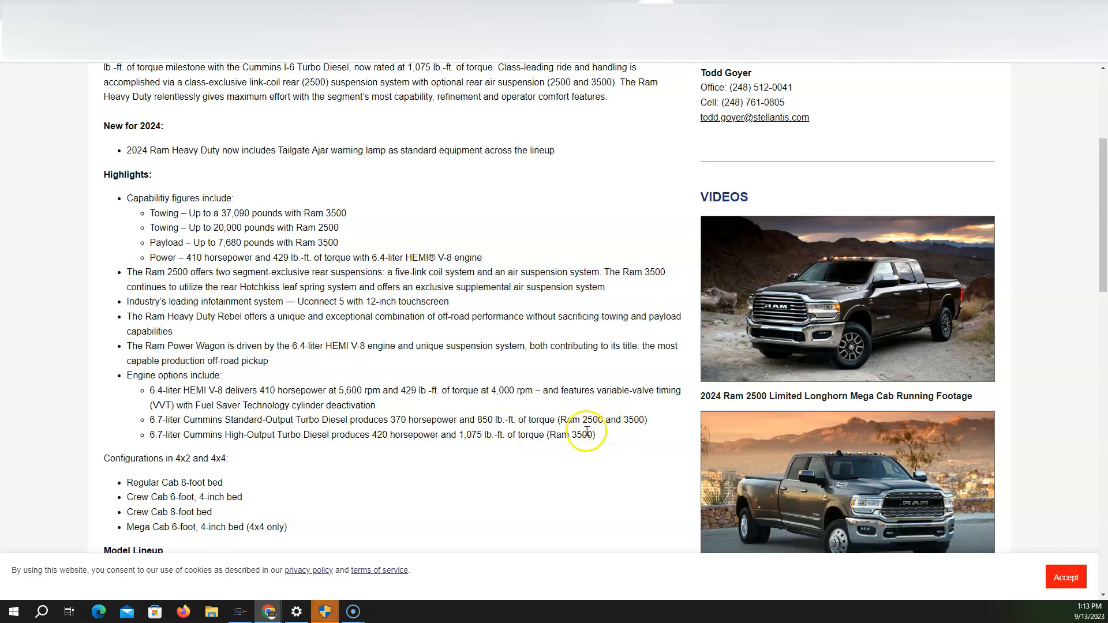
{"action": "double_click", "coordinate": [167, 436]}
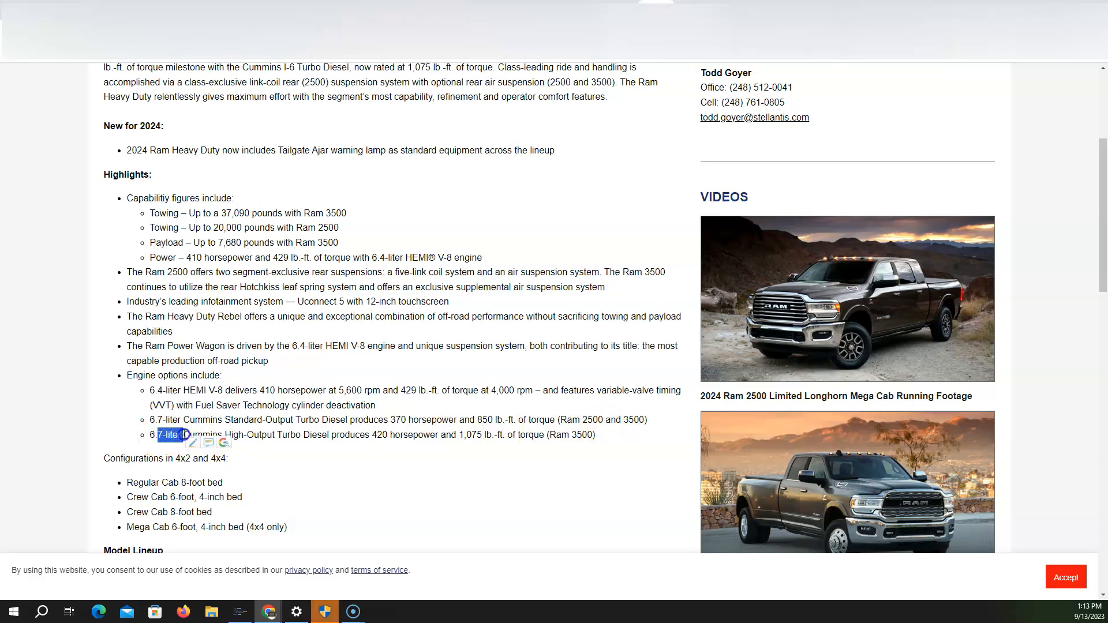
{"action": "left_click", "coordinate": [330, 447]}
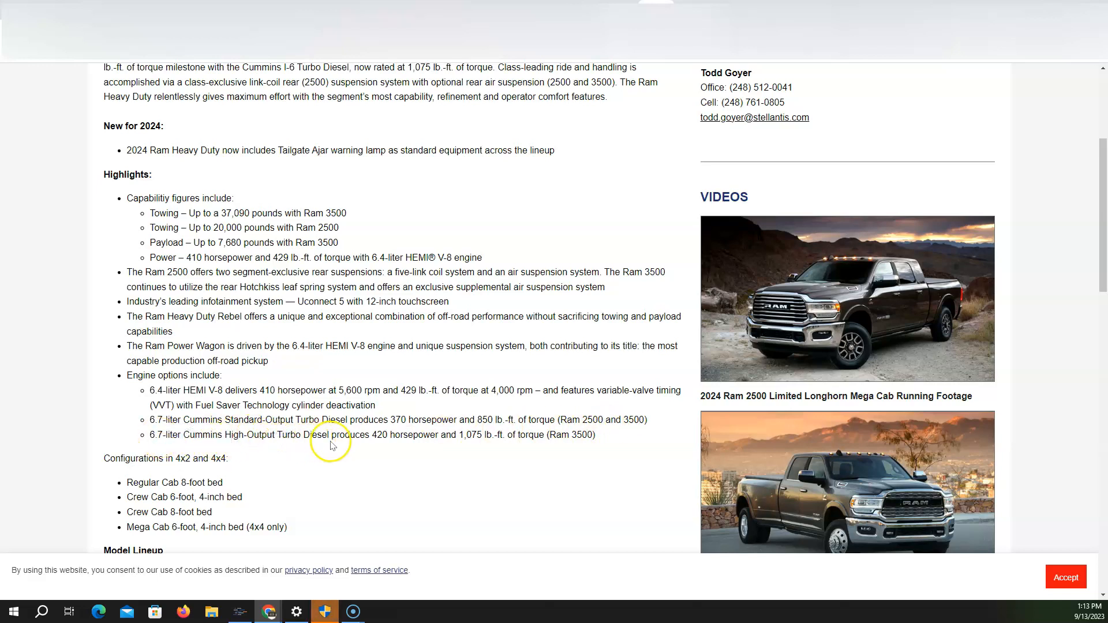
{"action": "mouse_move", "coordinate": [369, 451]}
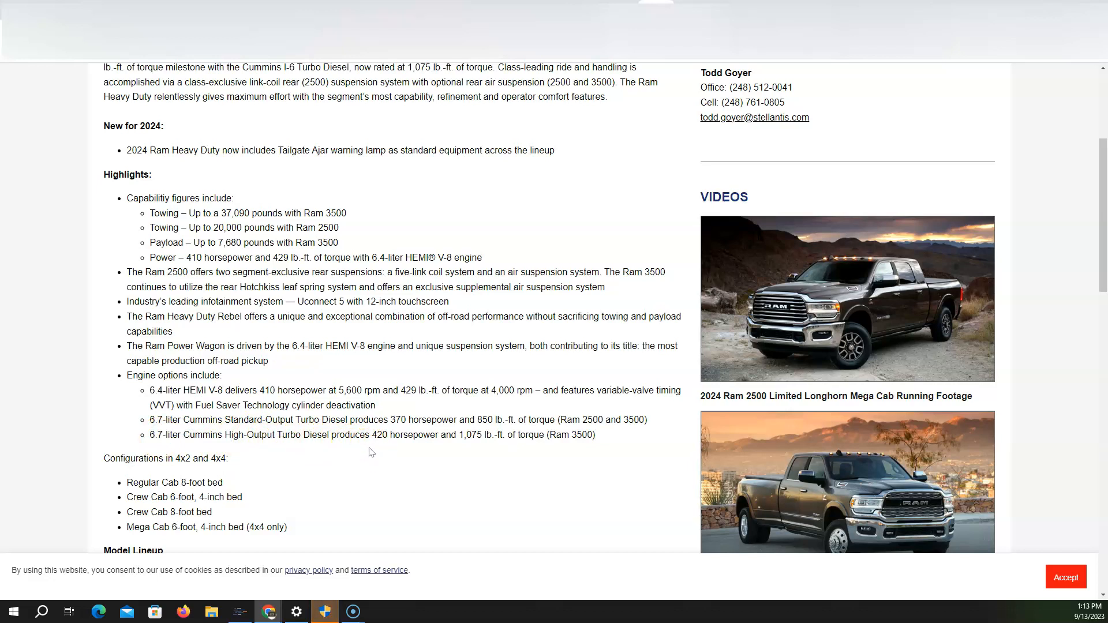
{"action": "scroll", "scroll_direction": "down", "scroll_amount": 3}
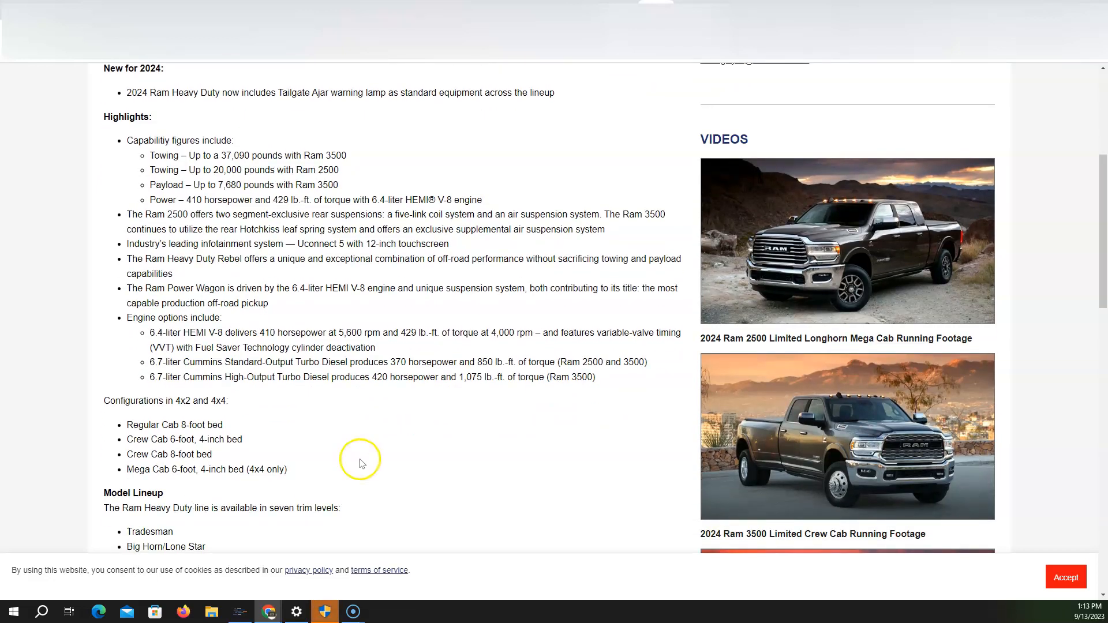
{"action": "mouse_move", "coordinate": [191, 402]}
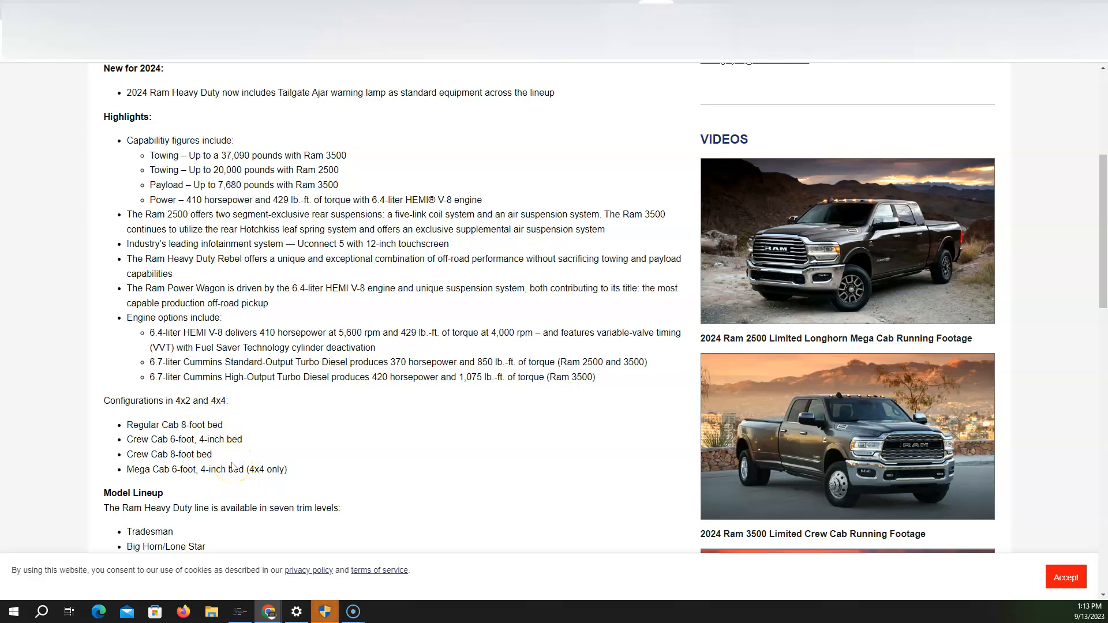
{"action": "mouse_move", "coordinate": [233, 467]}
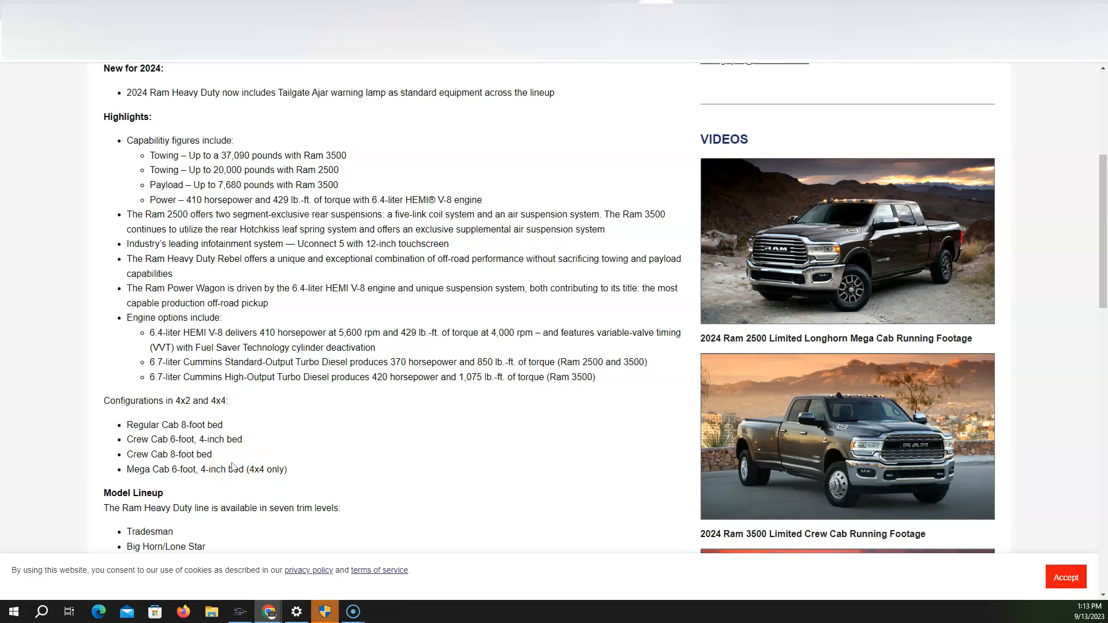
{"action": "left_click", "coordinate": [268, 473]}
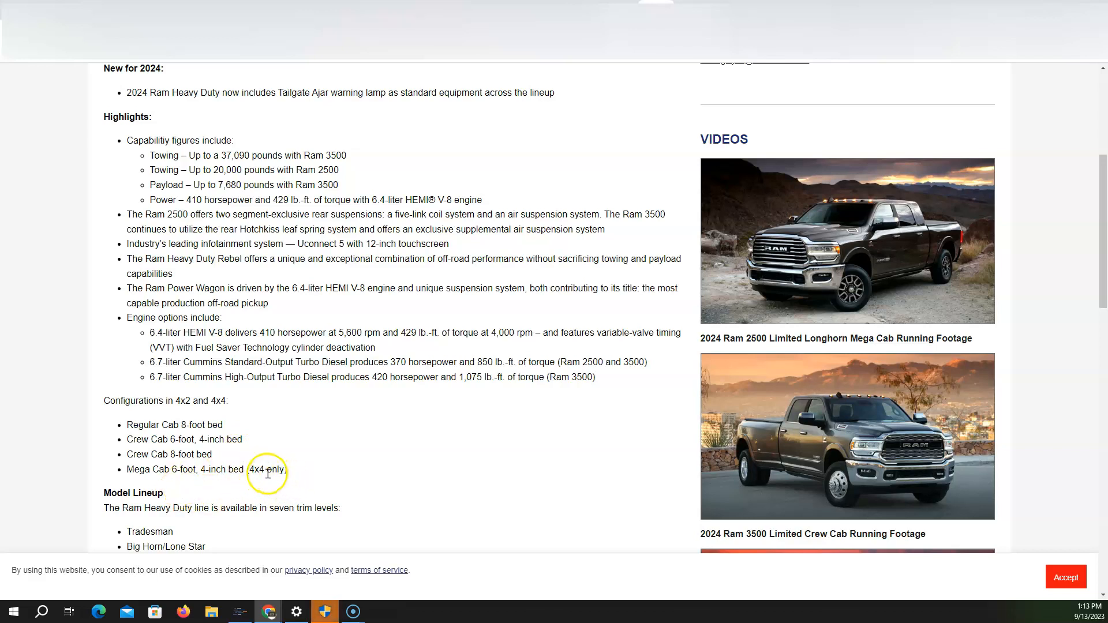
{"action": "double_click", "coordinate": [187, 454]}
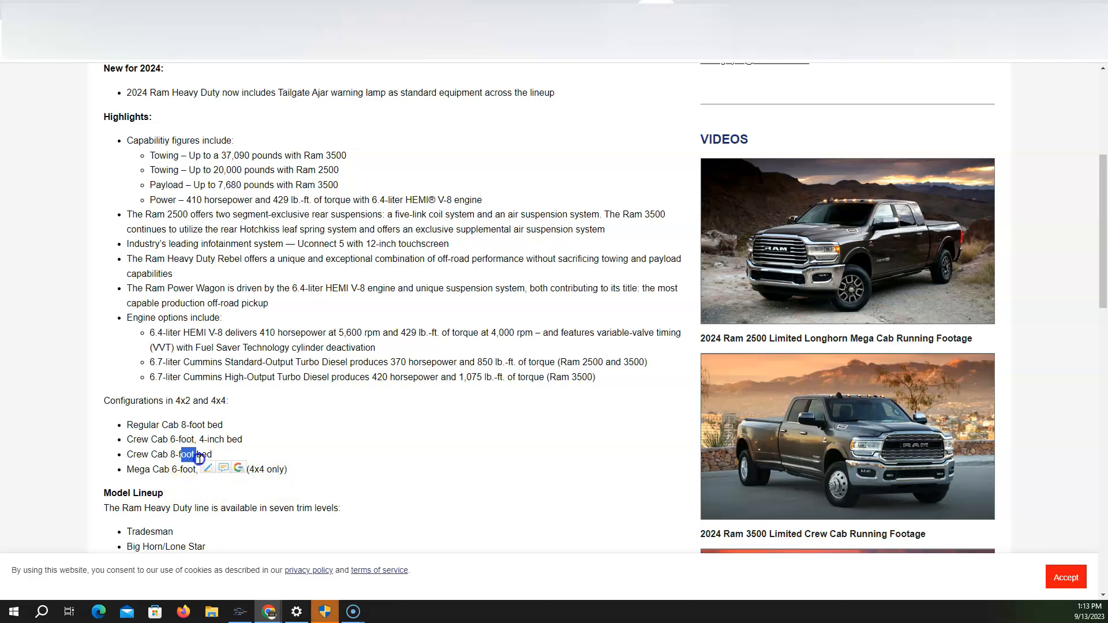
{"action": "scroll", "scroll_direction": "down", "scroll_amount": 3}
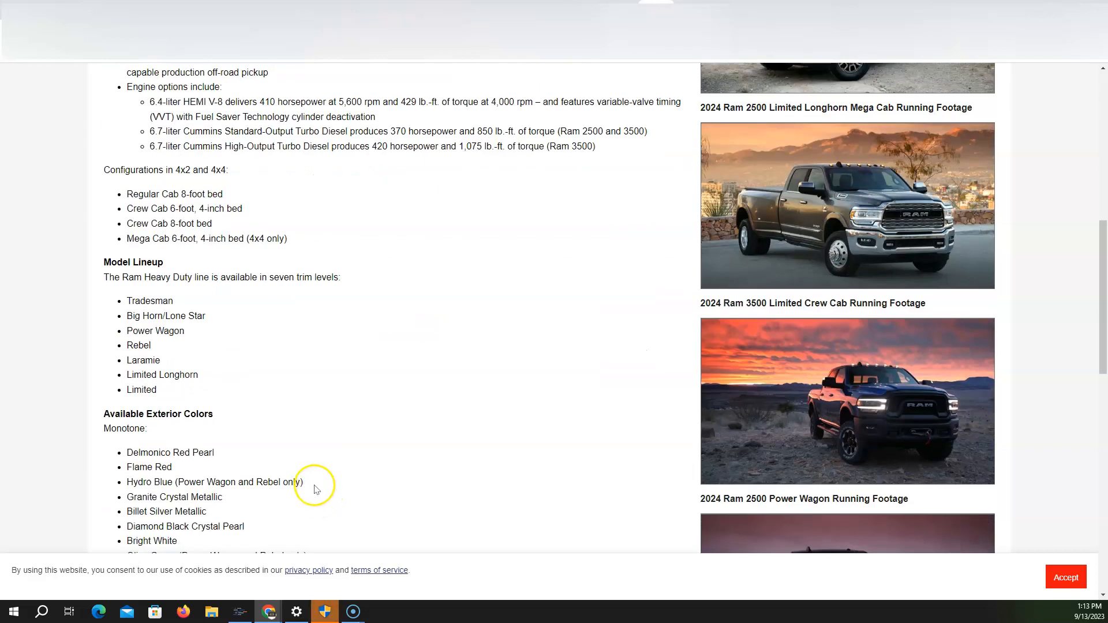
{"action": "double_click", "coordinate": [154, 330]}
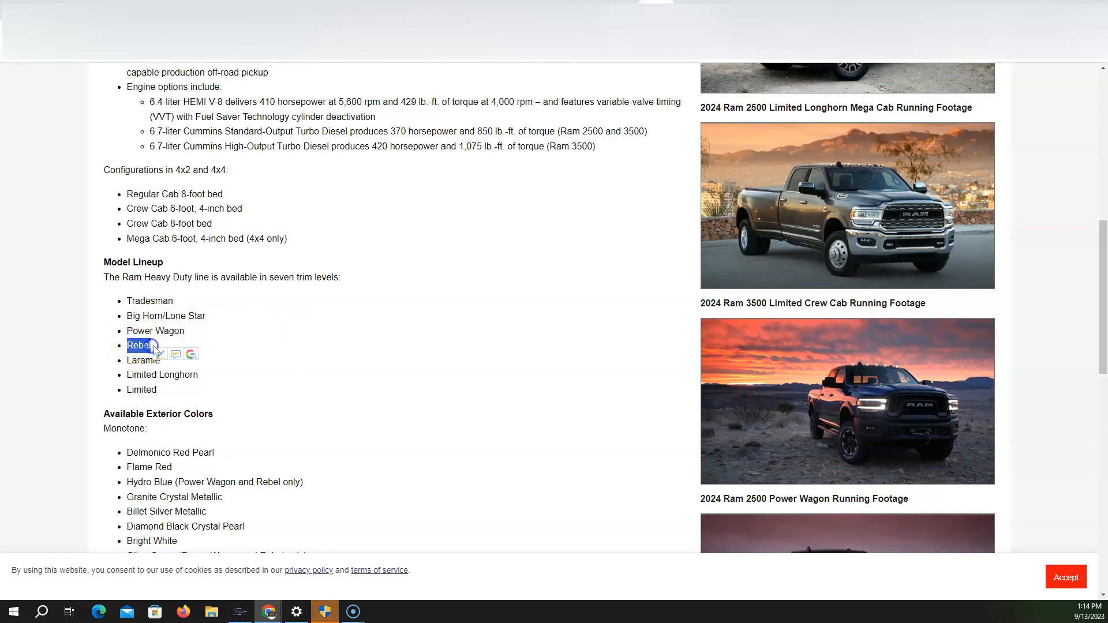
{"action": "mouse_move", "coordinate": [276, 357]}
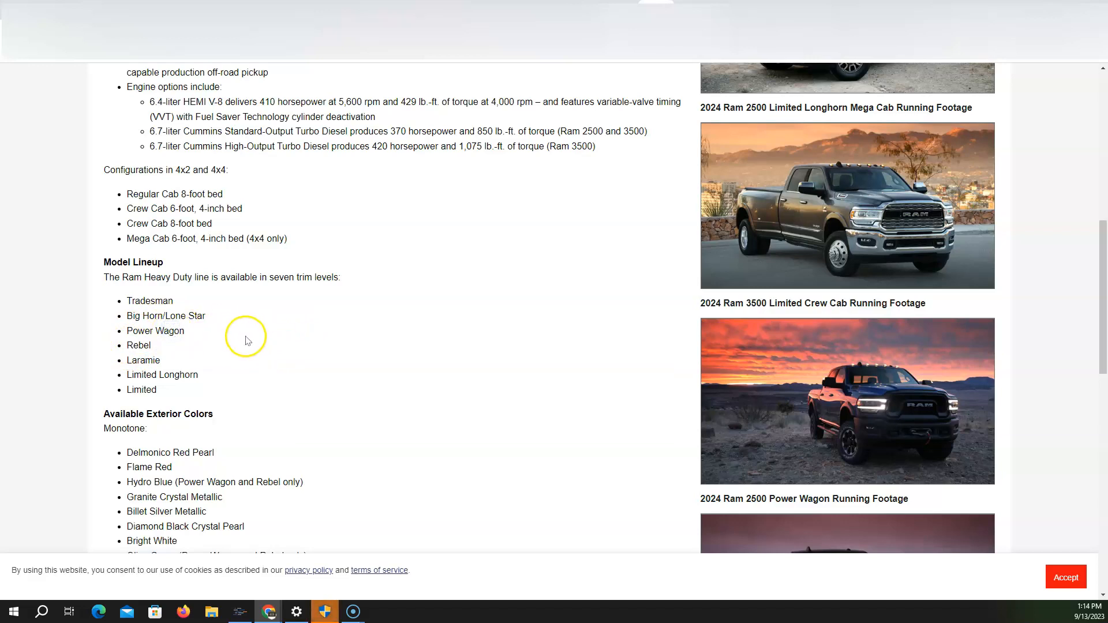
{"action": "scroll", "scroll_direction": "down", "scroll_amount": 3}
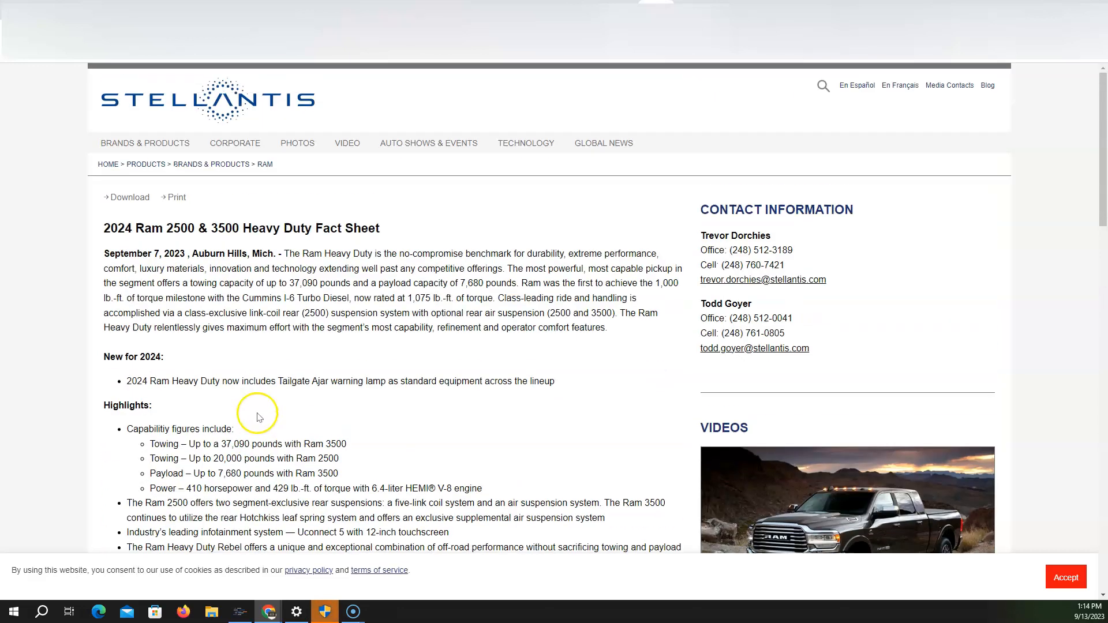
{"action": "mouse_move", "coordinate": [665, 25]}
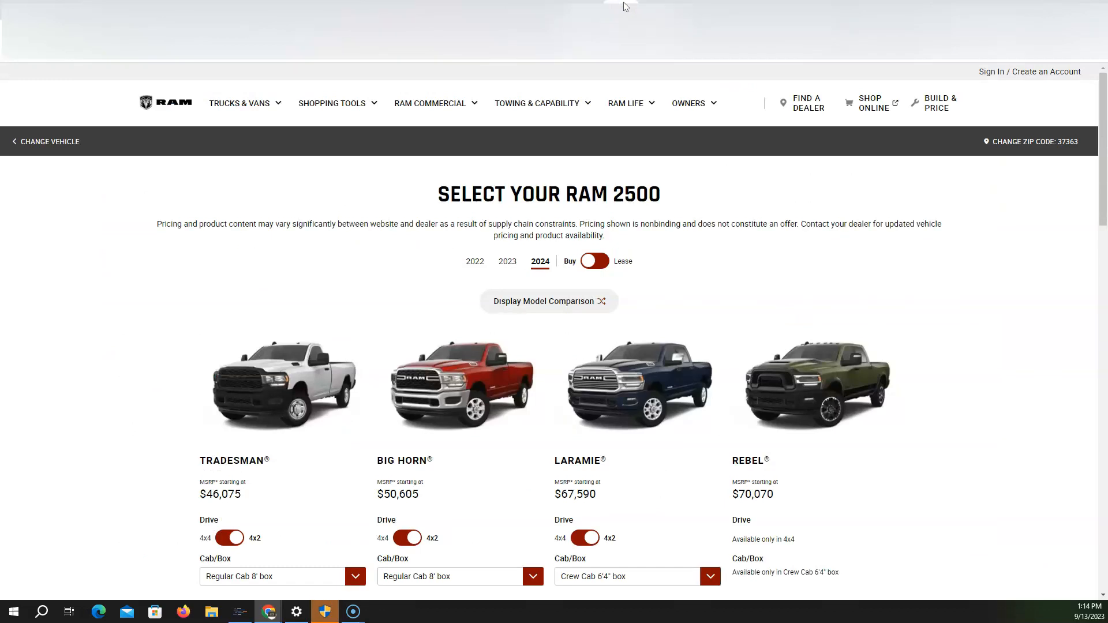
{"action": "mouse_move", "coordinate": [450, 283]}
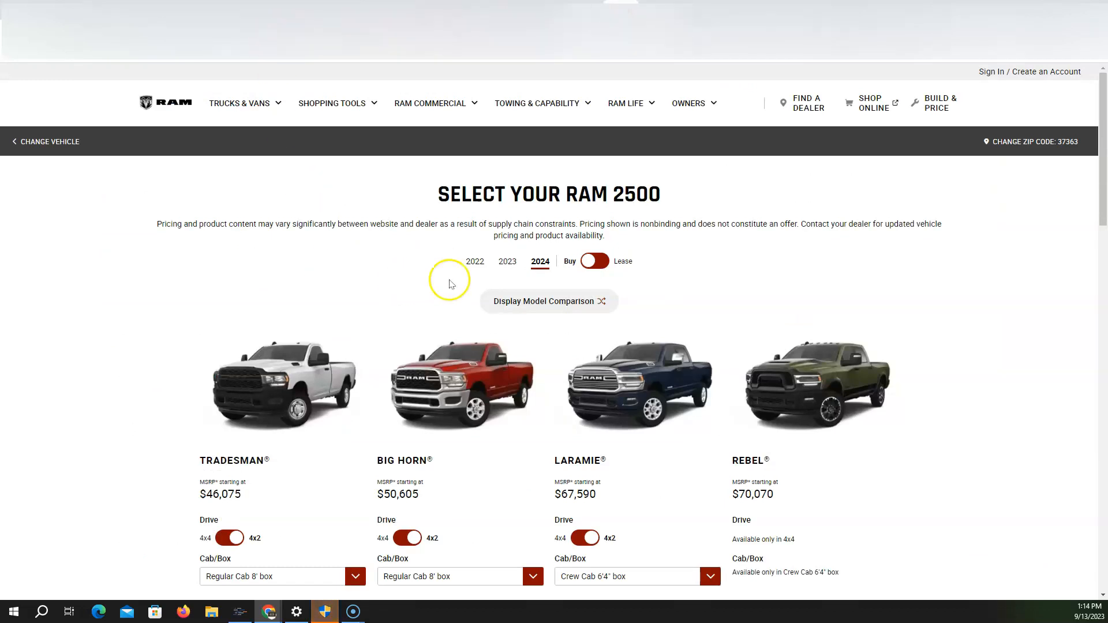
{"action": "mouse_move", "coordinate": [396, 321]}
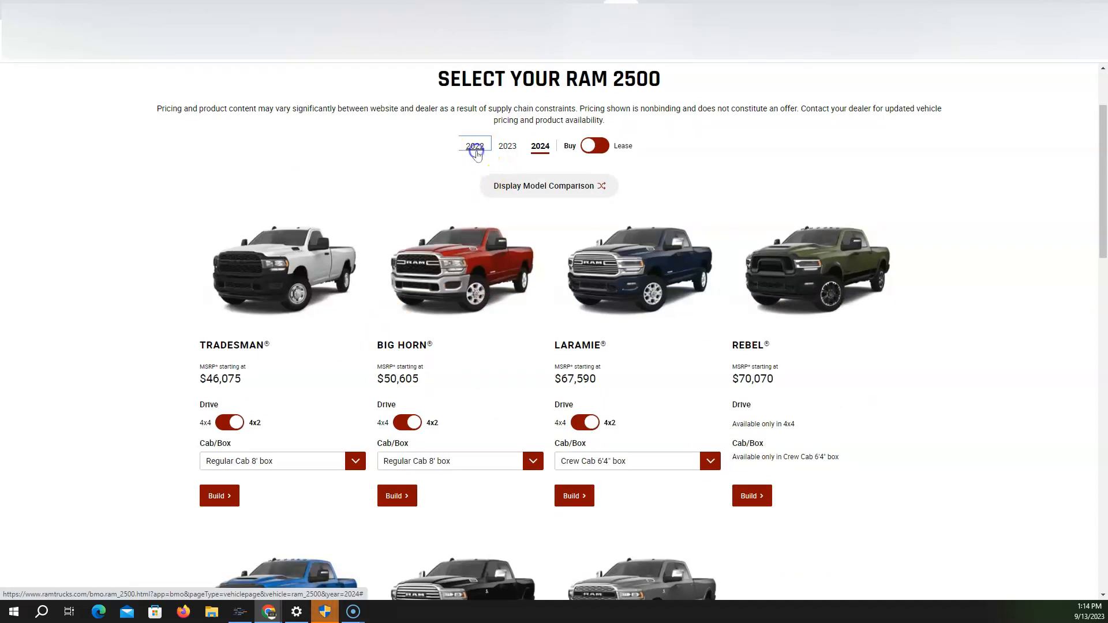
Step: Compare the 2022 and 2024 Ram 2500 lineups, ending on the 2024 trims
{"action": "left_click", "coordinate": [474, 145]}
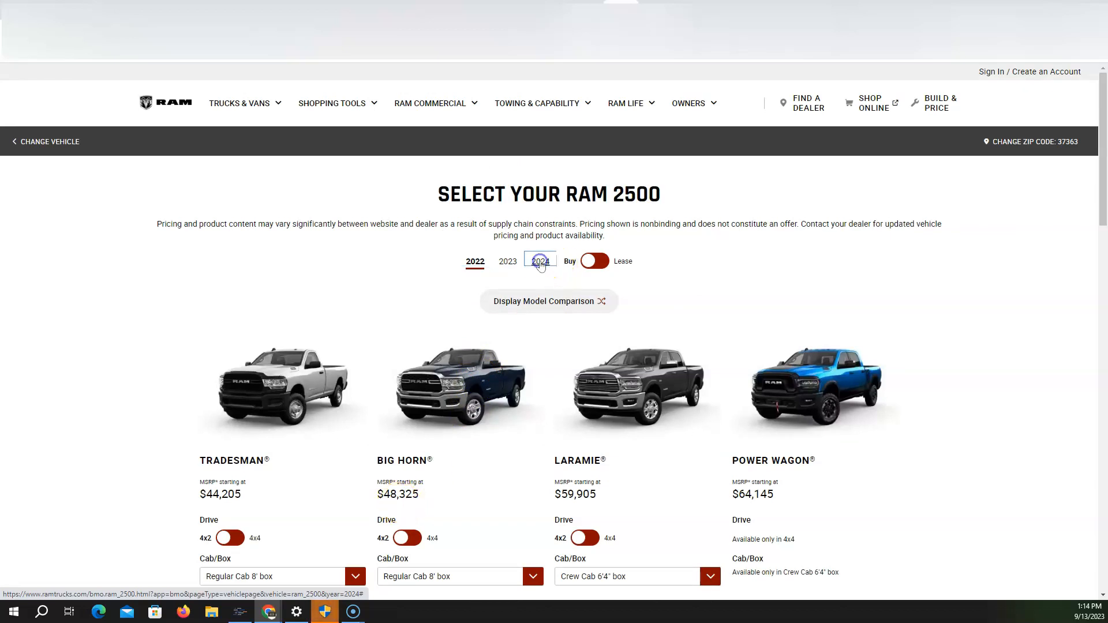
{"action": "left_click", "coordinate": [540, 261]}
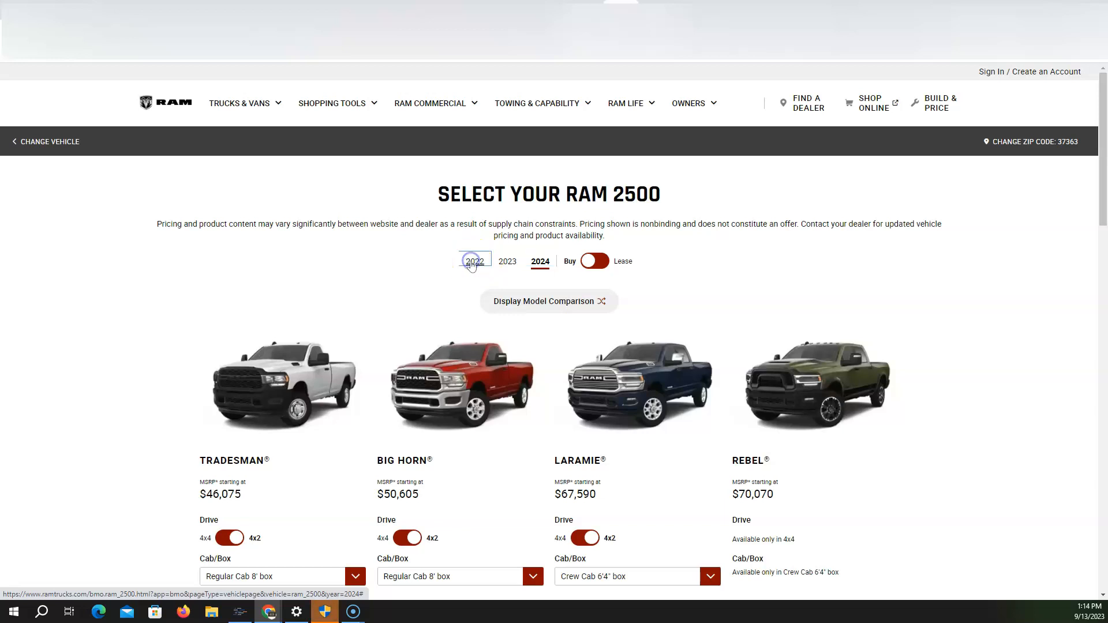
{"action": "left_click", "coordinate": [474, 261]}
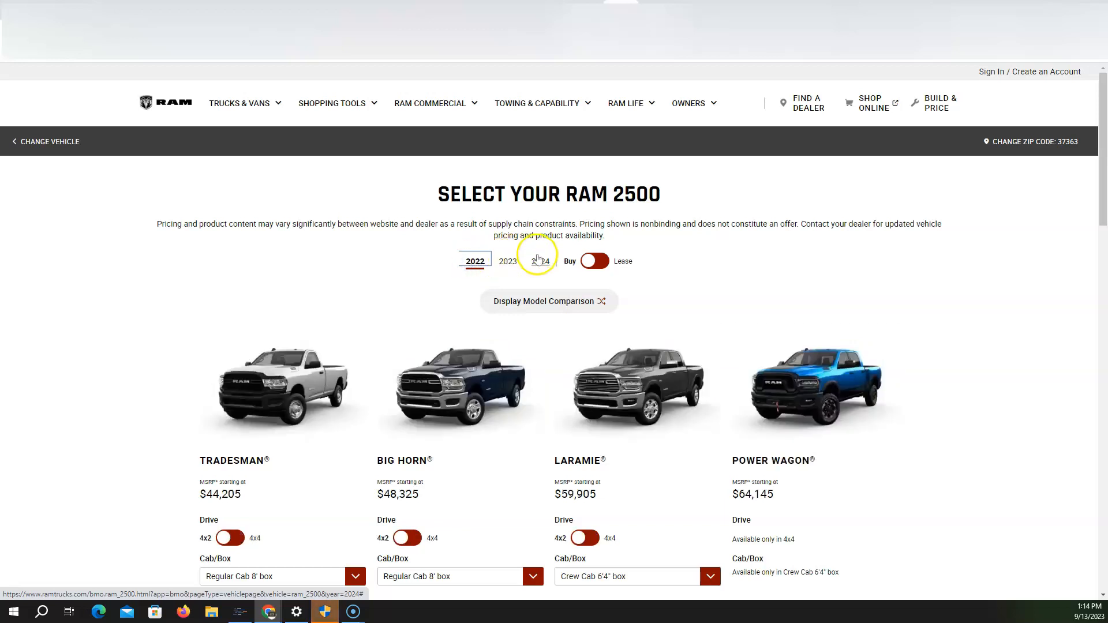
{"action": "left_click", "coordinate": [540, 261]}
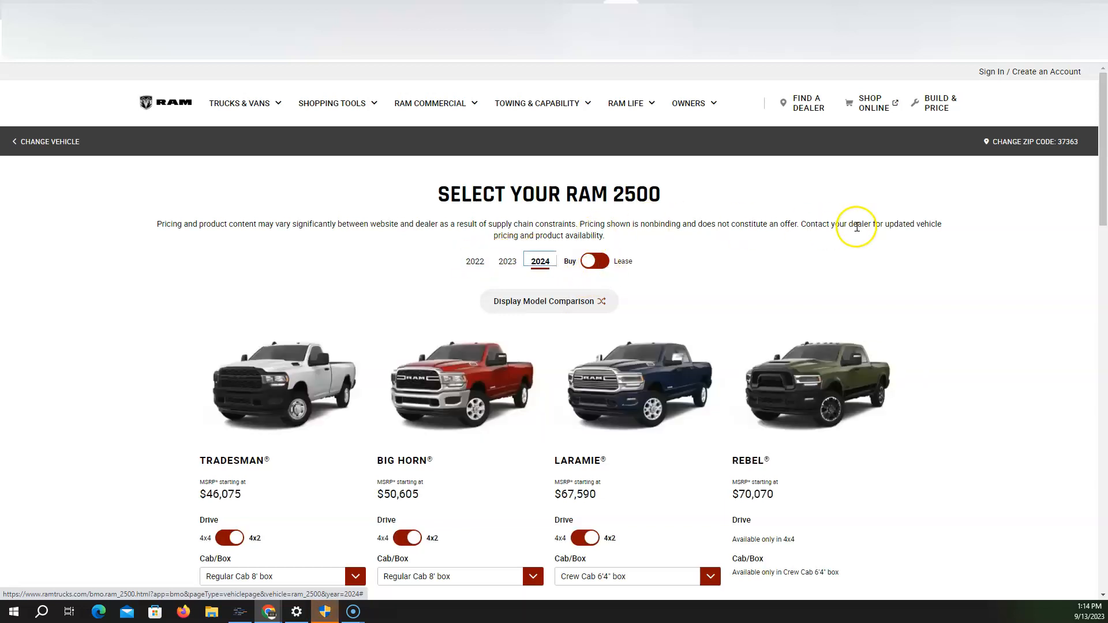
Step: Scroll through the 2024 trim cards, Tradesman to Limited, and back to the top
{"action": "scroll", "scroll_direction": "down", "scroll_amount": 3}
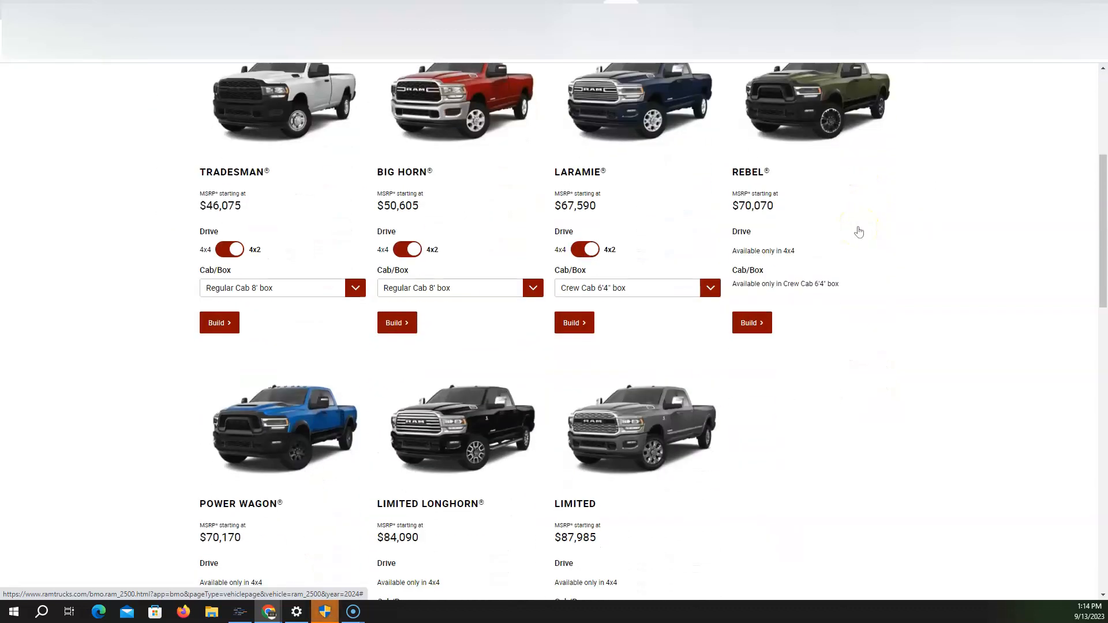
{"action": "scroll", "scroll_direction": "down", "scroll_amount": 3}
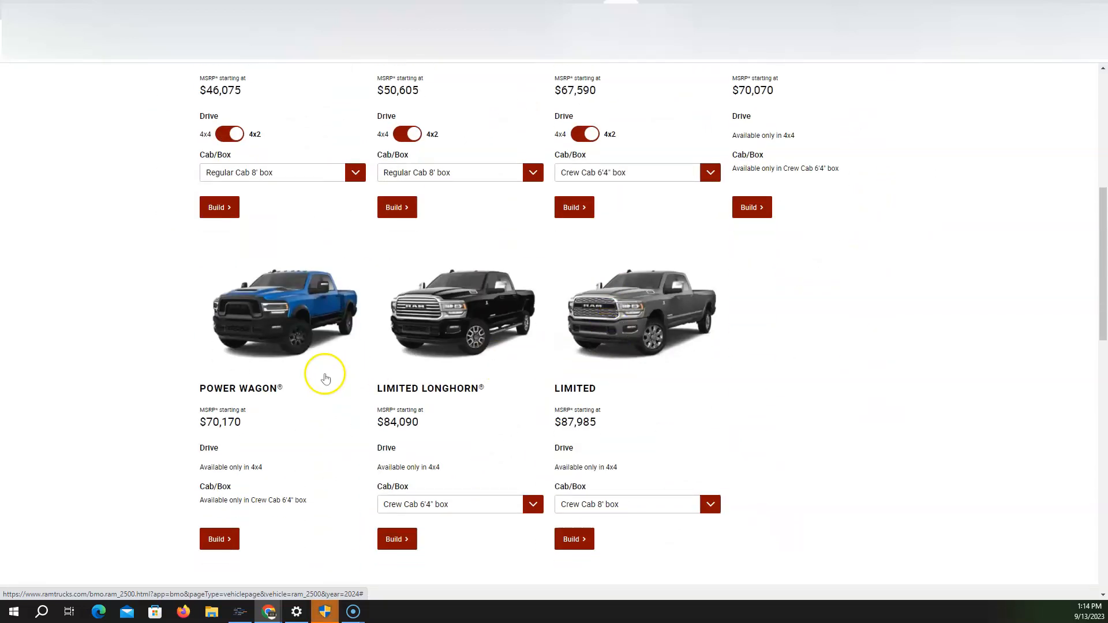
{"action": "scroll", "scroll_direction": "up", "scroll_amount": 3}
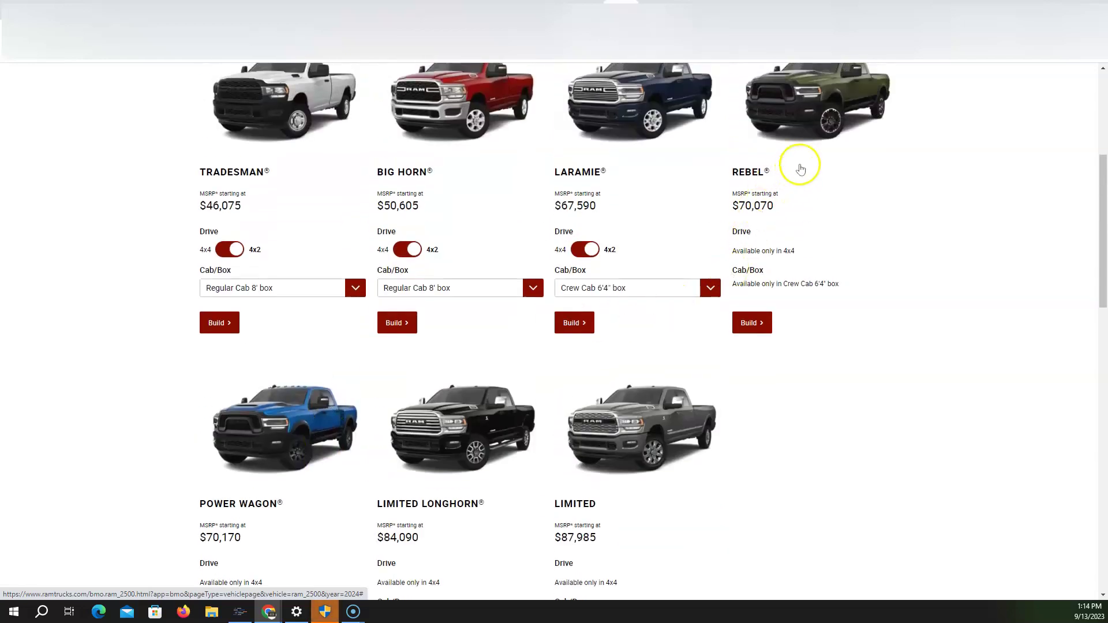
{"action": "mouse_move", "coordinate": [265, 412]}
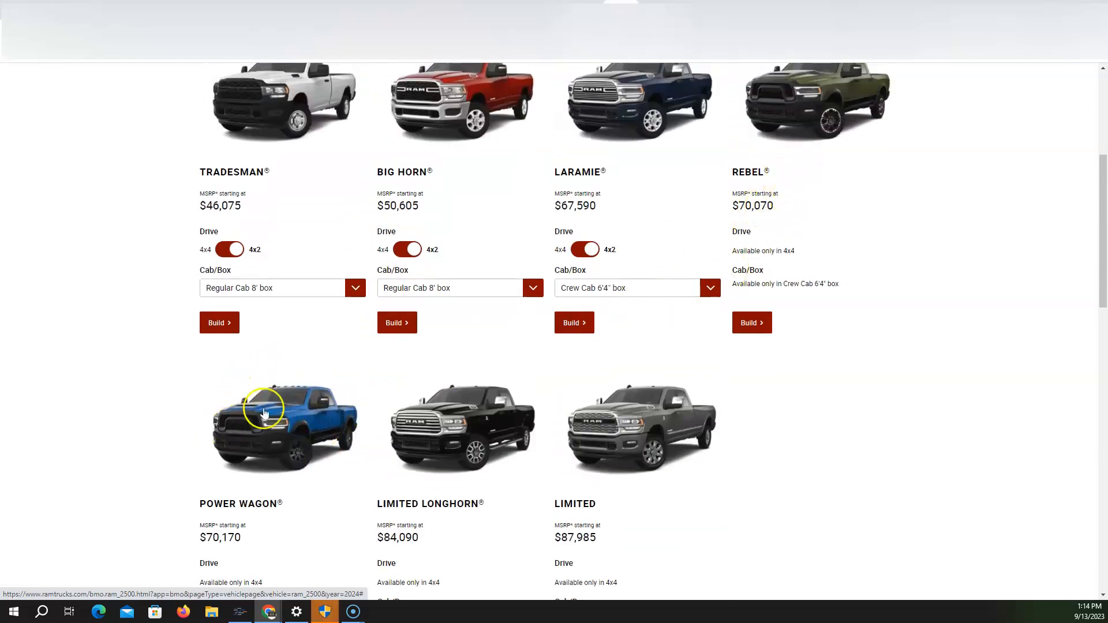
{"action": "scroll", "scroll_direction": "up", "scroll_amount": 3}
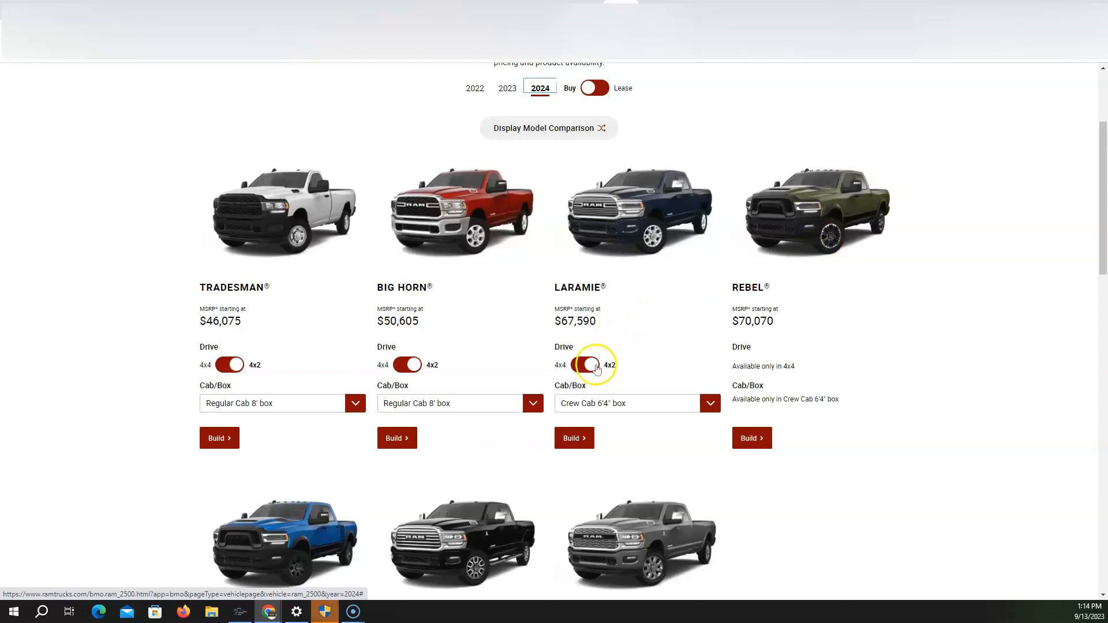
Step: Set the Laramie to 4x4, review the Crew Cab 6'4" box, and start its build
{"action": "left_click", "coordinate": [589, 365]}
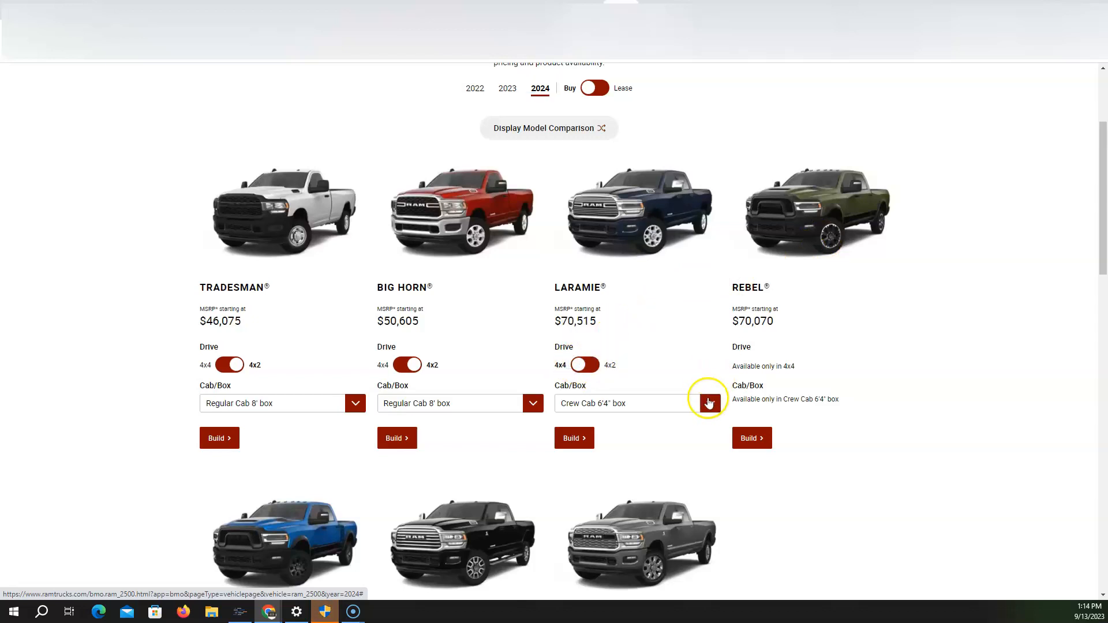
{"action": "left_click", "coordinate": [709, 402]}
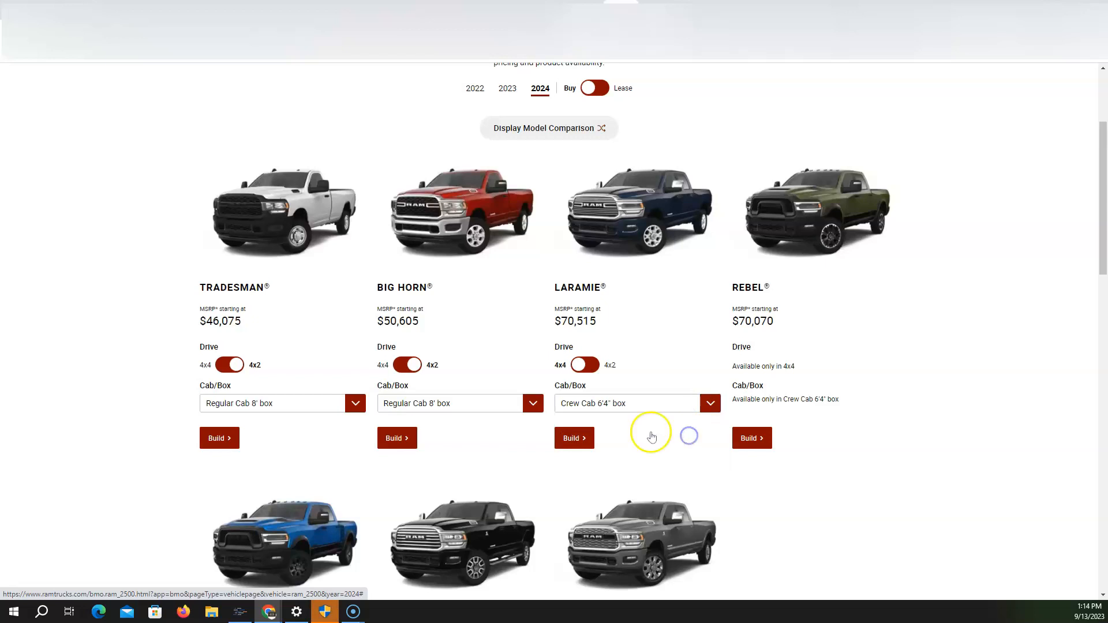
{"action": "left_click", "coordinate": [575, 438]}
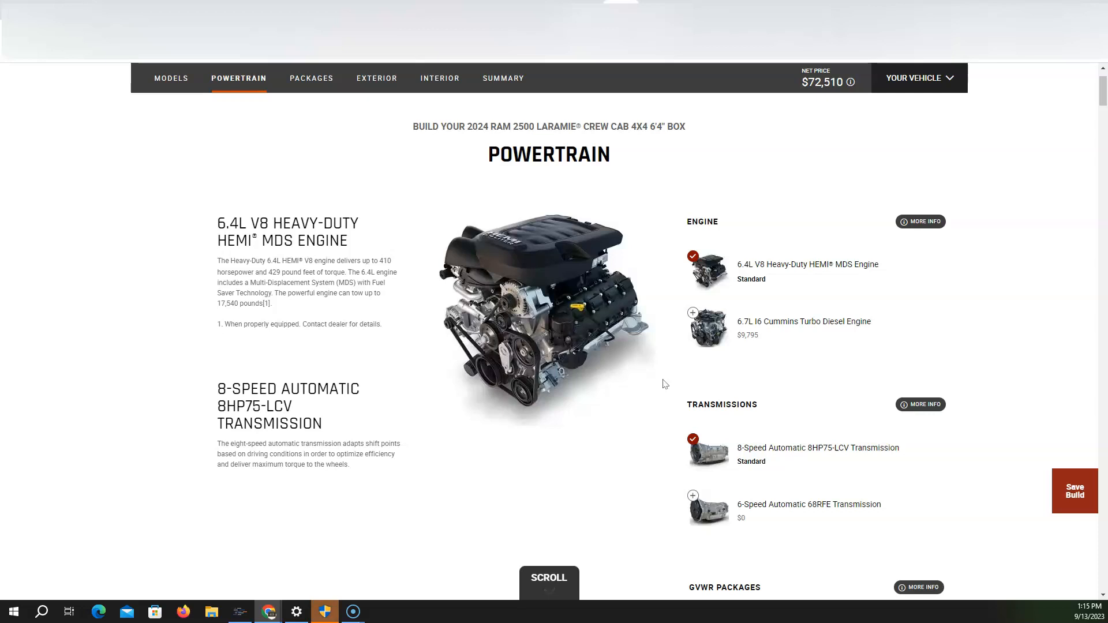
{"action": "mouse_move", "coordinate": [824, 333]}
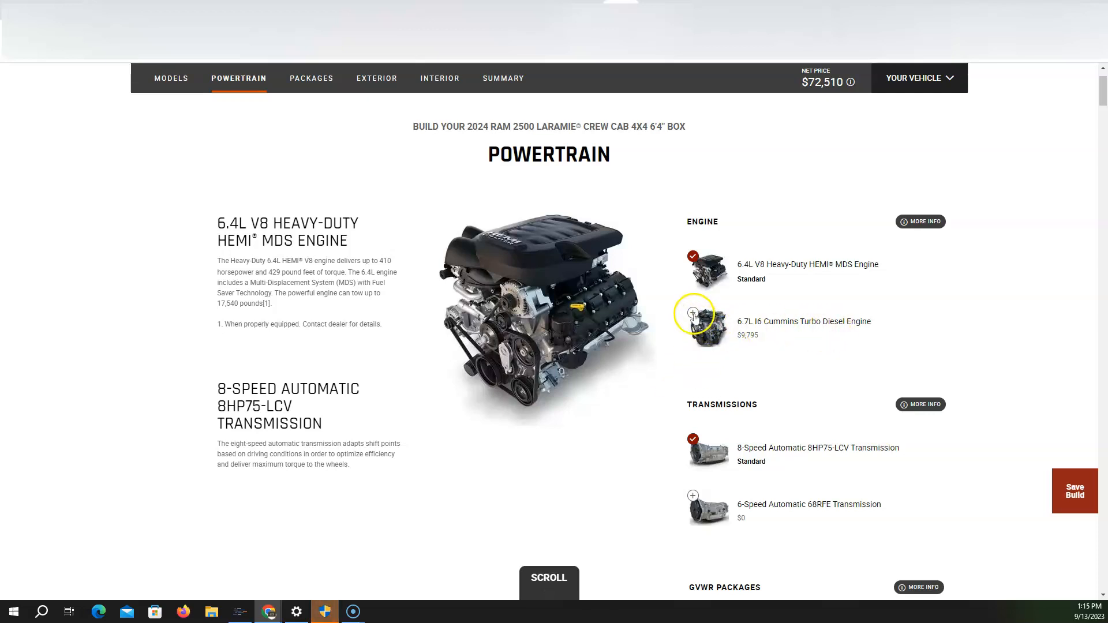
{"action": "left_click", "coordinate": [693, 313]}
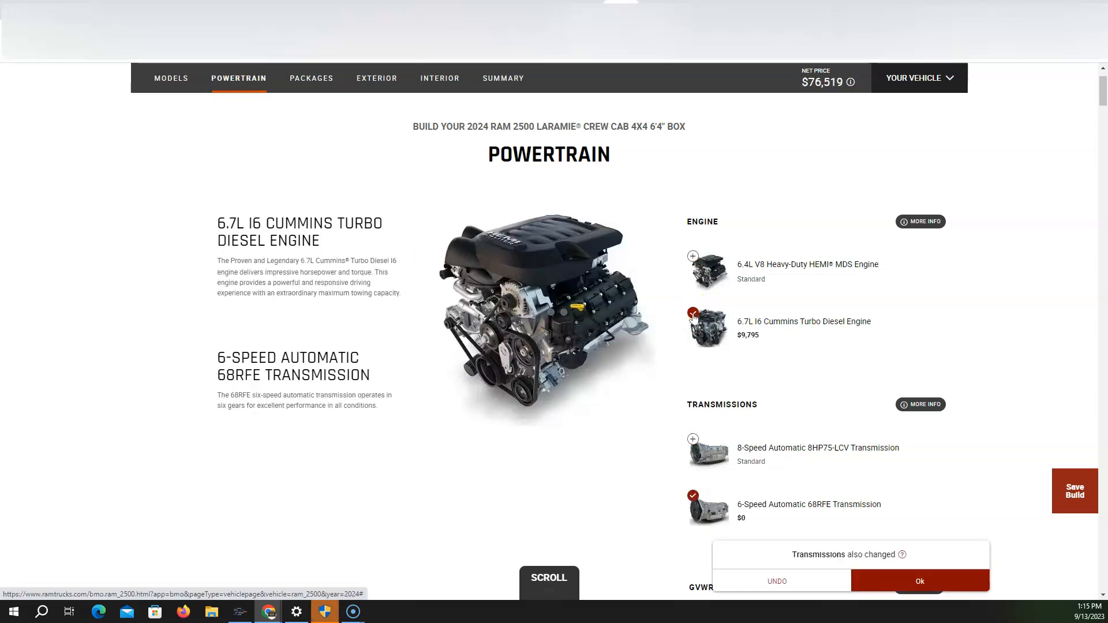
{"action": "left_click", "coordinate": [919, 581]}
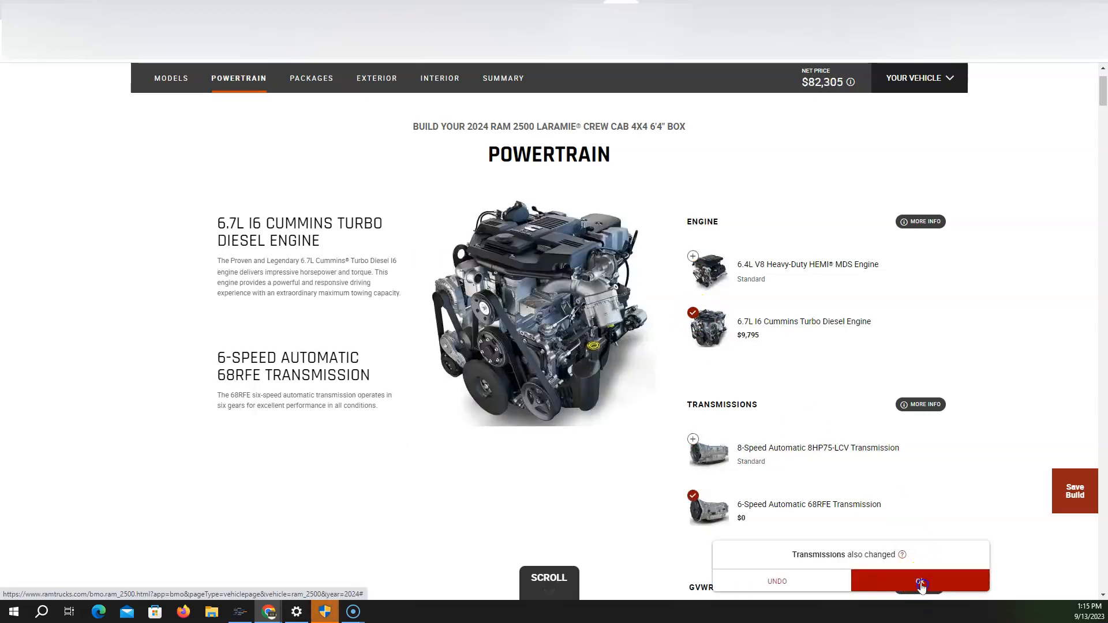
{"action": "left_click", "coordinate": [921, 582]}
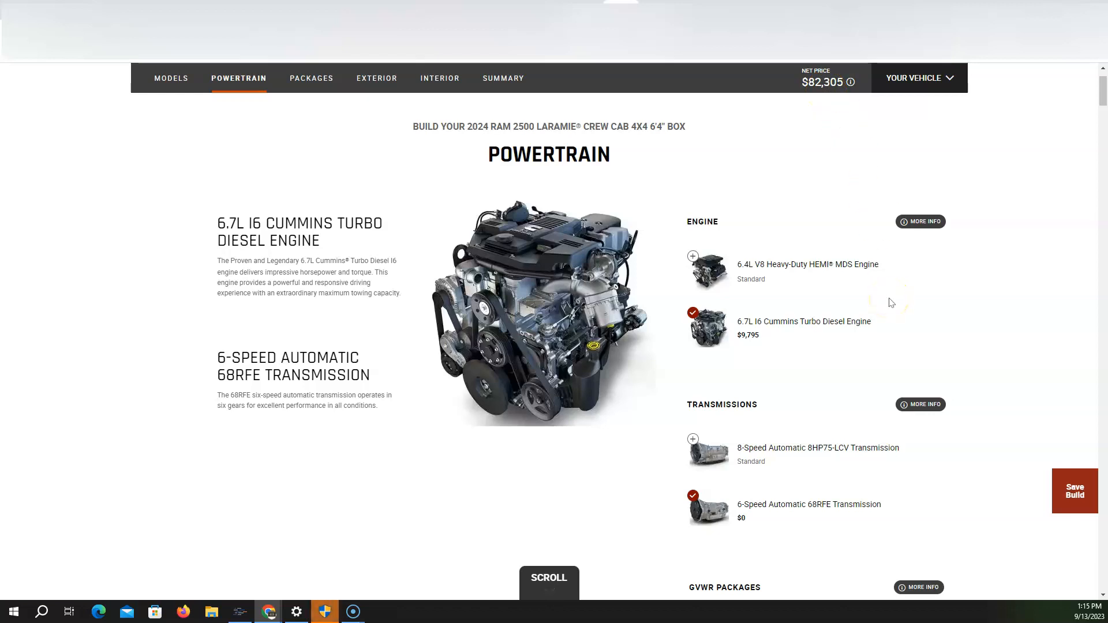
{"action": "mouse_move", "coordinate": [692, 258]}
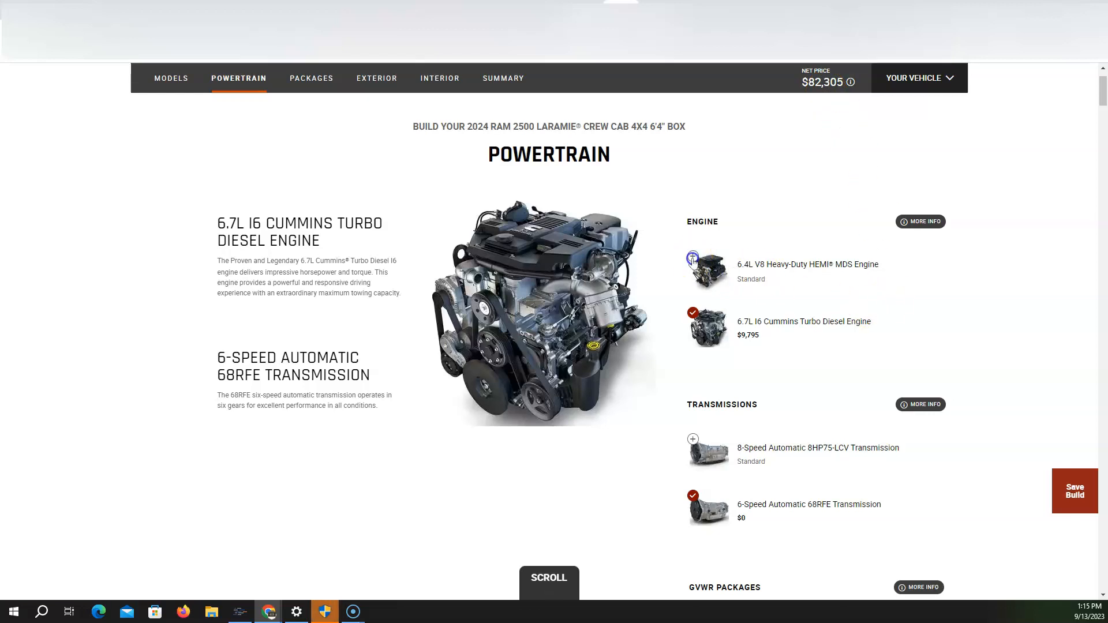
{"action": "left_click", "coordinate": [693, 257]}
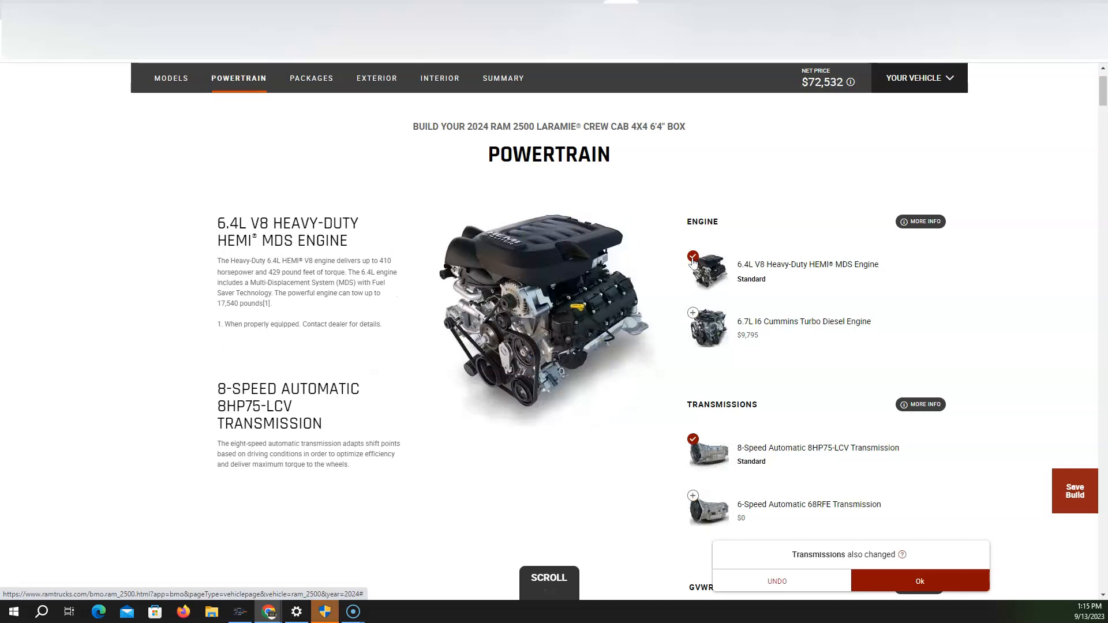
{"action": "left_click", "coordinate": [919, 582]}
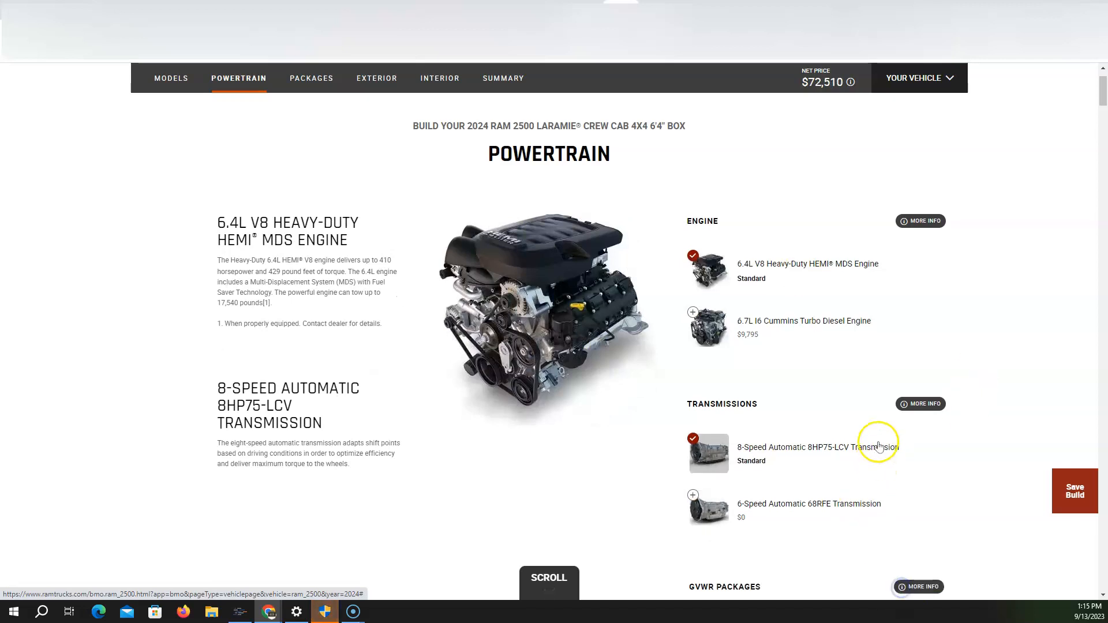
Step: Browse the Laramie build's sections, scrolling and jumping between option tabs
{"action": "scroll", "scroll_direction": "down", "scroll_amount": 3}
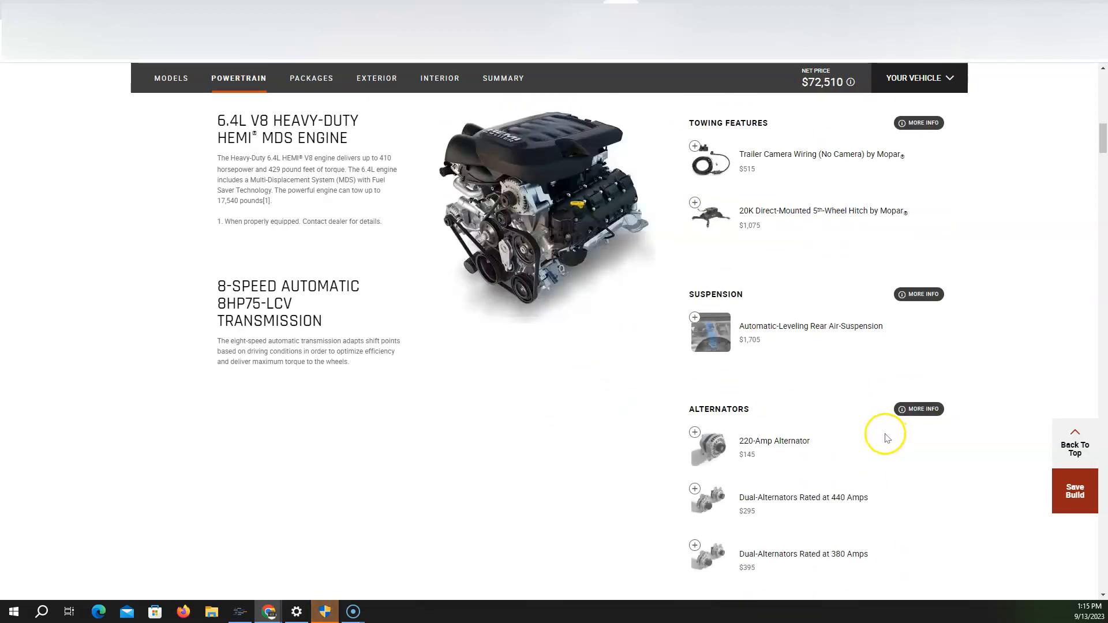
{"action": "scroll", "scroll_direction": "down", "scroll_amount": 3}
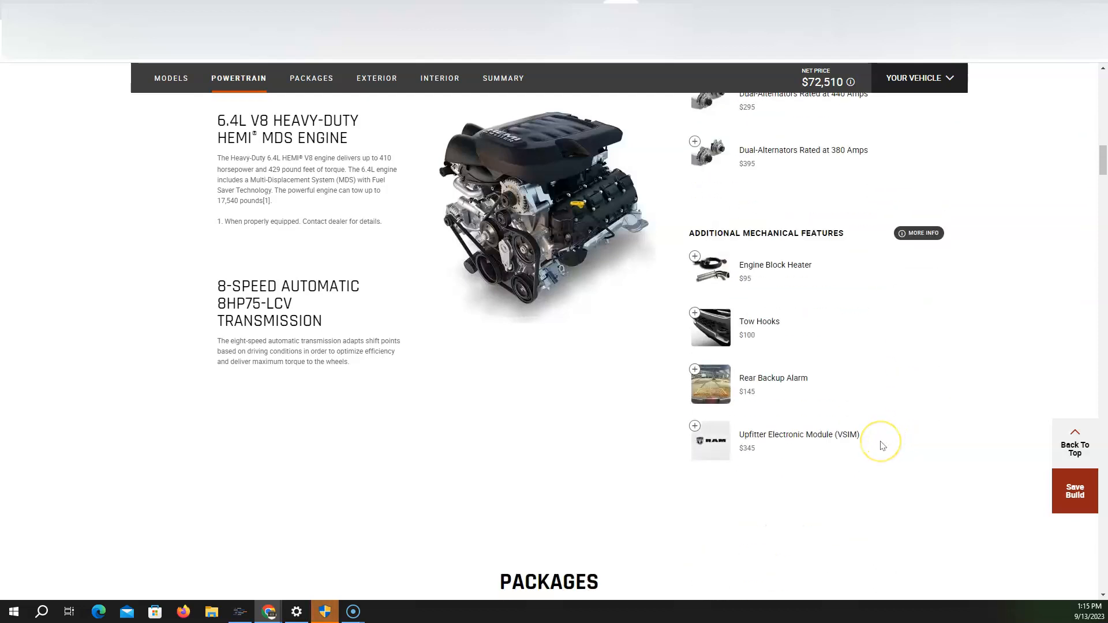
{"action": "left_click", "coordinate": [311, 78]}
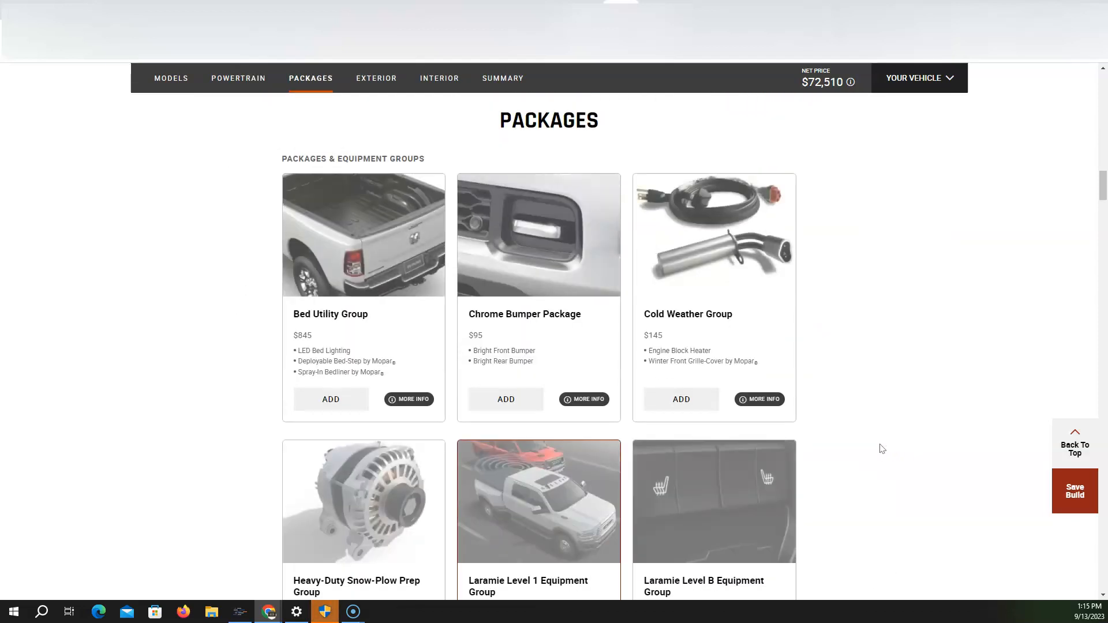
{"action": "scroll", "scroll_direction": "down", "scroll_amount": 3}
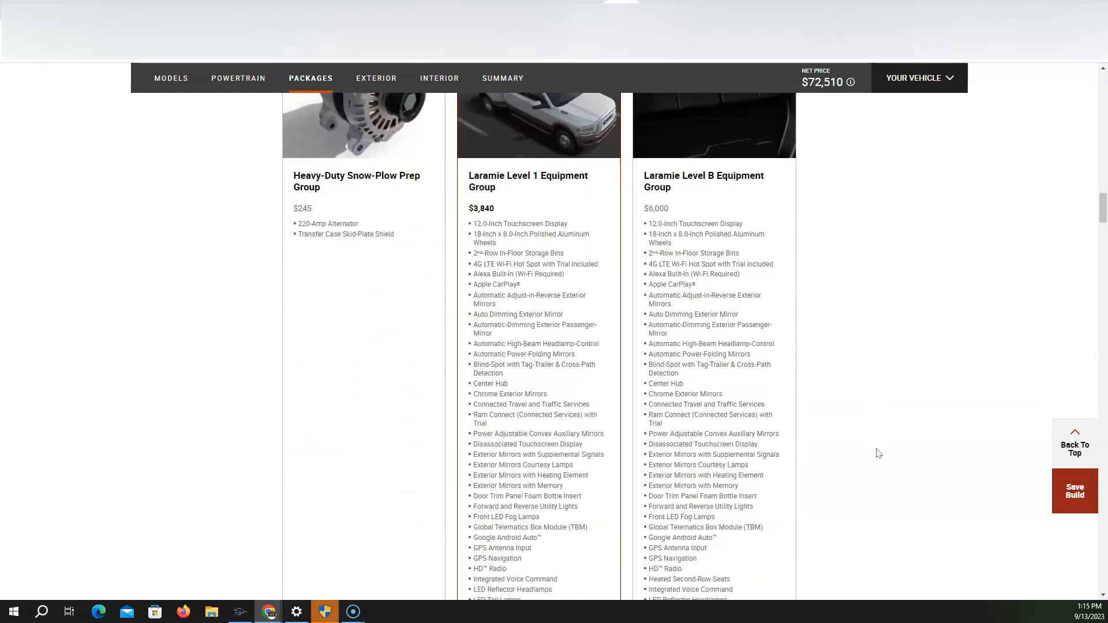
{"action": "scroll", "scroll_direction": "down", "scroll_amount": 3}
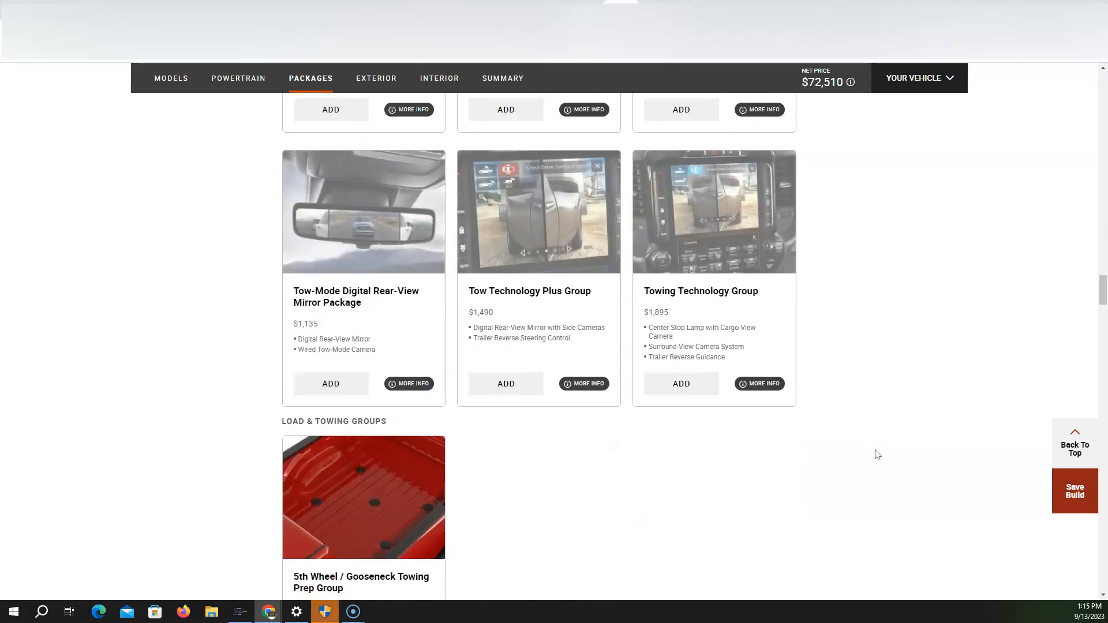
{"action": "left_click", "coordinate": [377, 78]}
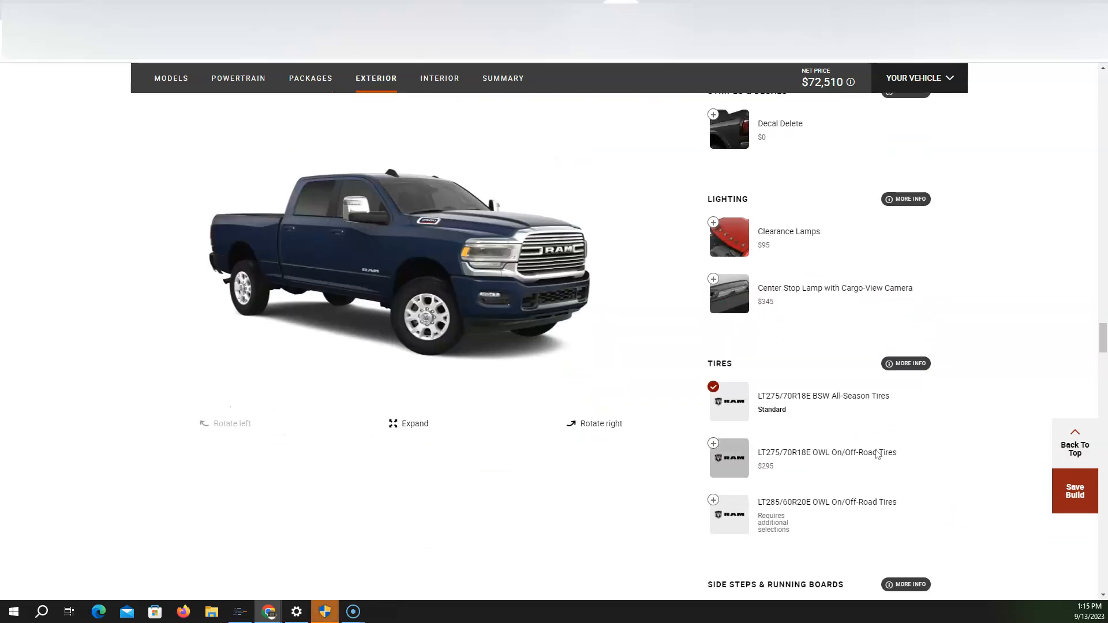
{"action": "left_click", "coordinate": [310, 78]}
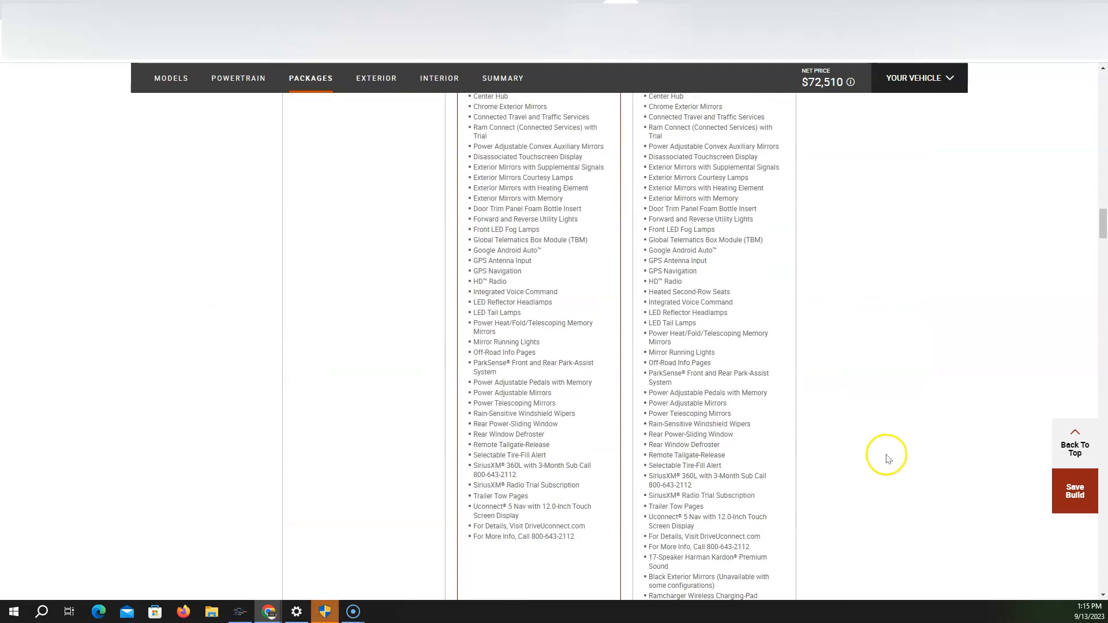
{"action": "left_click", "coordinate": [239, 77]}
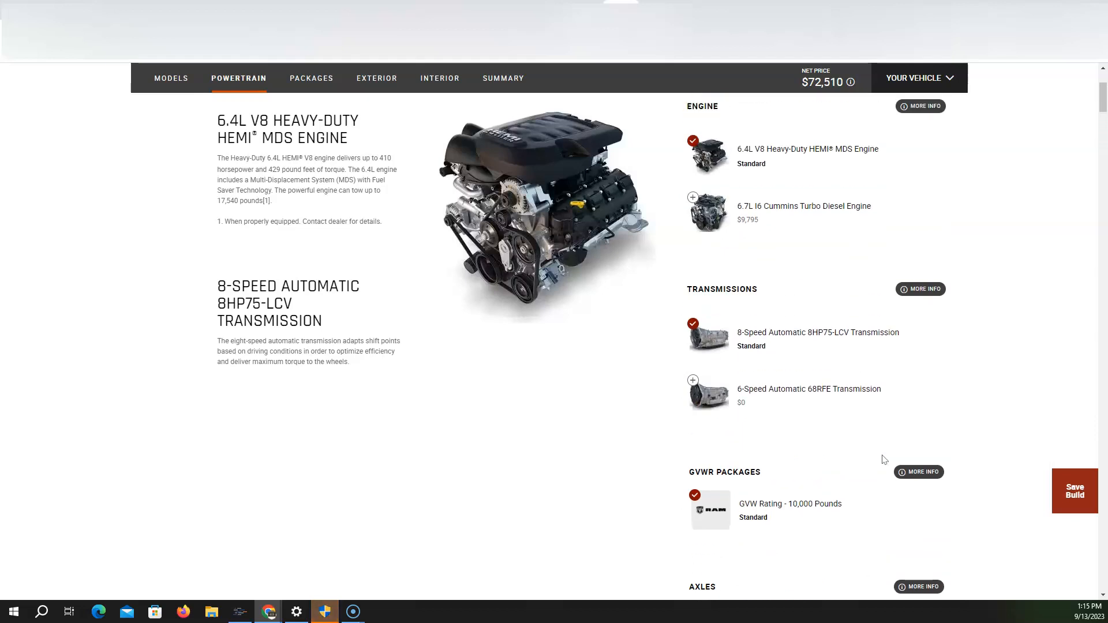
Step: Add Tow Hooks and the $1,895 Towing Technology Group, bringing the price to $74,505
{"action": "scroll", "scroll_direction": "down", "scroll_amount": 3}
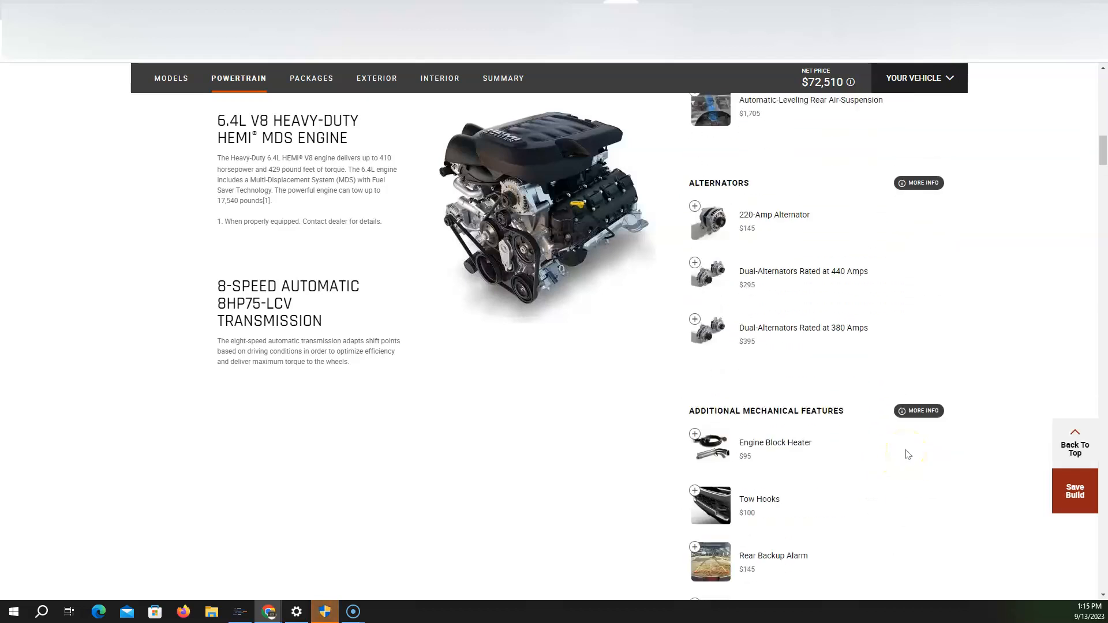
{"action": "scroll", "scroll_direction": "down", "scroll_amount": 3}
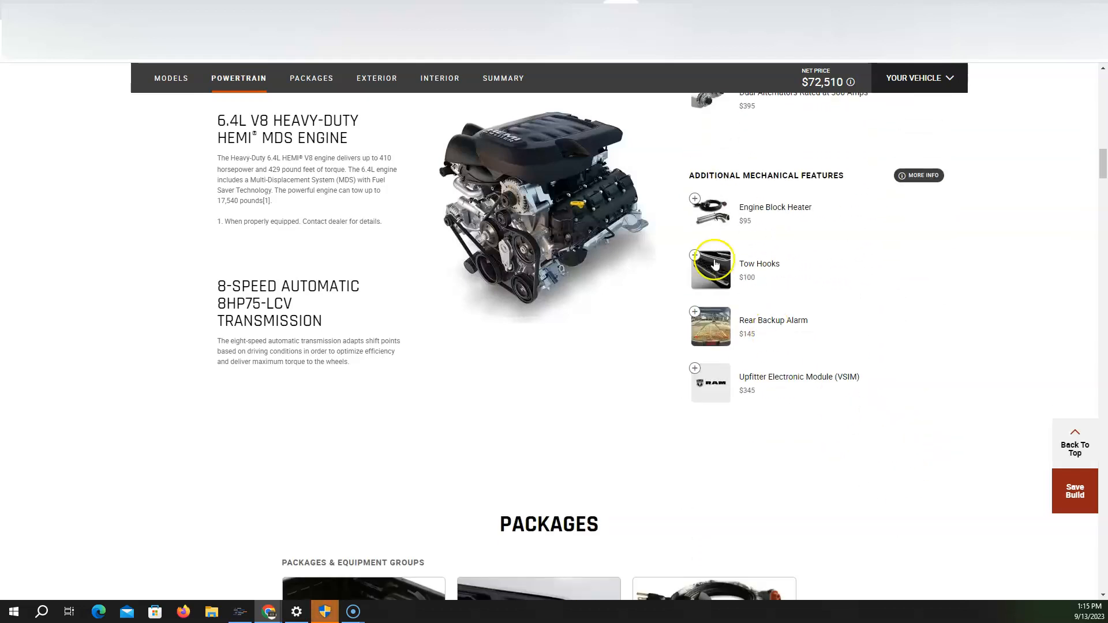
{"action": "left_click", "coordinate": [695, 256]}
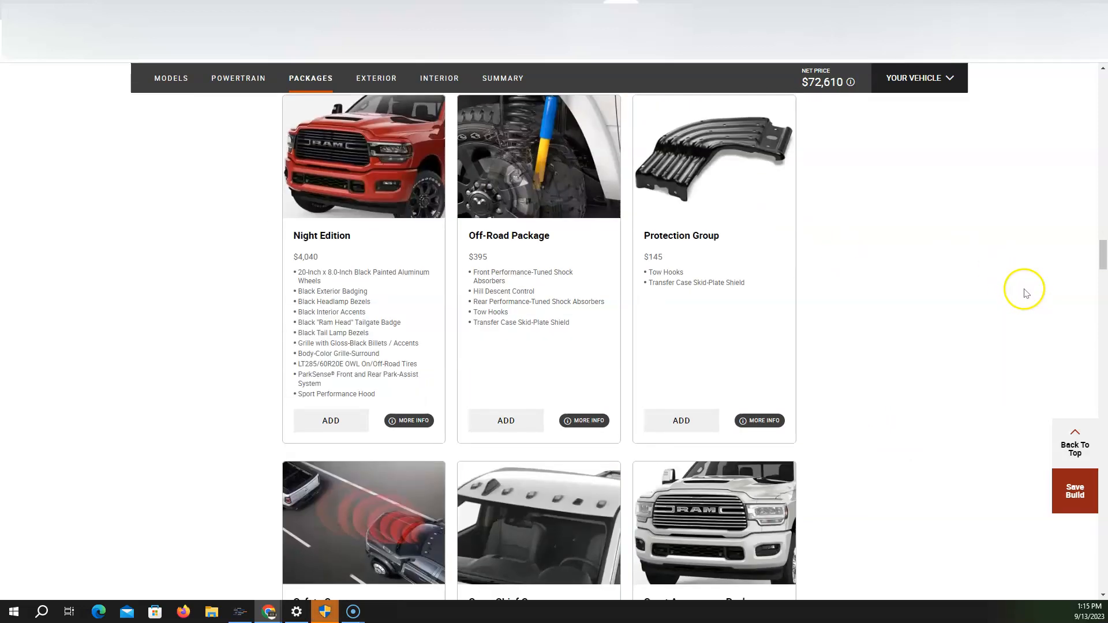
{"action": "scroll", "scroll_direction": "down", "scroll_amount": 3}
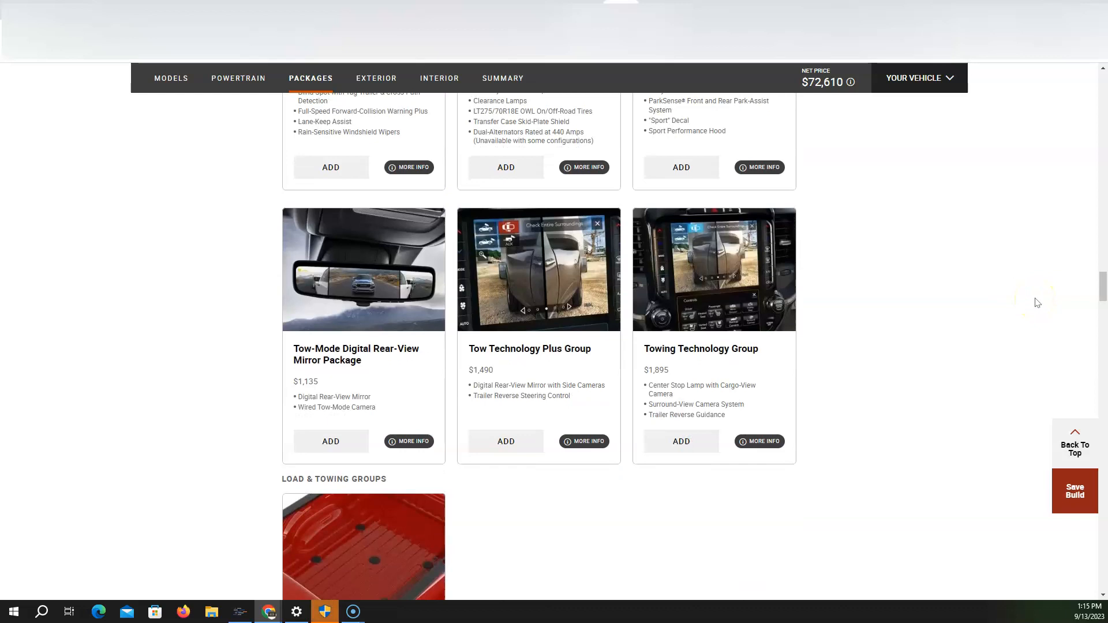
{"action": "left_click", "coordinate": [681, 441]}
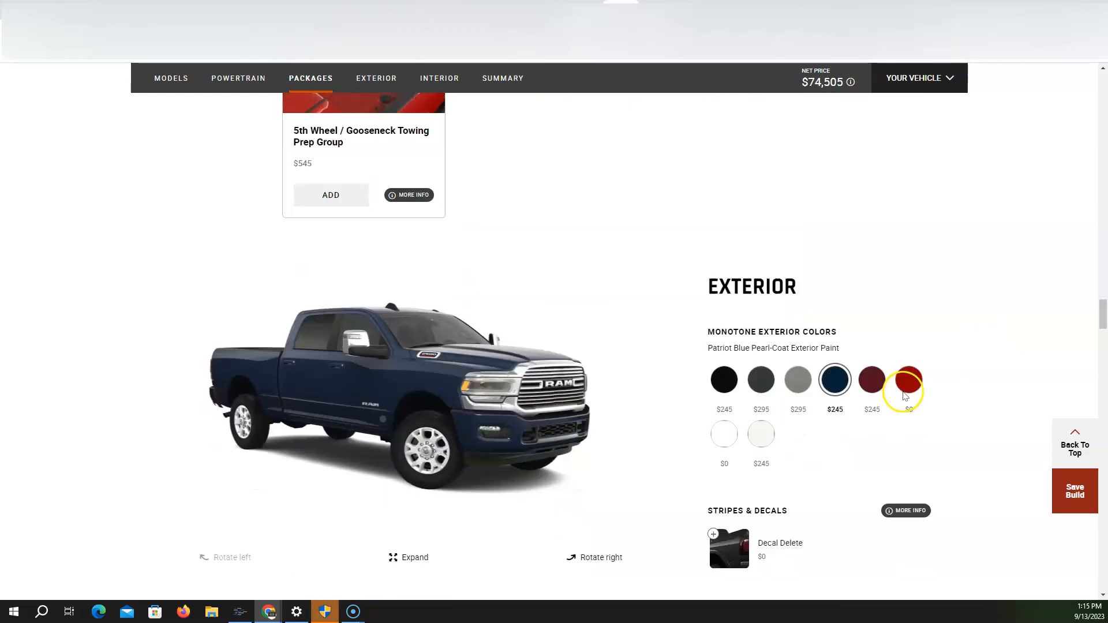
Step: Move past the exterior paint and scroll toward the build summary at $74,505
{"action": "left_click", "coordinate": [439, 78]}
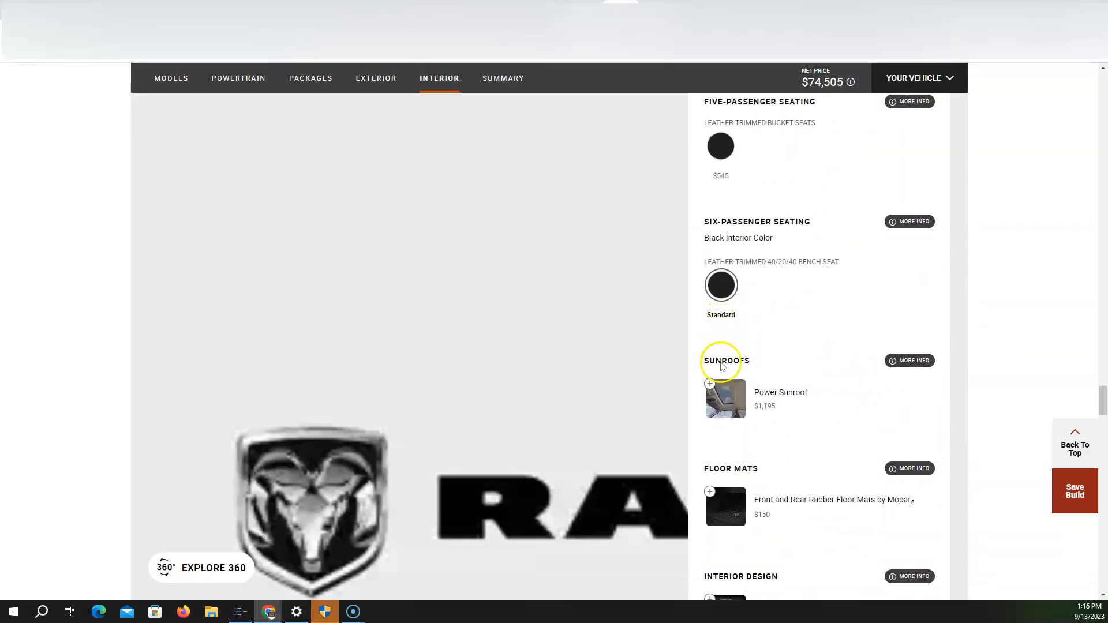
{"action": "mouse_move", "coordinate": [846, 374]}
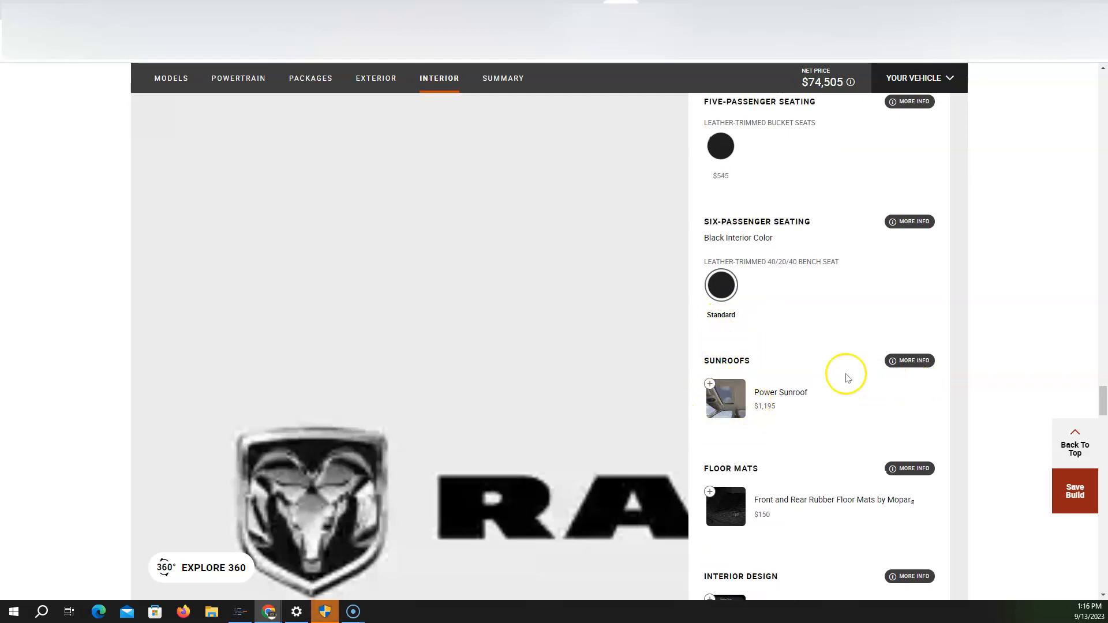
{"action": "scroll", "scroll_direction": "down", "scroll_amount": 3}
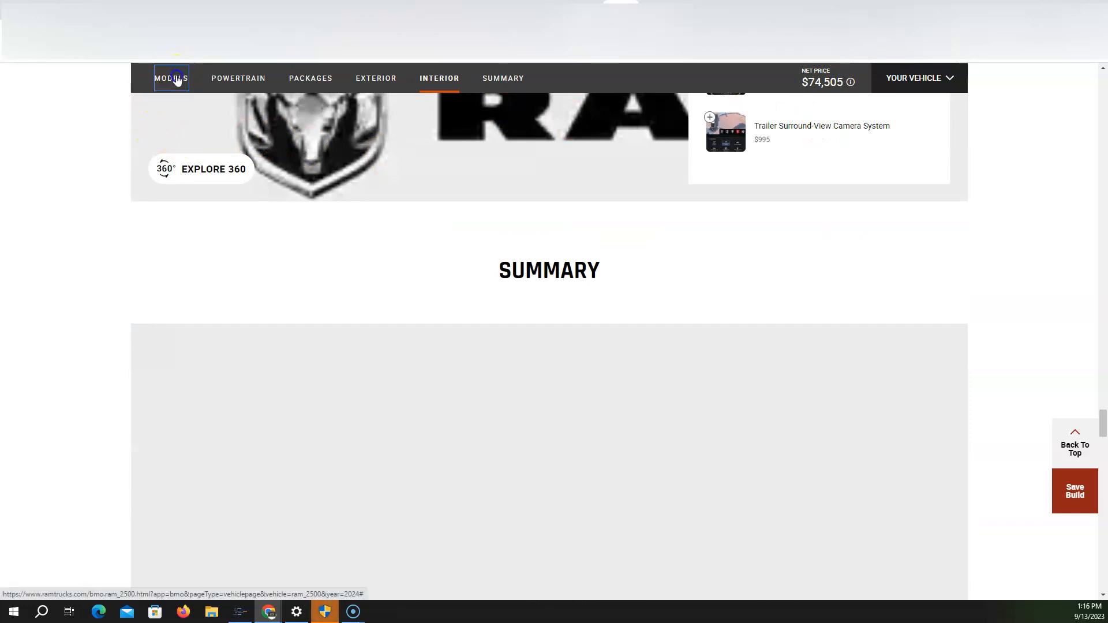
Step: Switch from the Ram 2500 build to the 2024 Ram 3500 overview
{"action": "left_click", "coordinate": [172, 78]}
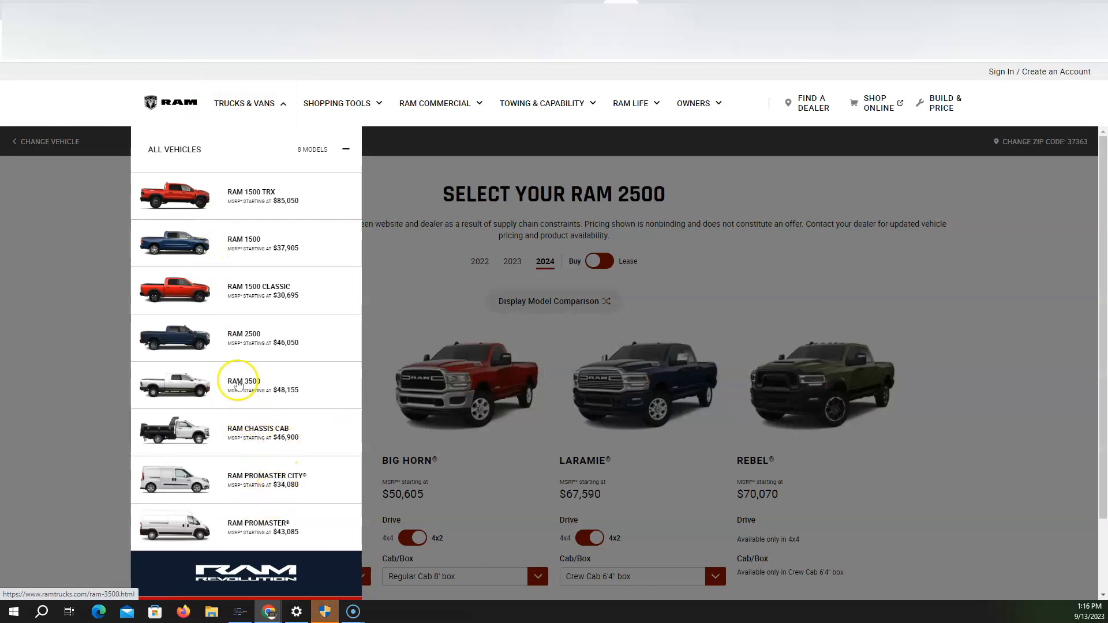
{"action": "left_click", "coordinate": [238, 382]}
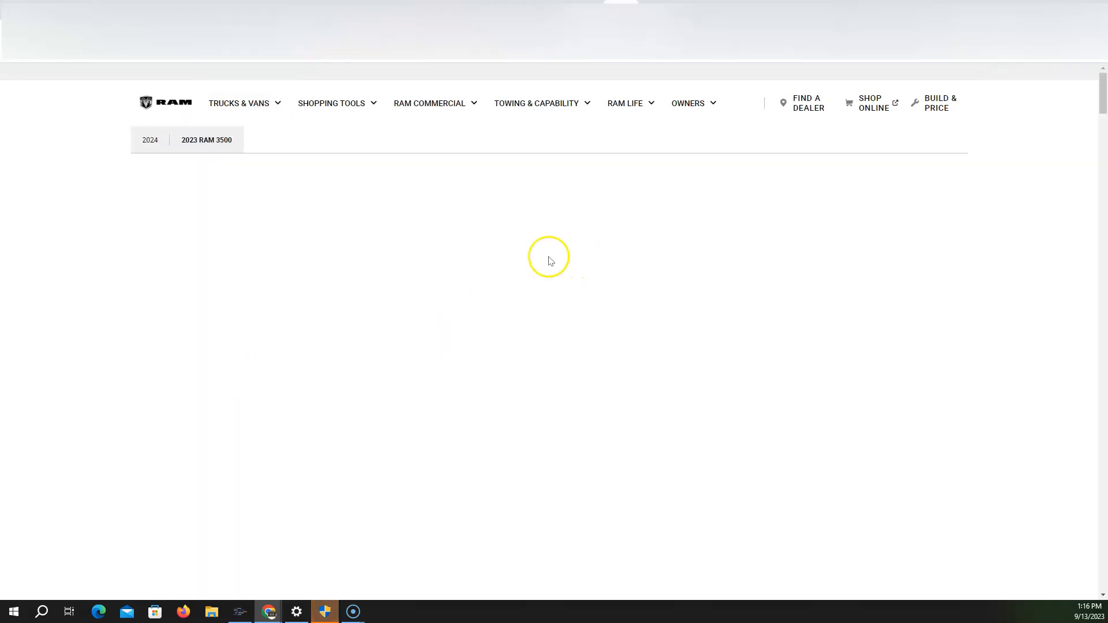
{"action": "left_click", "coordinate": [150, 140]}
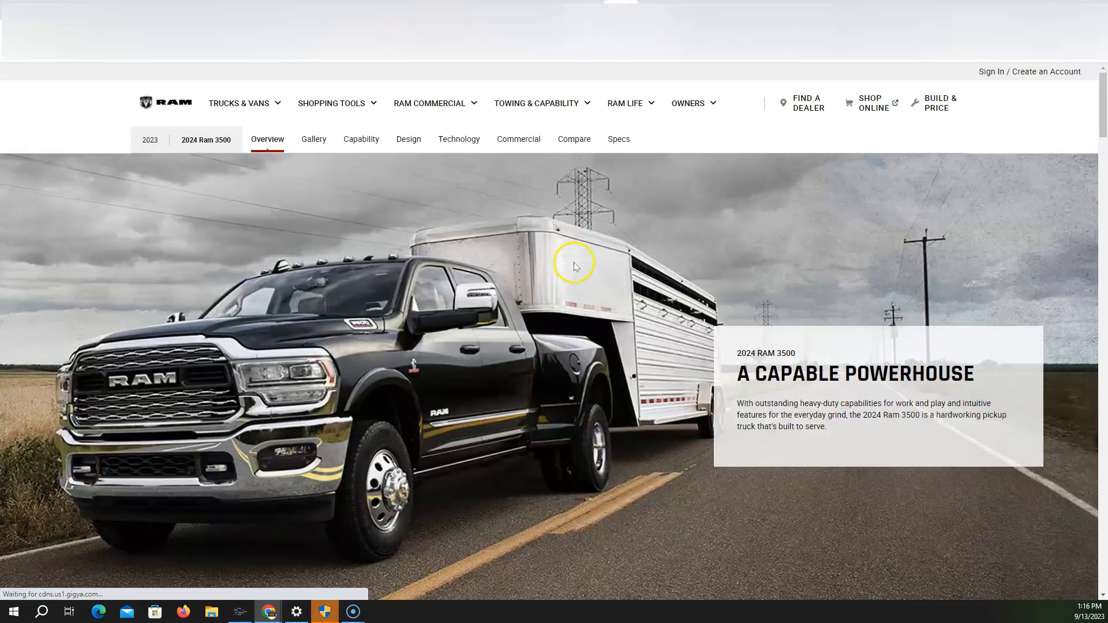
{"action": "scroll", "scroll_direction": "down", "scroll_amount": 3}
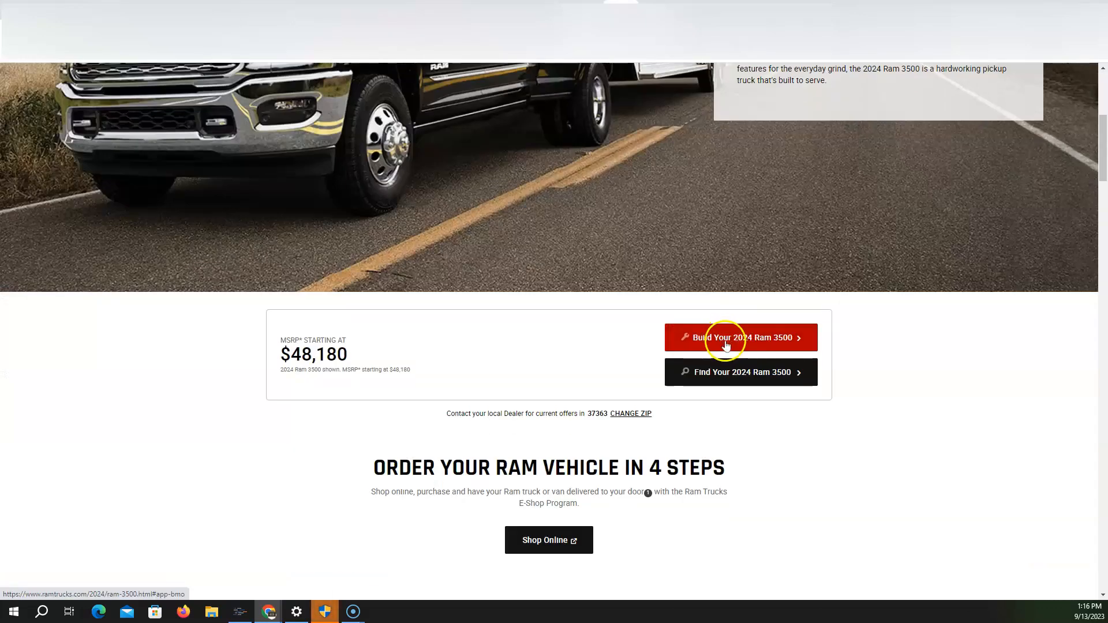
Step: Start the 2024 Ram 3500 build and set the Laramie to 4x4 at $68,750
{"action": "left_click", "coordinate": [725, 338]}
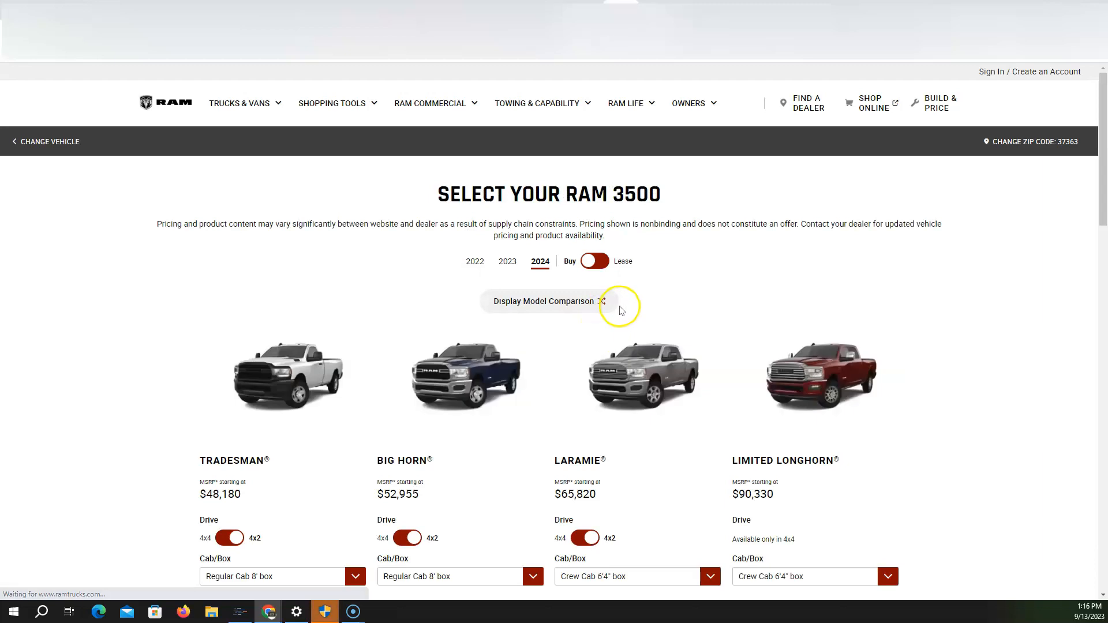
{"action": "scroll", "scroll_direction": "down", "scroll_amount": 3}
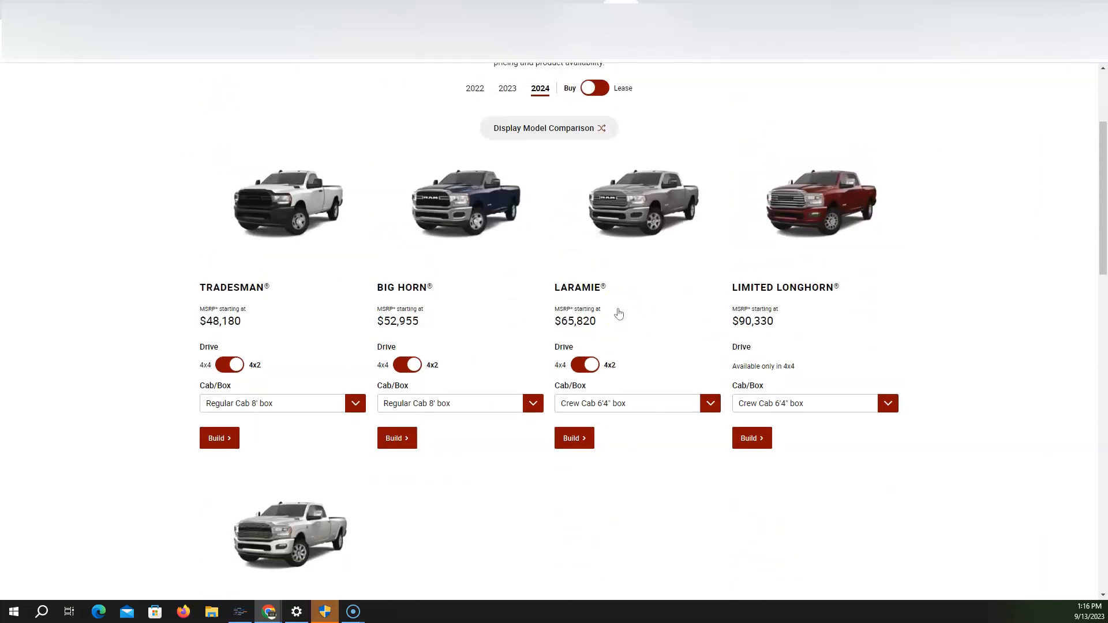
{"action": "left_click", "coordinate": [584, 365]}
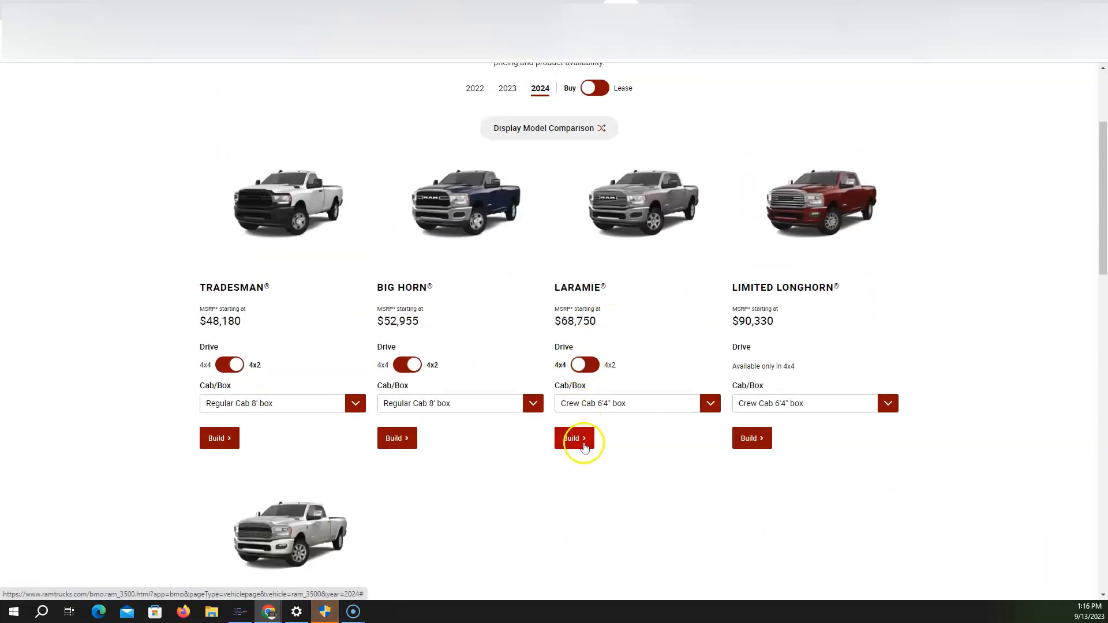
Step: Build the Laramie 4x4 with the 6.7L I6 Cummins HO Turbo Diesel, reaching $83,340
{"action": "left_click", "coordinate": [574, 439]}
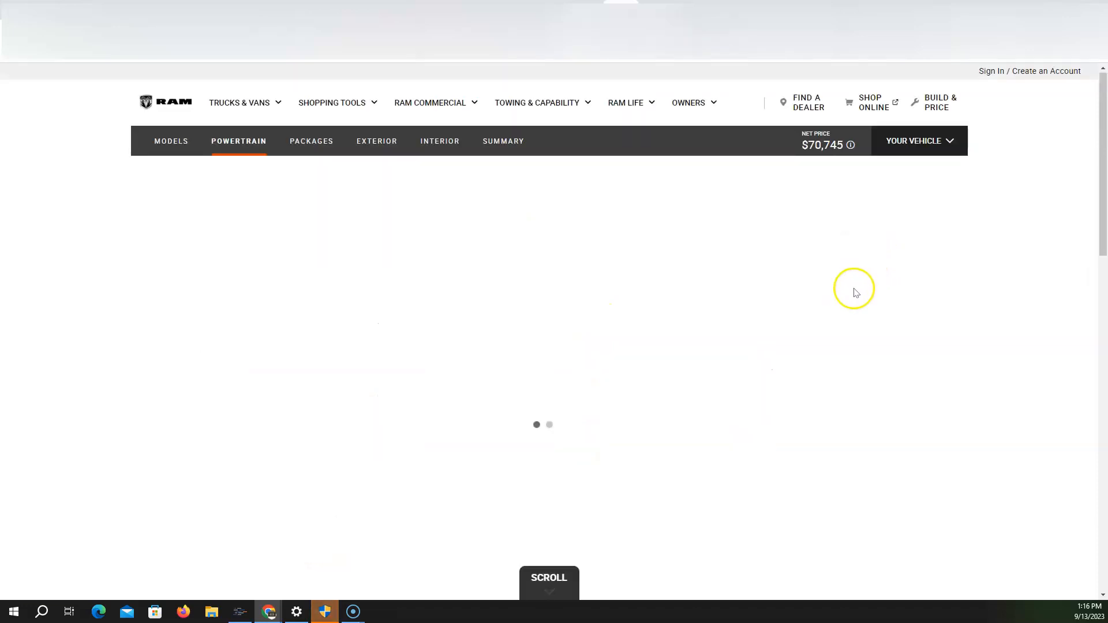
{"action": "mouse_move", "coordinate": [817, 365]}
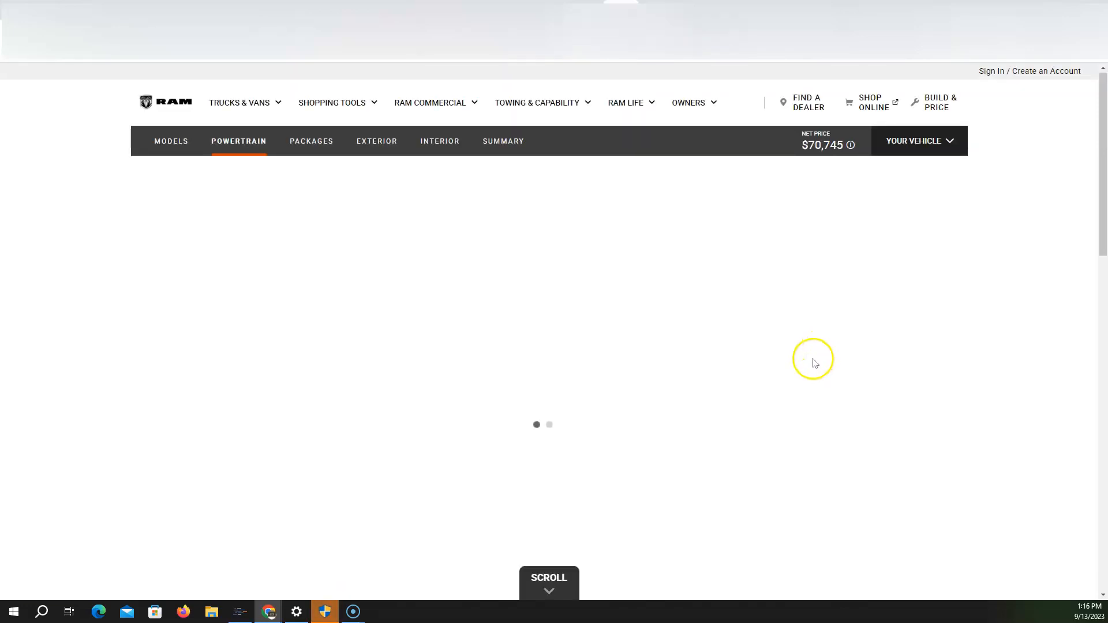
{"action": "scroll", "scroll_direction": "down", "scroll_amount": 3}
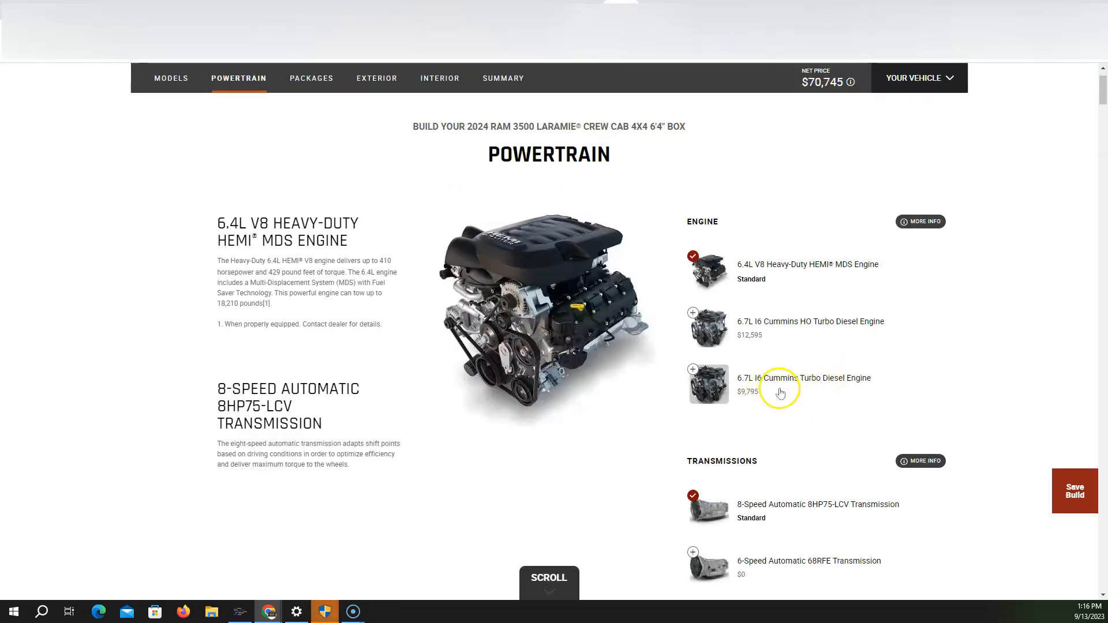
{"action": "mouse_move", "coordinate": [694, 312]}
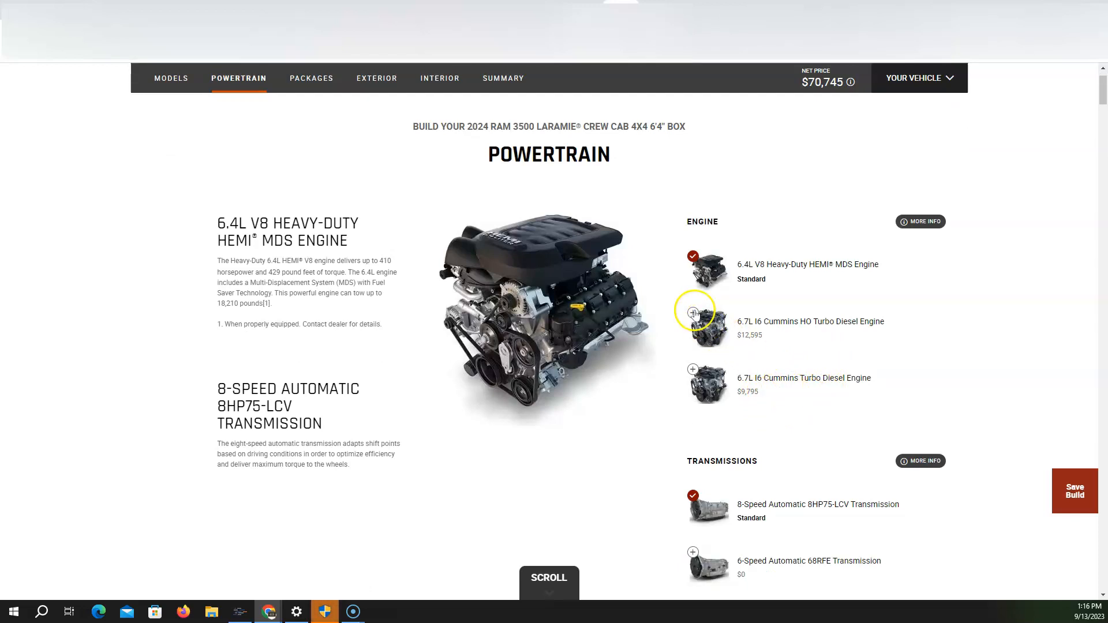
{"action": "left_click", "coordinate": [693, 311]}
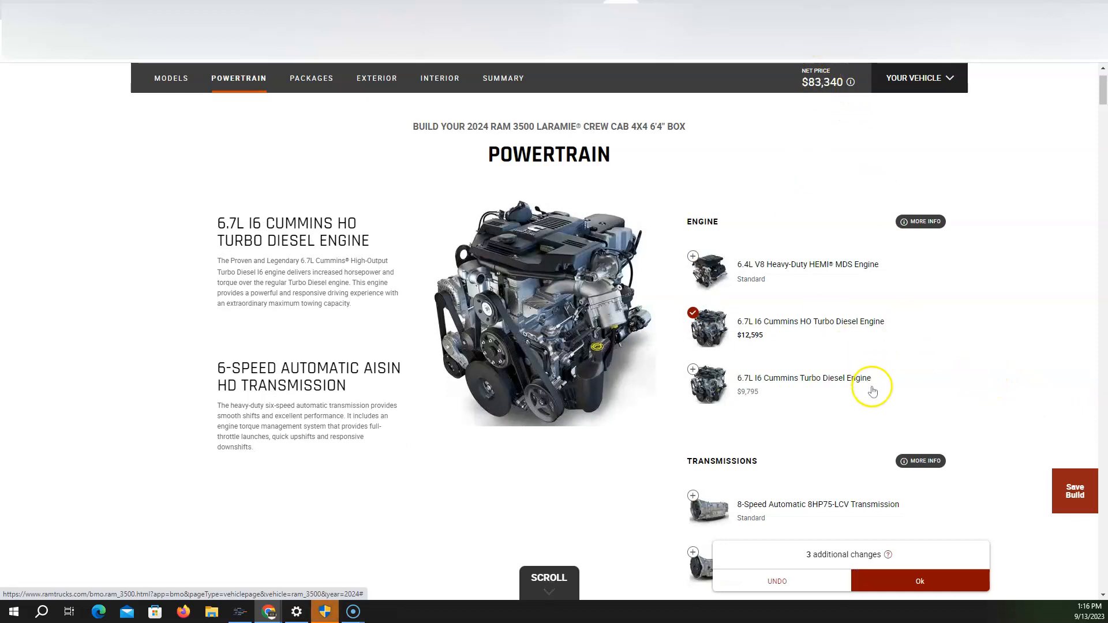
{"action": "scroll", "scroll_direction": "down", "scroll_amount": 3}
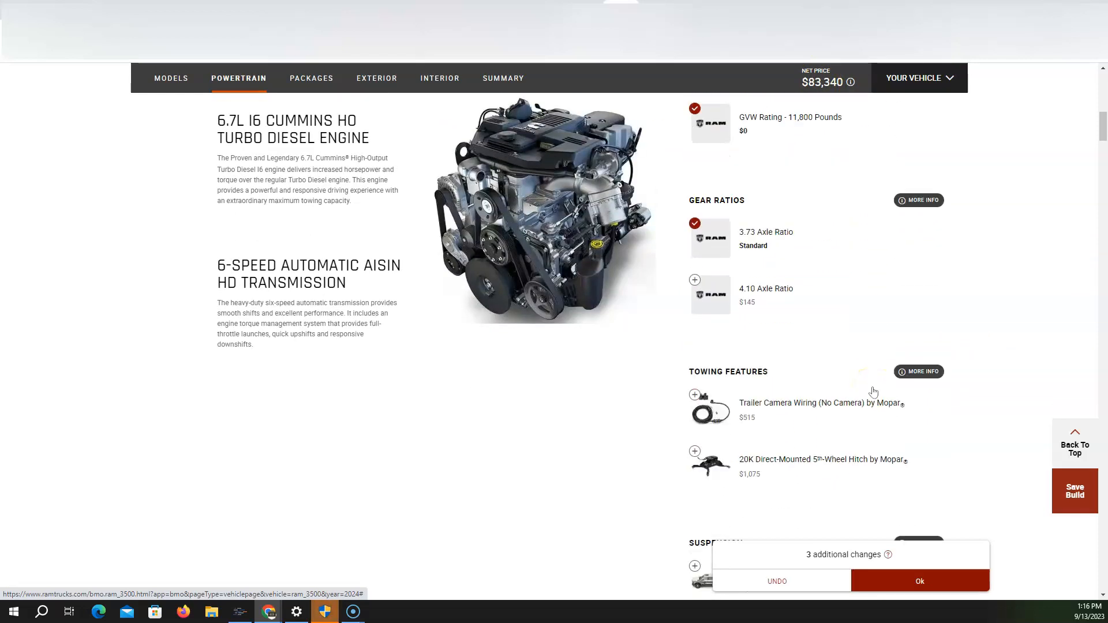
{"action": "scroll", "scroll_direction": "down", "scroll_amount": 3}
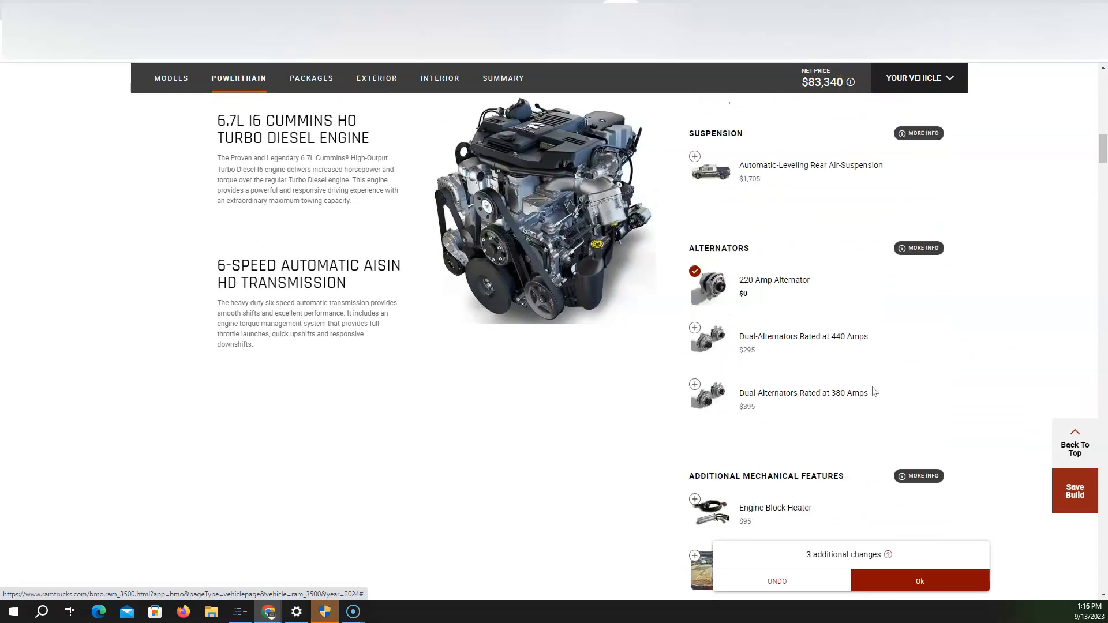
{"action": "scroll", "scroll_direction": "up", "scroll_amount": 3}
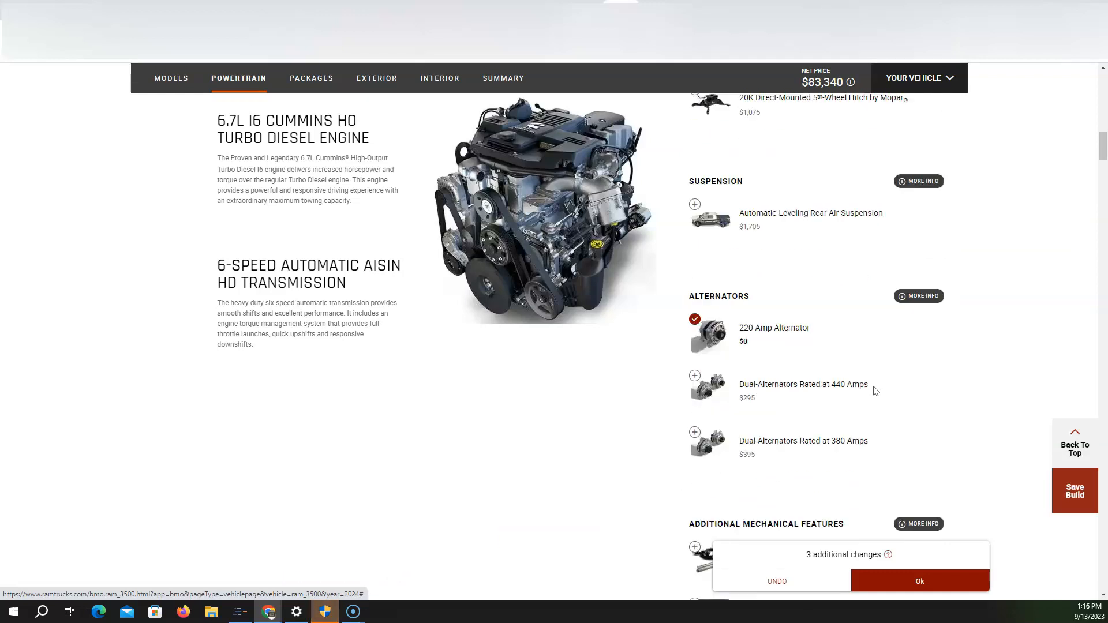
{"action": "scroll", "scroll_direction": "down", "scroll_amount": 3}
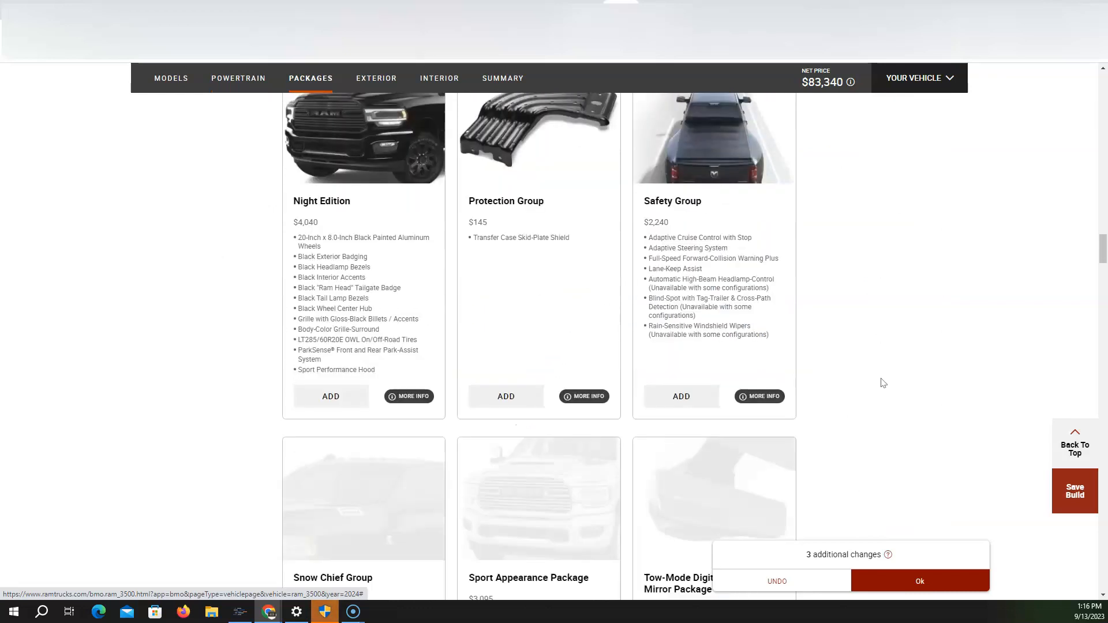
Step: Review the Ram 3500 packages, exterior and interior options
{"action": "scroll", "scroll_direction": "down", "scroll_amount": 3}
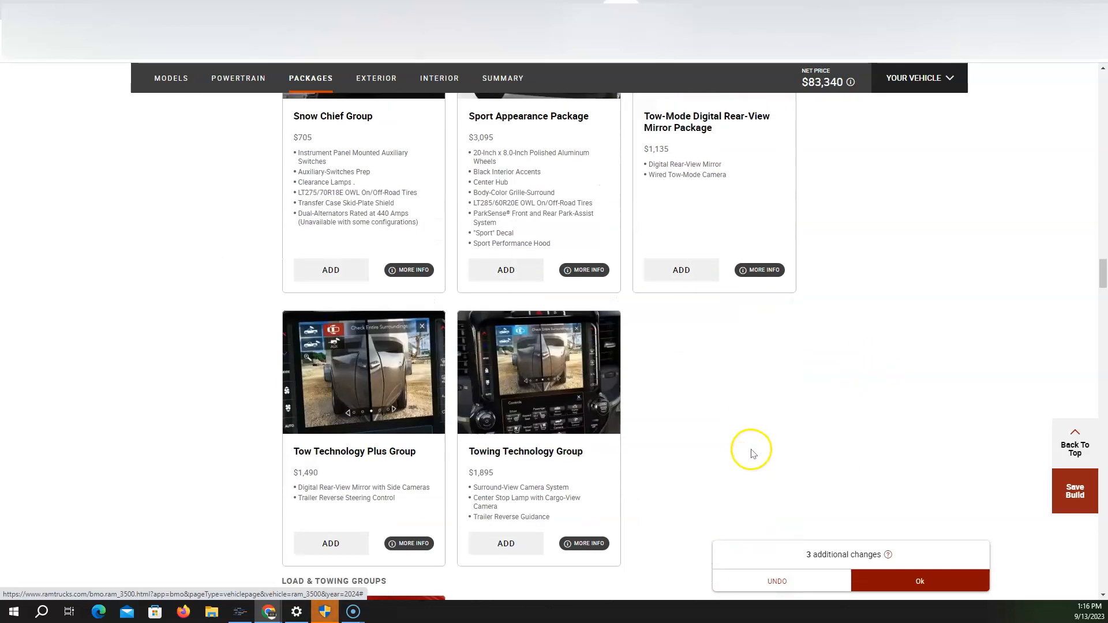
{"action": "left_click", "coordinate": [377, 78]}
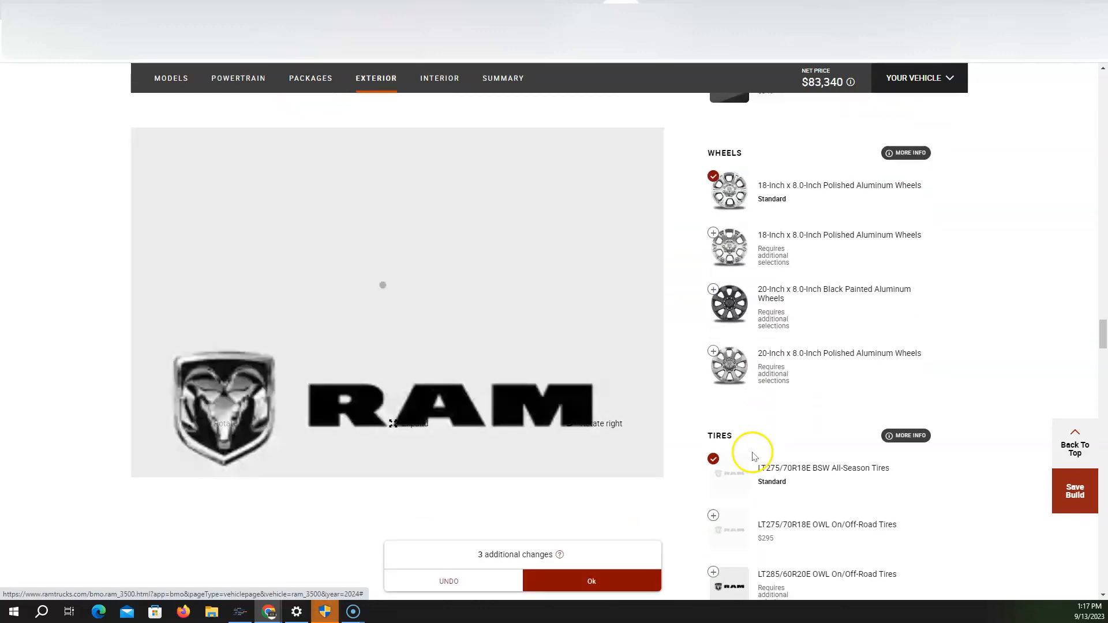
{"action": "left_click", "coordinate": [439, 78]}
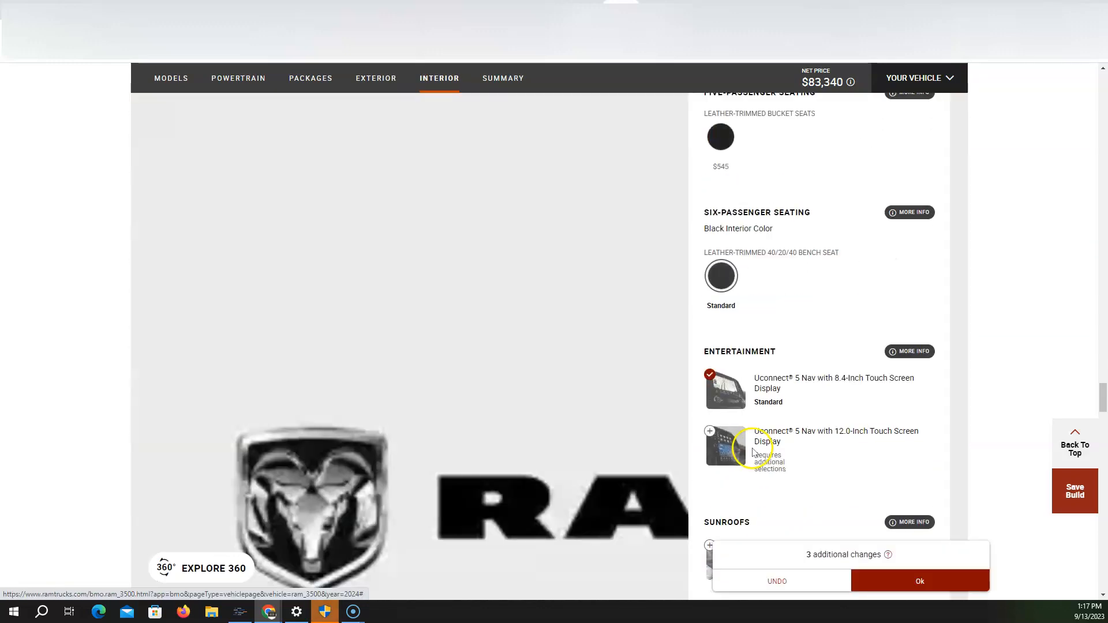
{"action": "left_click", "coordinate": [376, 77]}
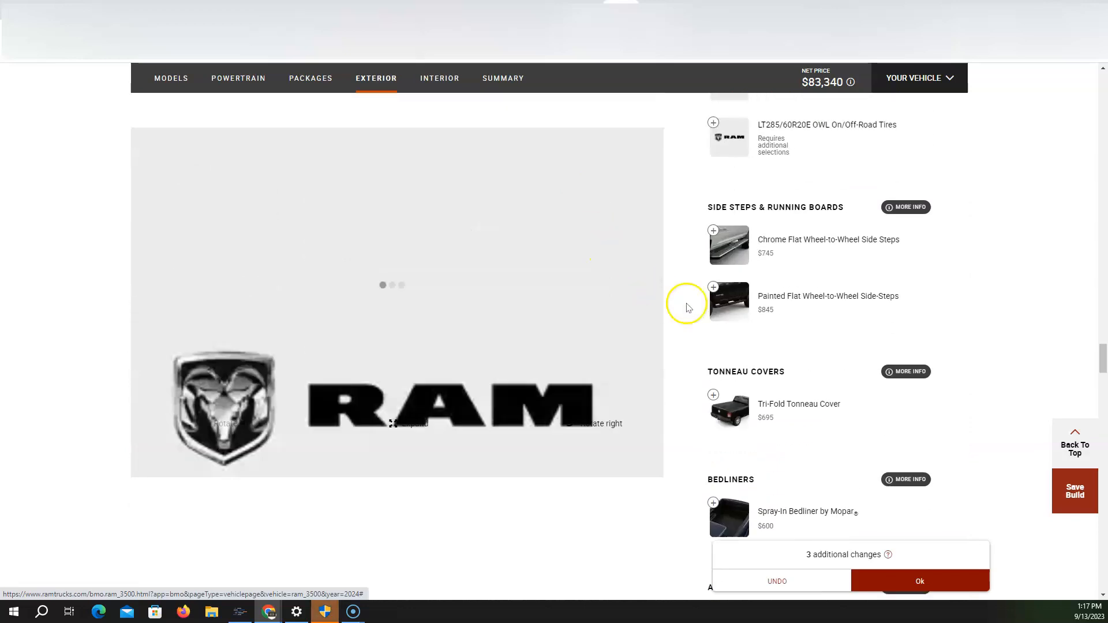
{"action": "scroll", "scroll_direction": "down", "scroll_amount": 3}
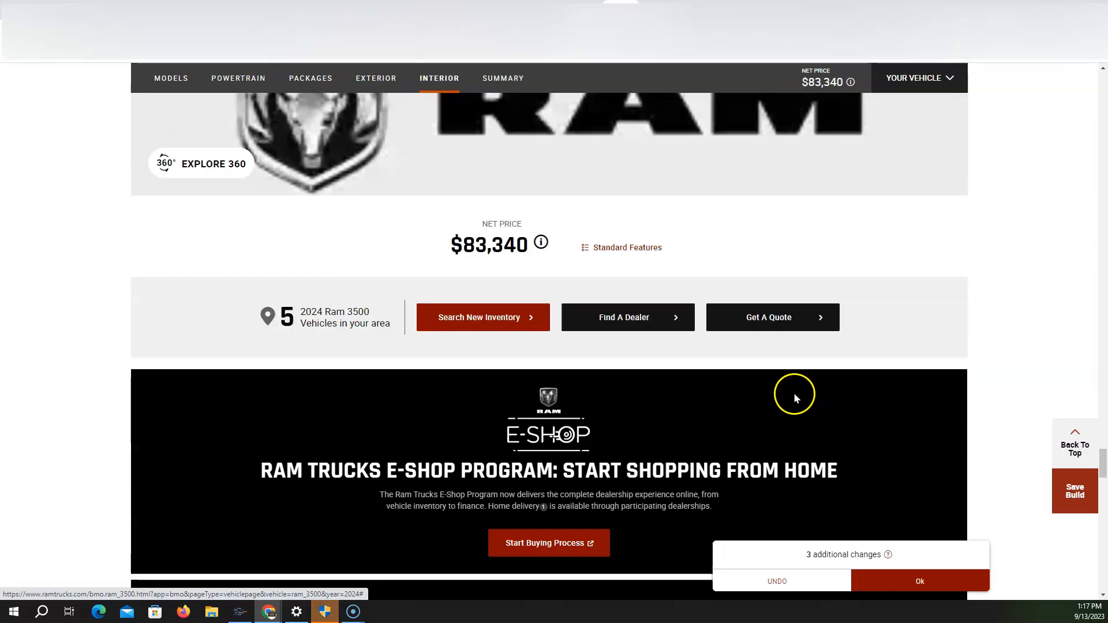
Step: View and scroll the Ram 3500 build summary at $83,340
{"action": "left_click", "coordinate": [503, 78]}
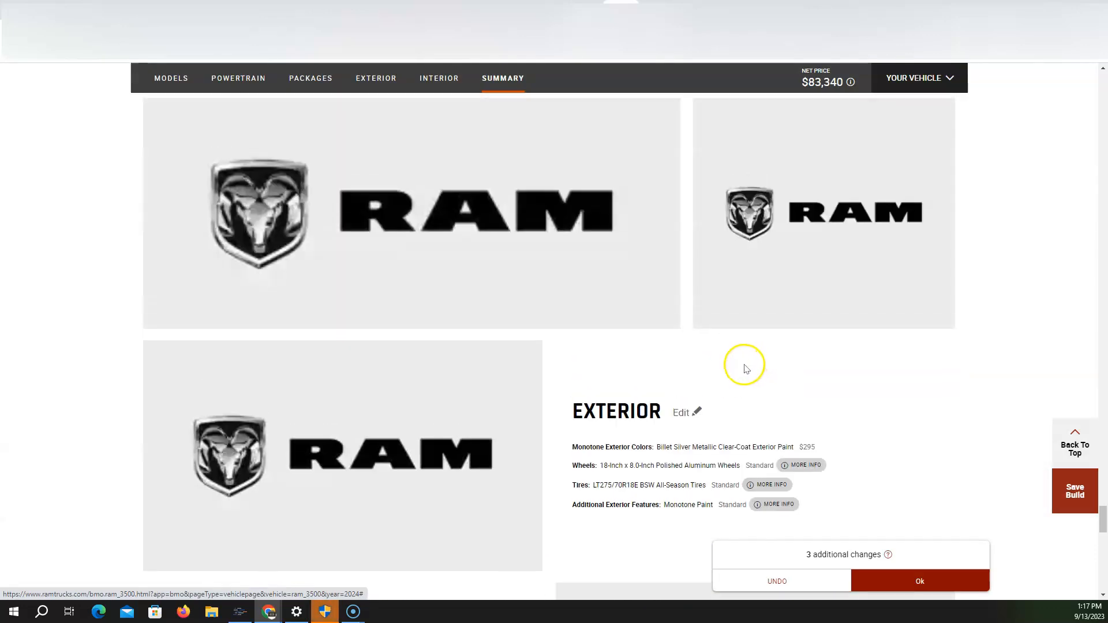
{"action": "scroll", "scroll_direction": "down", "scroll_amount": 3}
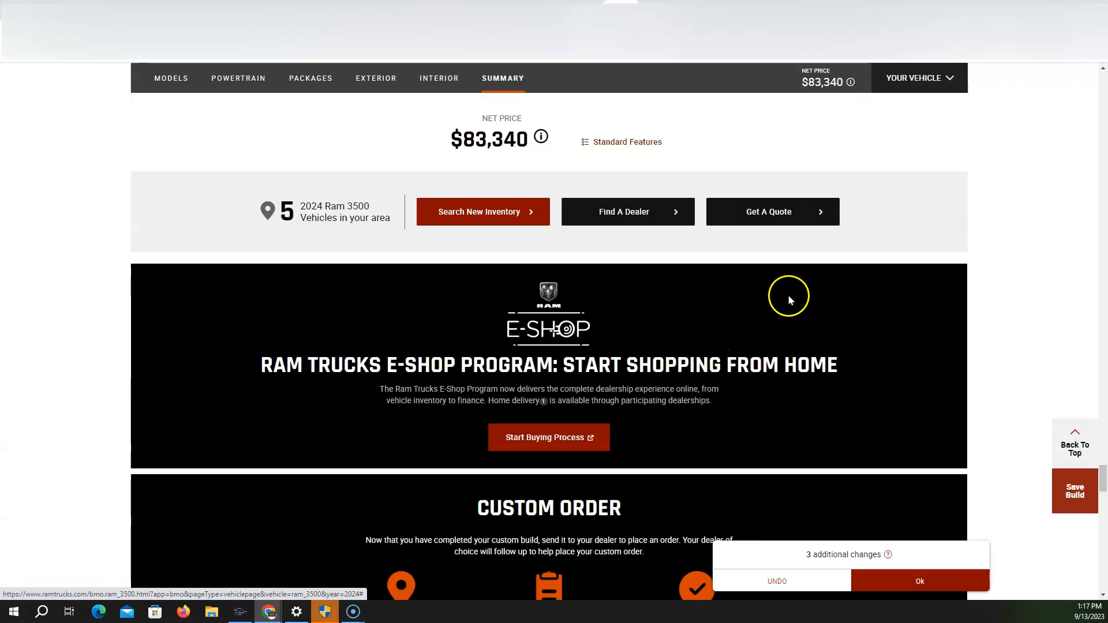
{"action": "left_click", "coordinate": [439, 78]}
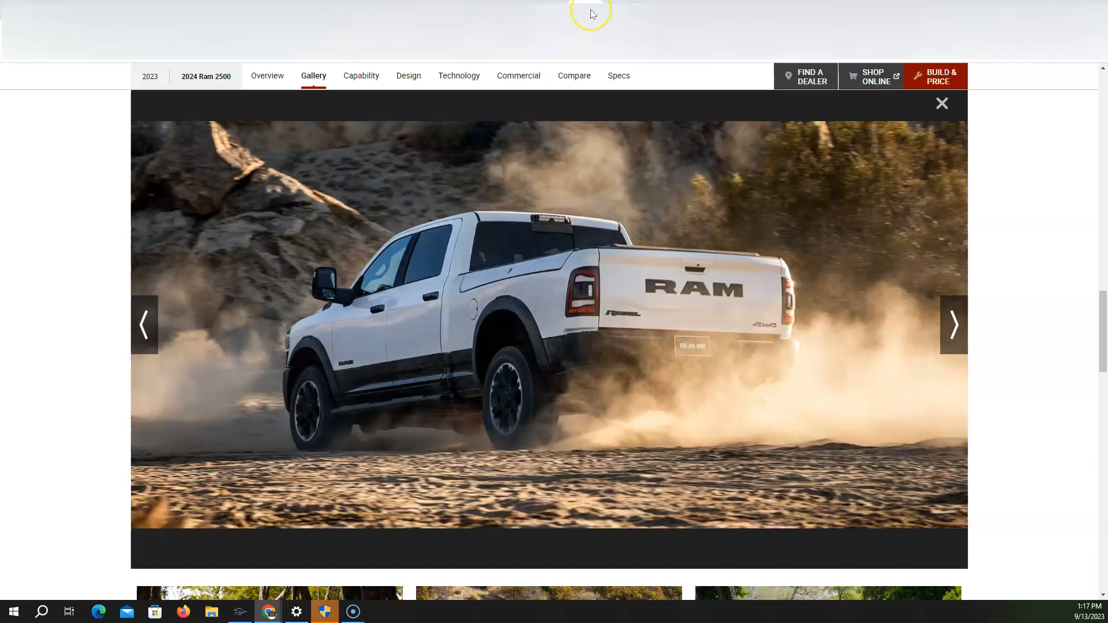
{"action": "mouse_move", "coordinate": [939, 341]}
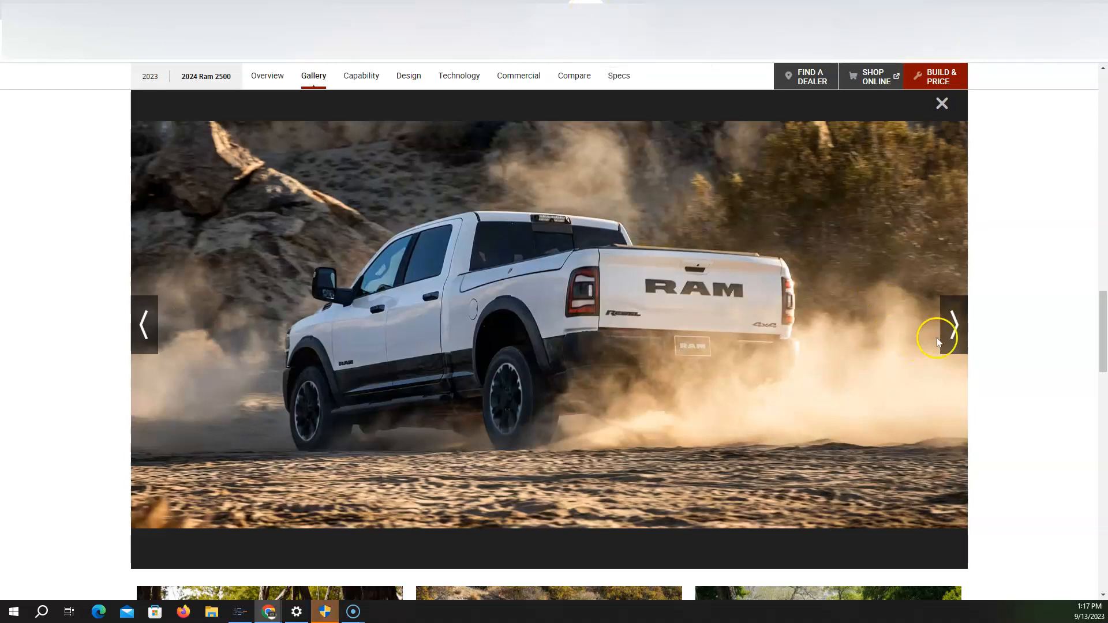
Step: Page forward three photos from the dusty white Rebel to the red truck on a rocky hillside
{"action": "left_click", "coordinate": [953, 324]}
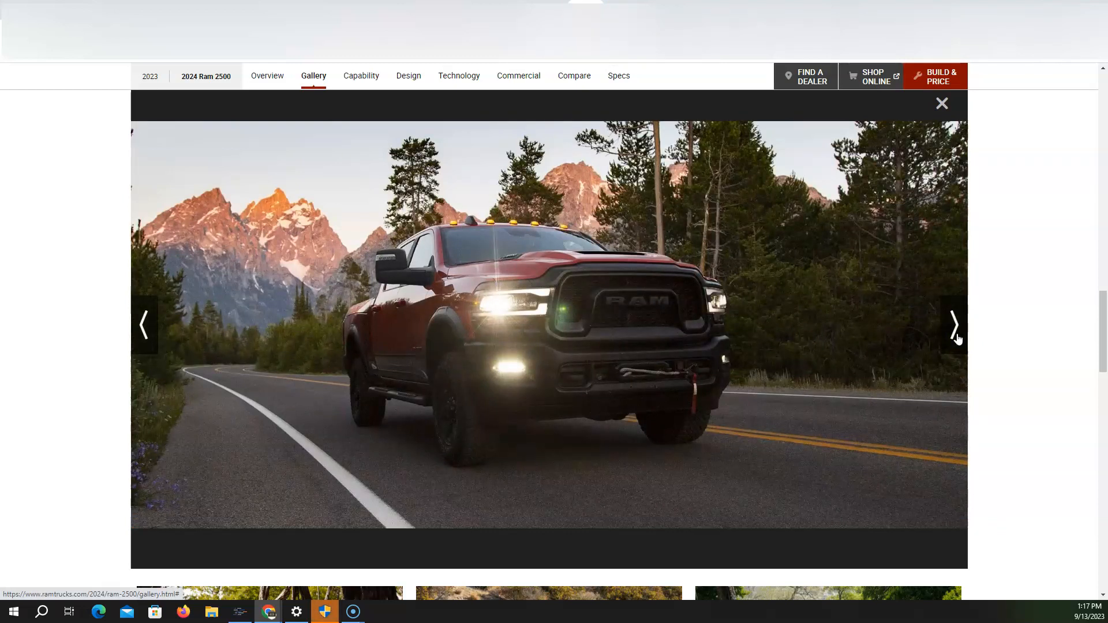
{"action": "left_click", "coordinate": [954, 326]}
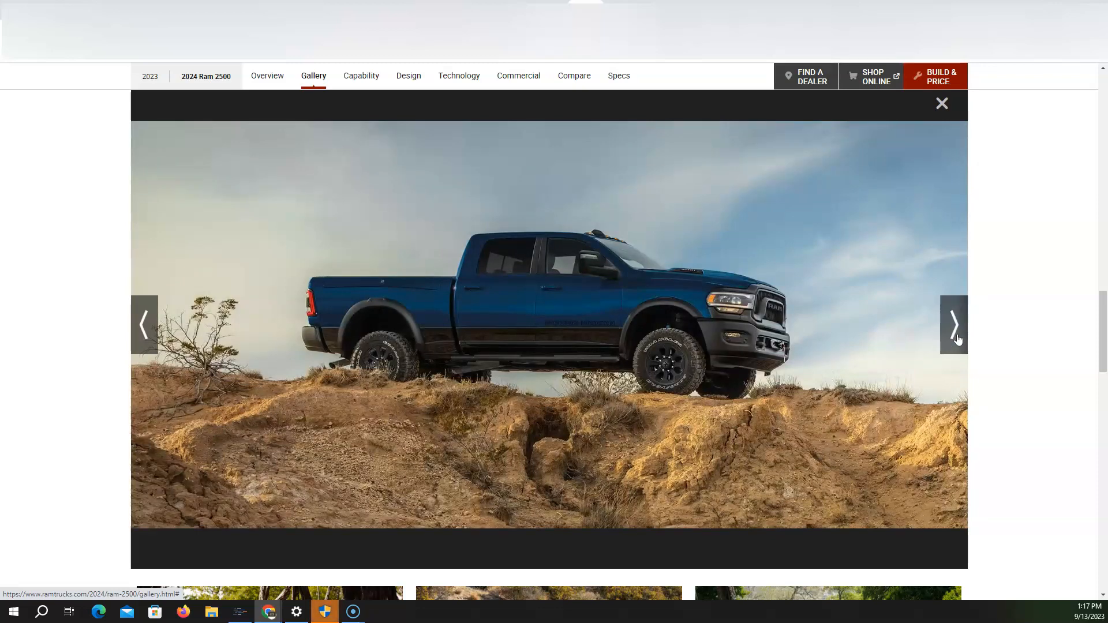
{"action": "left_click", "coordinate": [954, 326]}
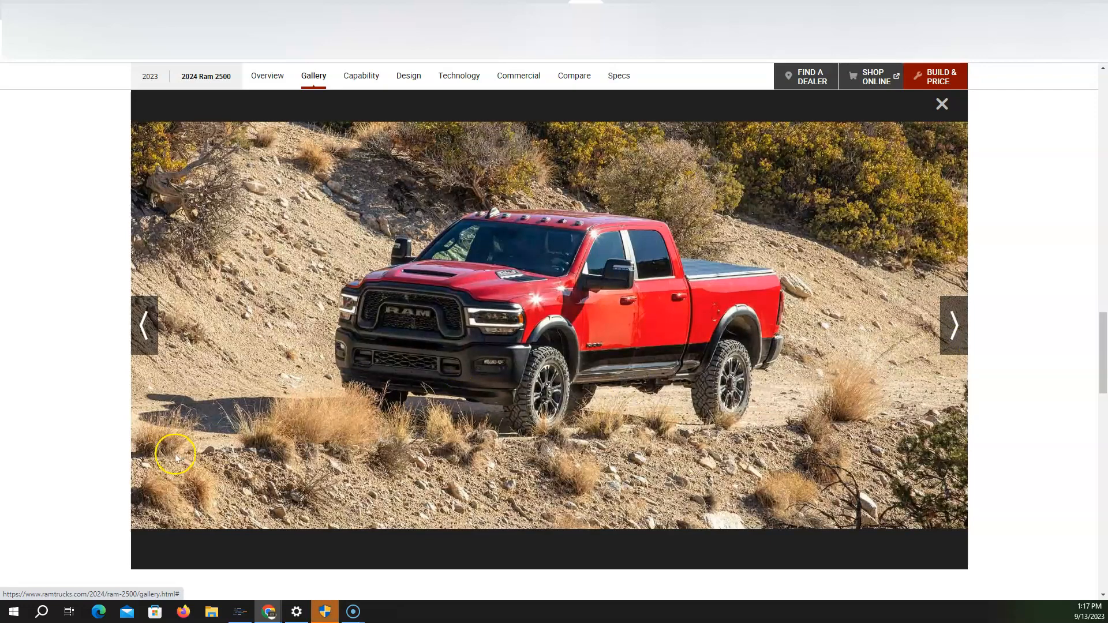